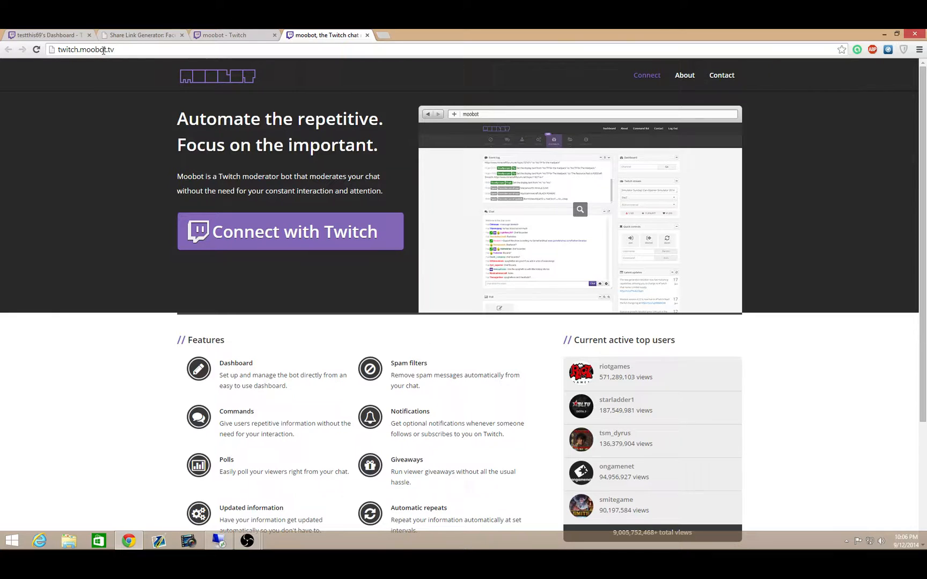
mouse_move(455, 233)
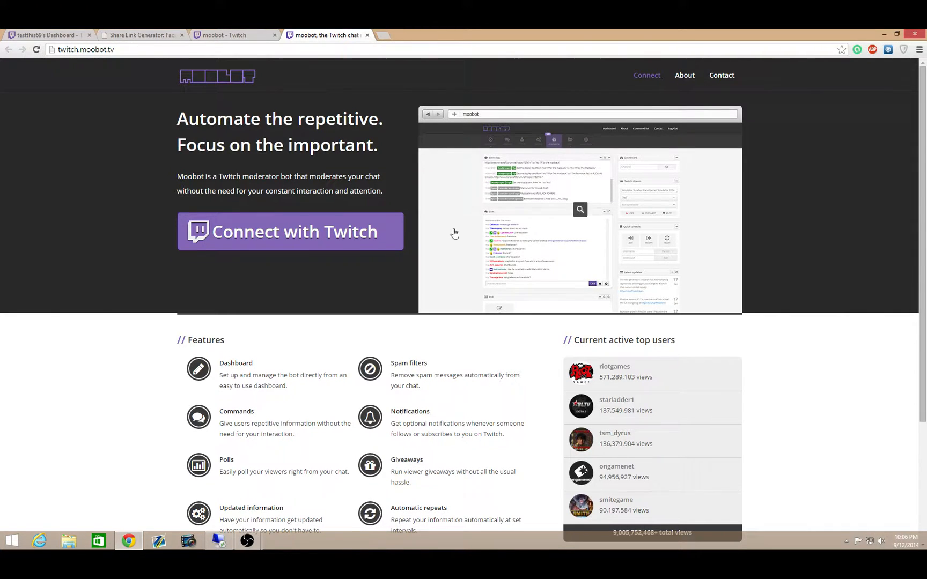
mouse_move(310, 231)
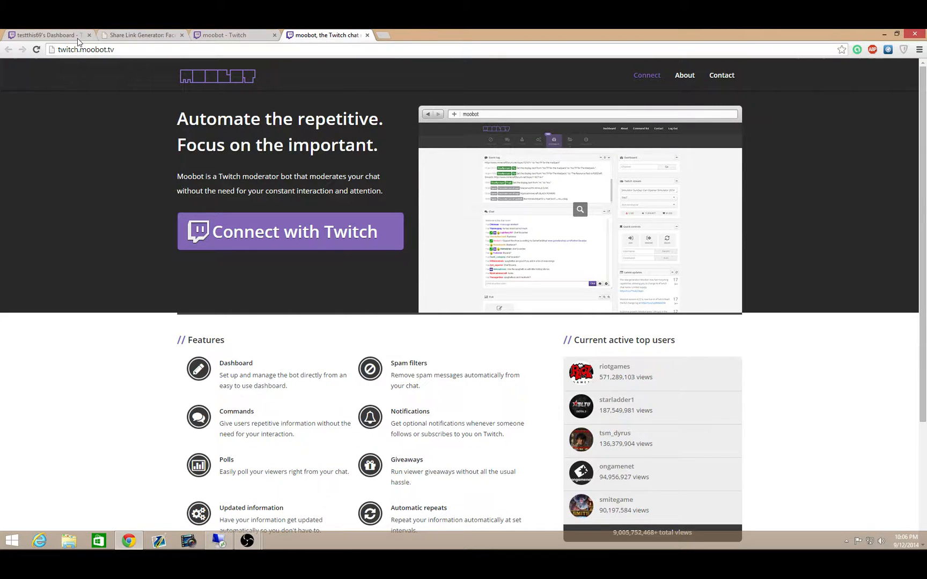
Step: Close the duplicate 'moobot - Twitch' page, keeping the twitch.moobot.tv landing page
left_click(44, 35)
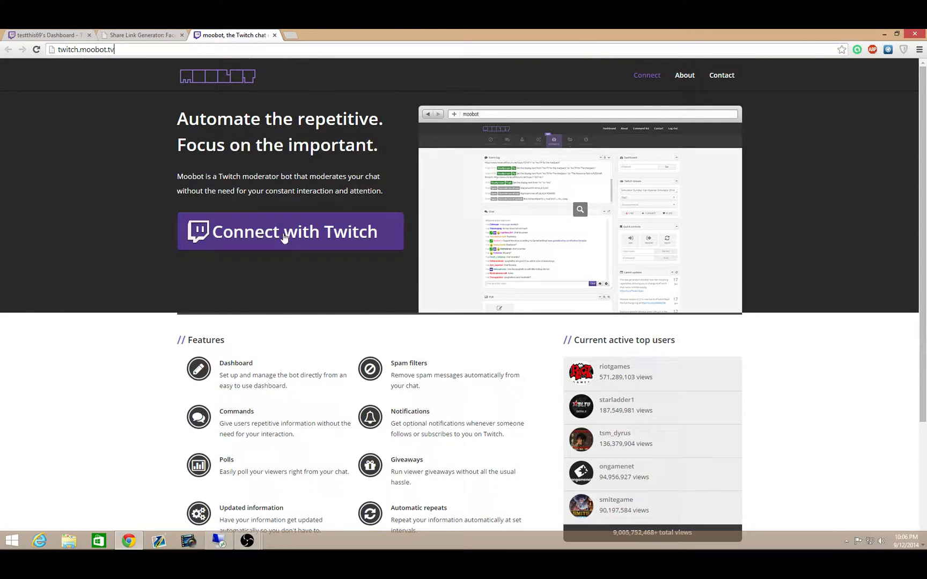
Step: Connect with Twitch and authorize Moobot, reaching the testthis69 dashboard
left_click(289, 231)
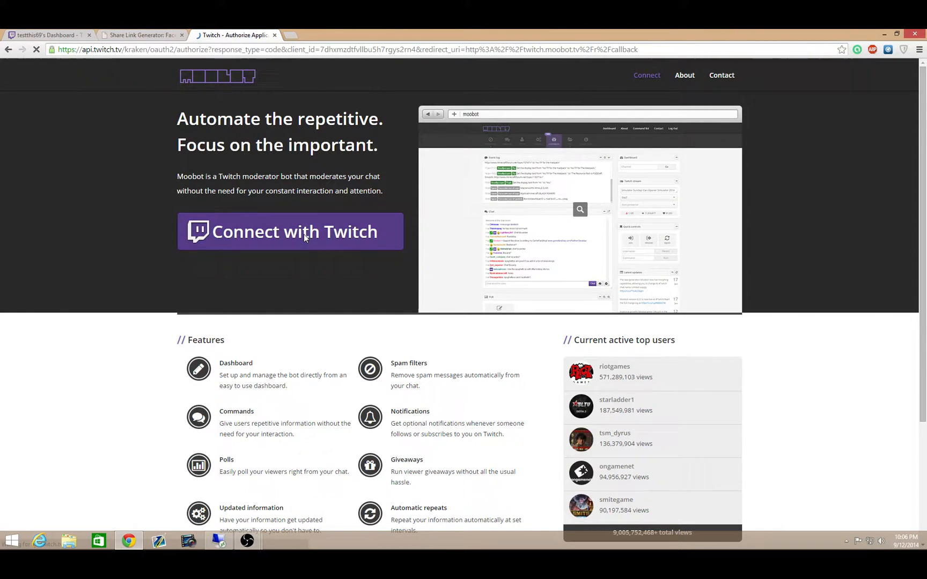
left_click(290, 231)
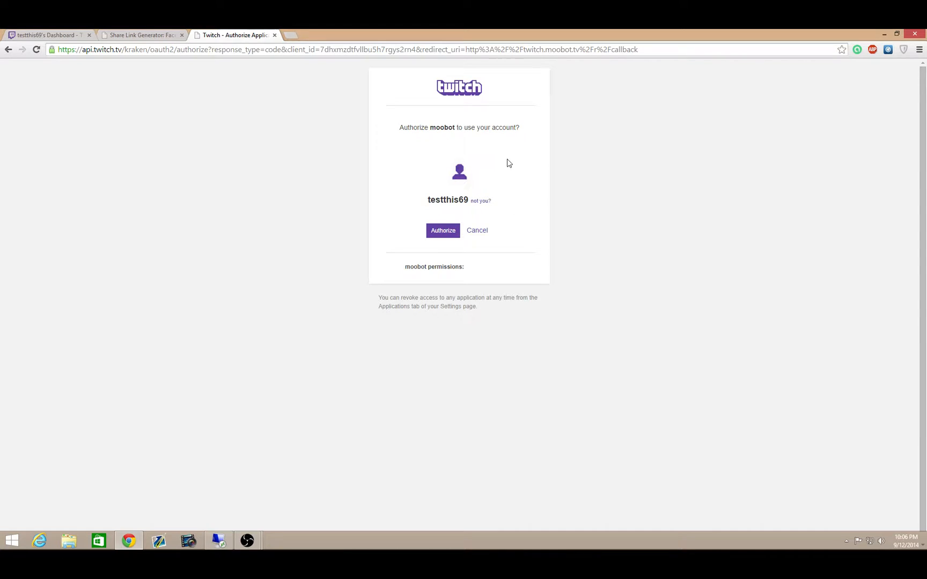
left_click(442, 230)
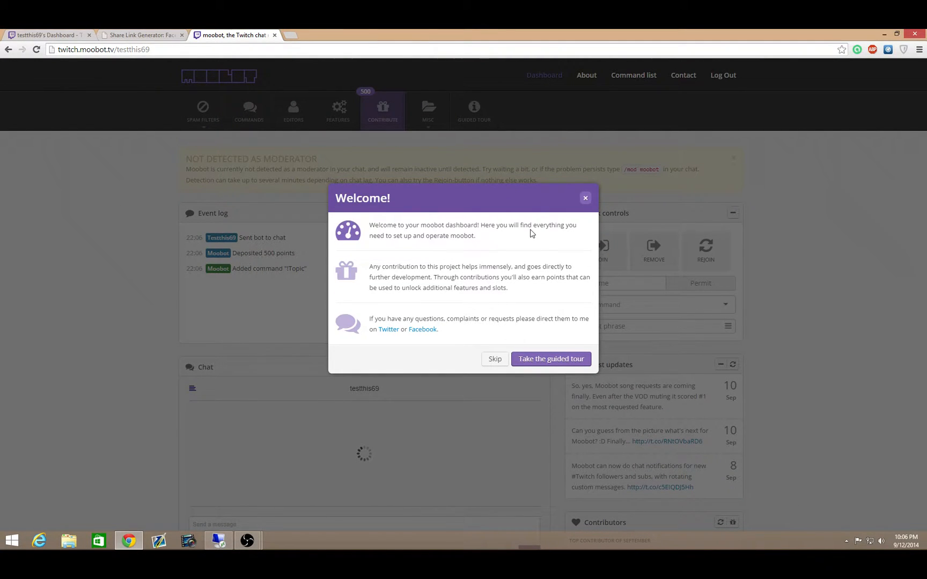
mouse_move(608, 260)
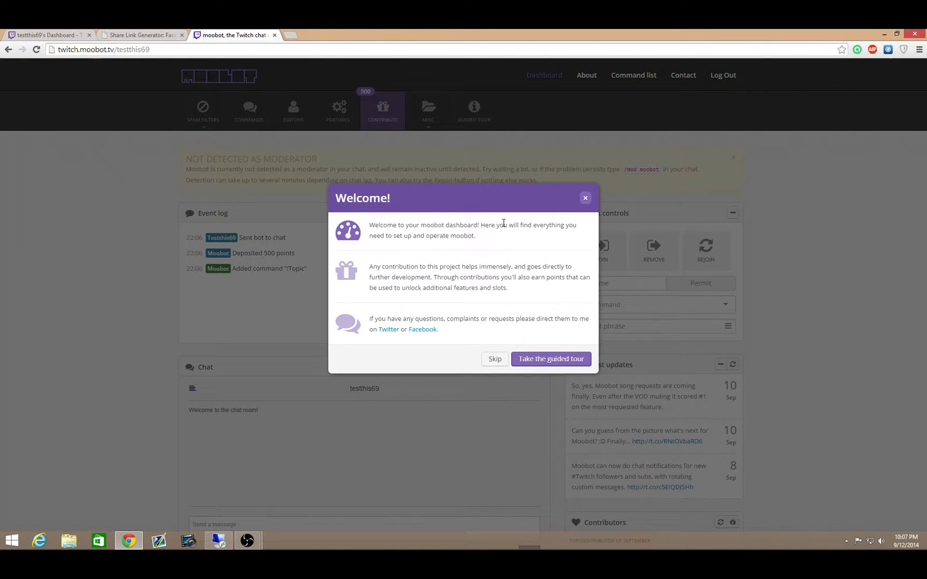
mouse_move(493, 80)
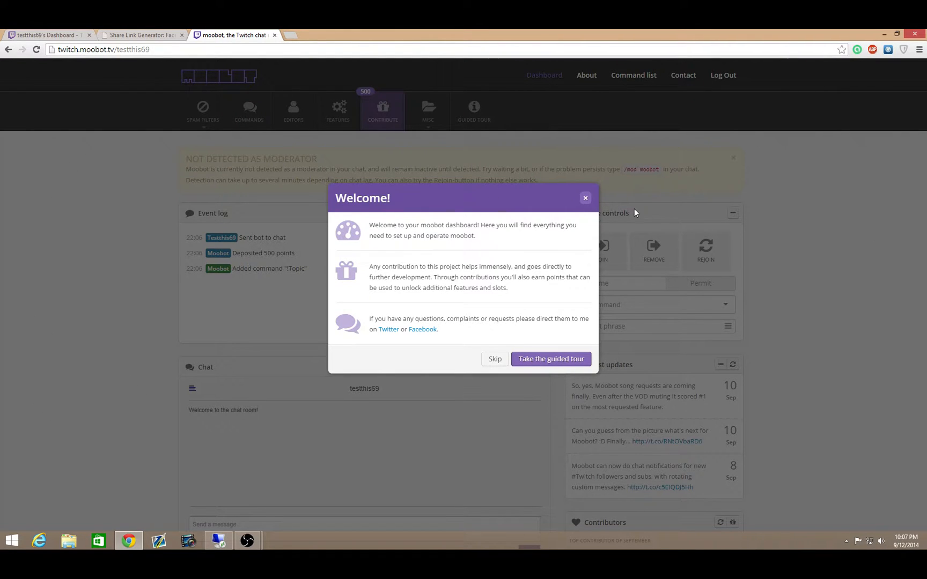
mouse_move(564, 199)
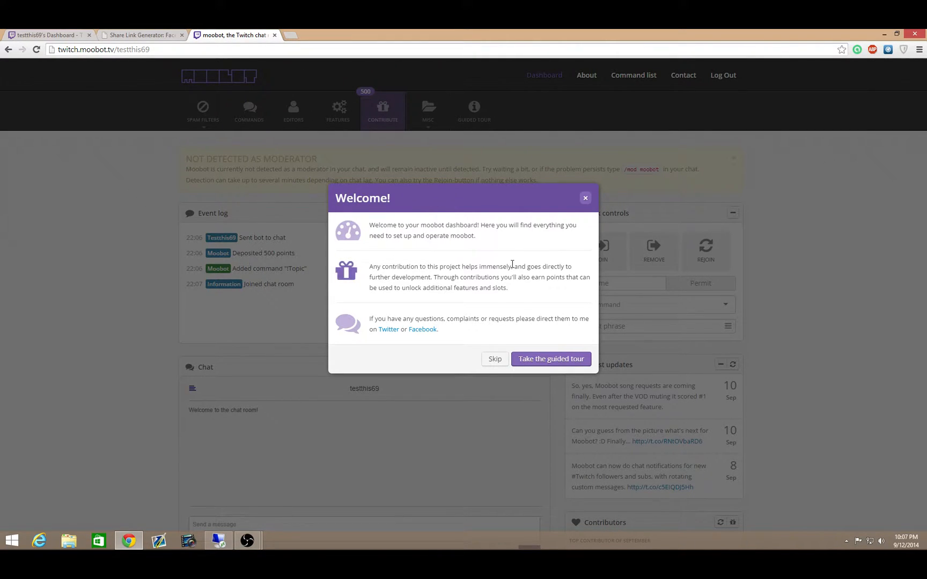
Step: Start the guided tour and advance past spam filters, commands, editors, features, contributing, chat tips and event log
left_click(549, 358)
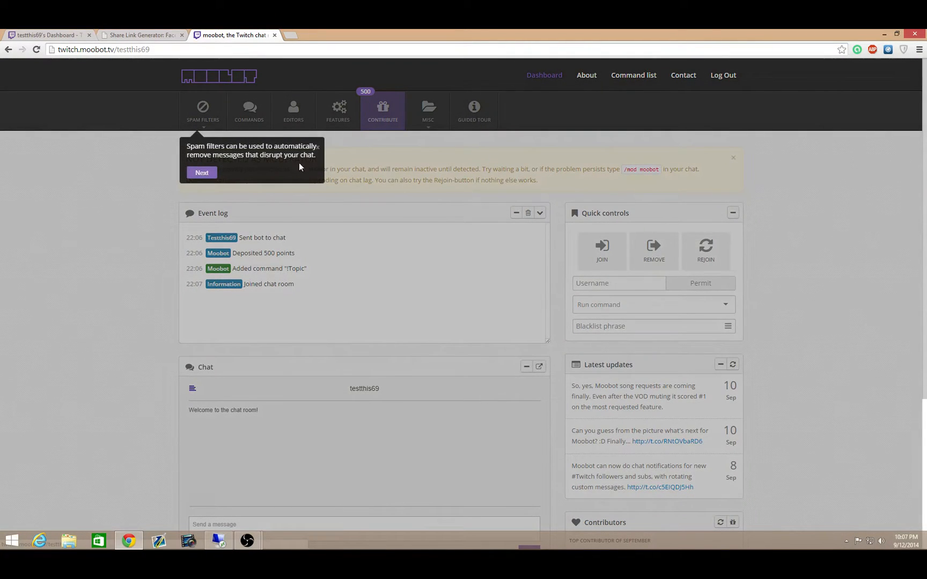
left_click(200, 172)
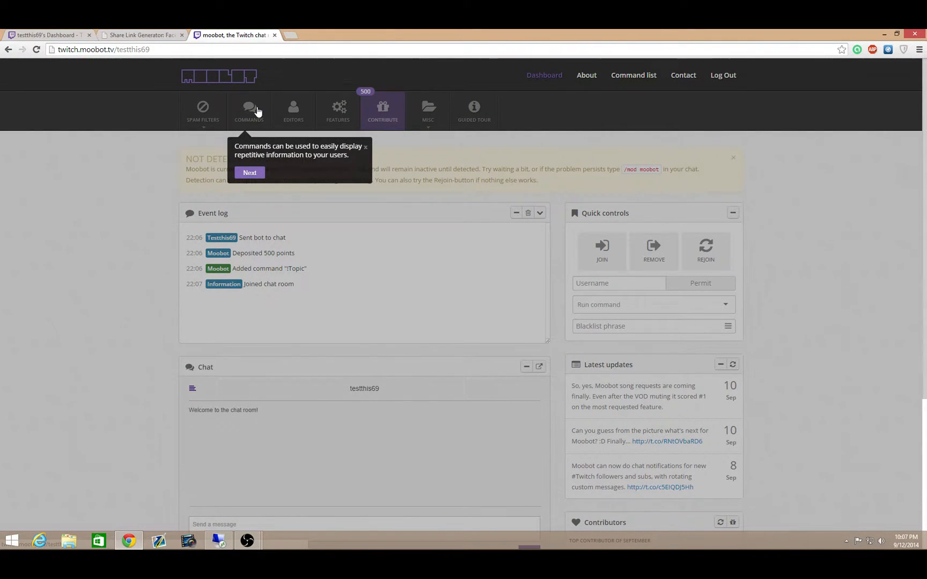
left_click(249, 173)
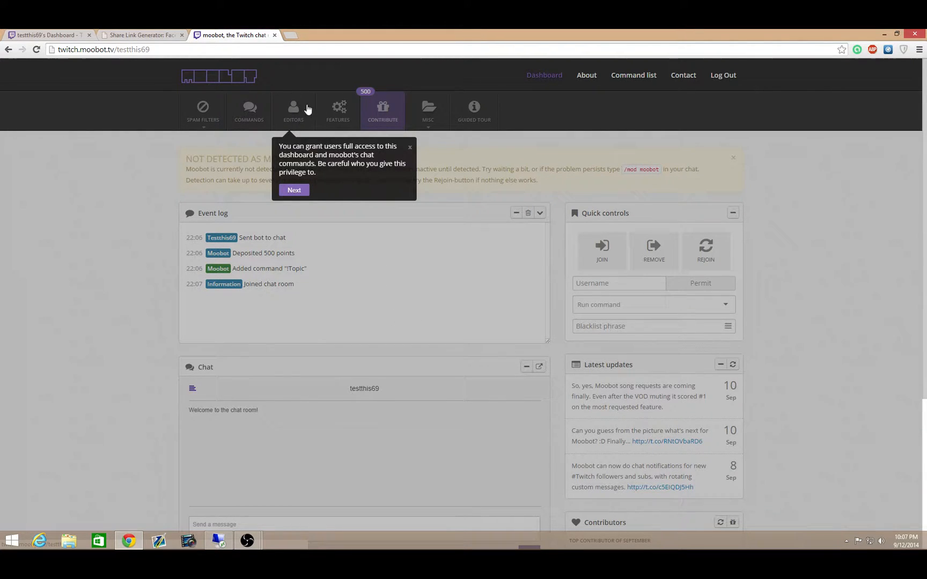
left_click(294, 189)
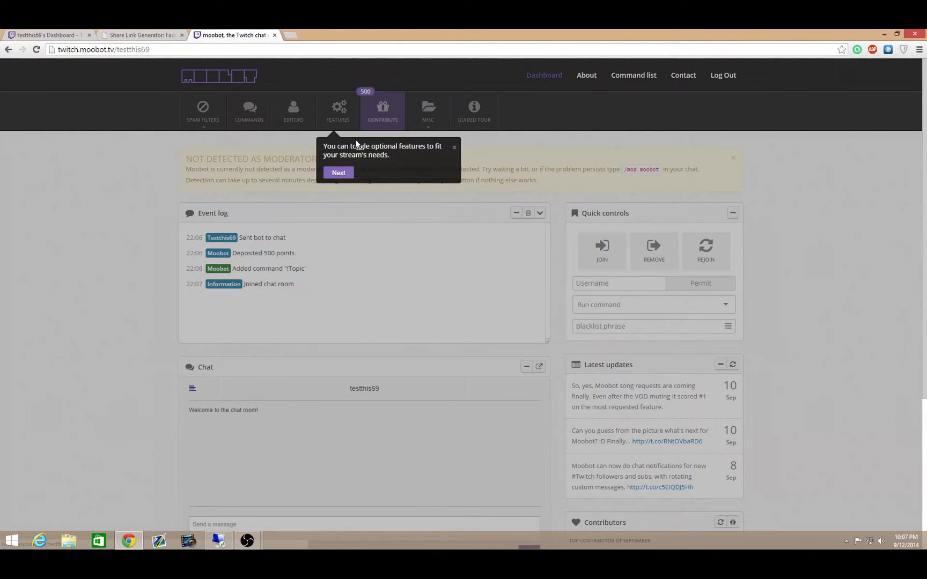
left_click(338, 173)
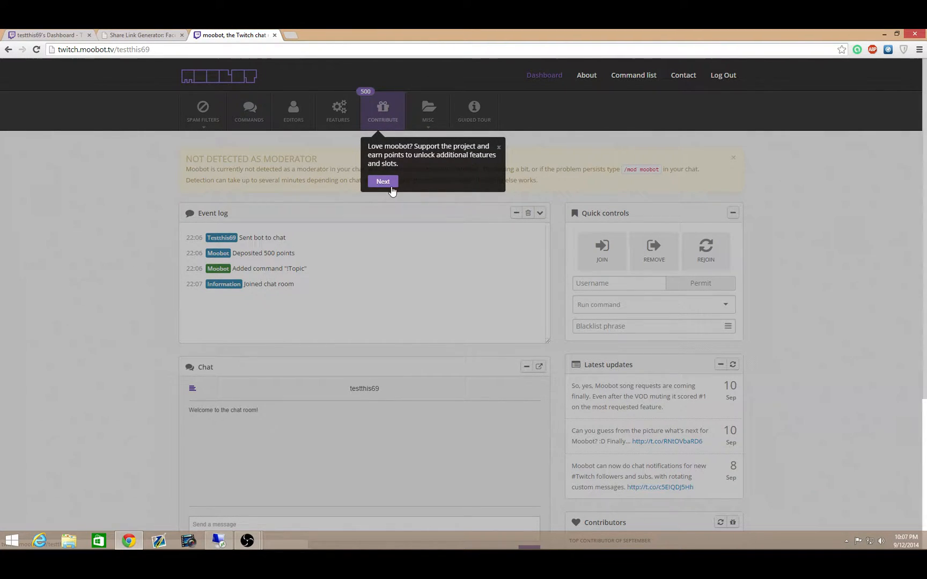
left_click(382, 181)
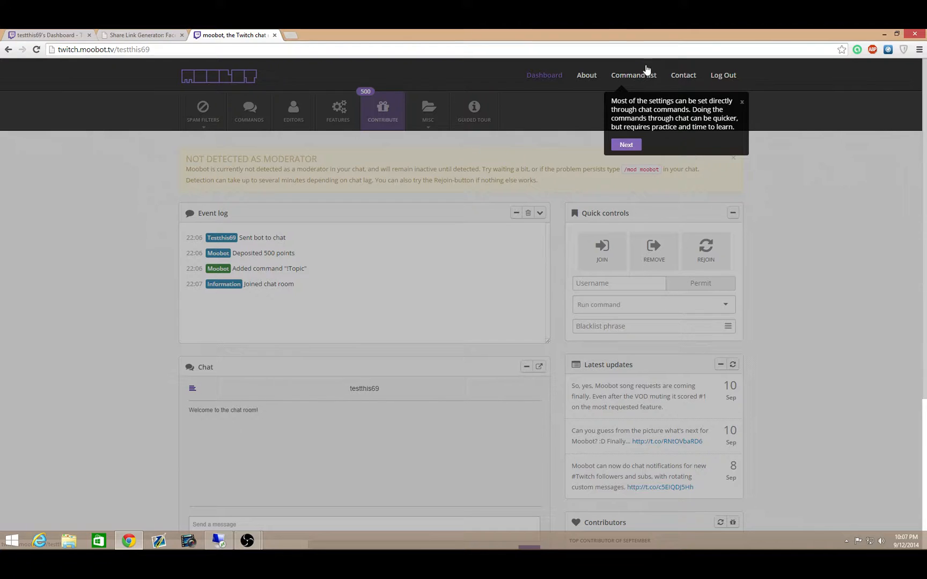
left_click(626, 145)
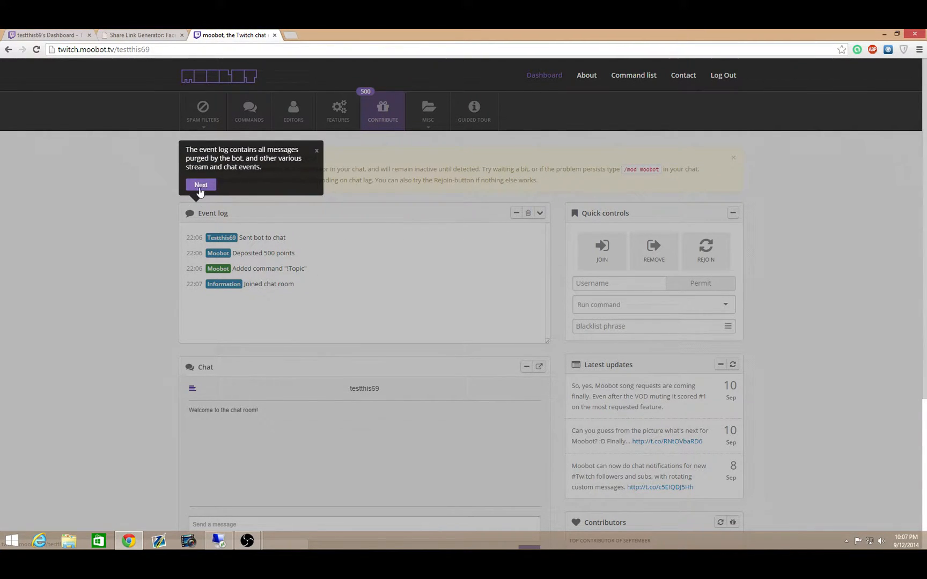
left_click(201, 184)
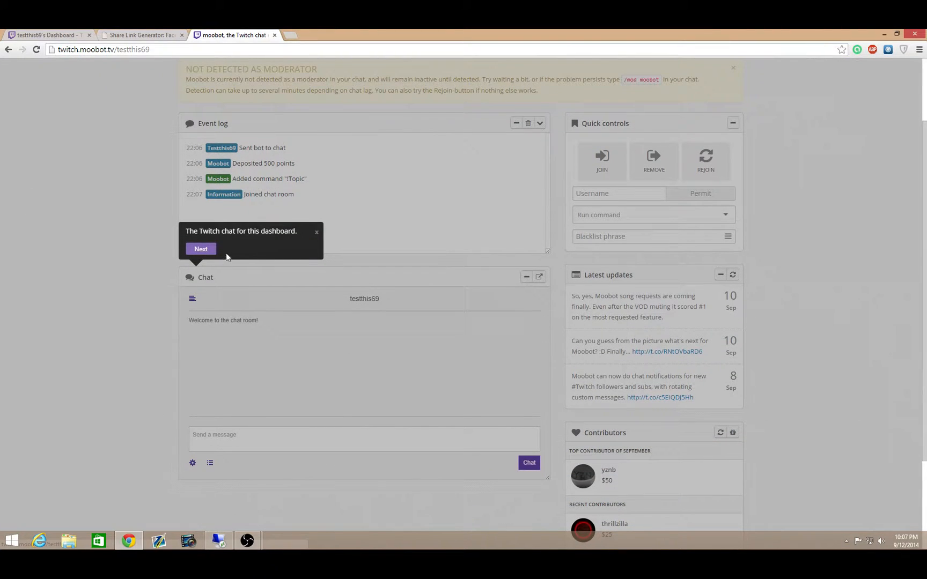
mouse_move(420, 366)
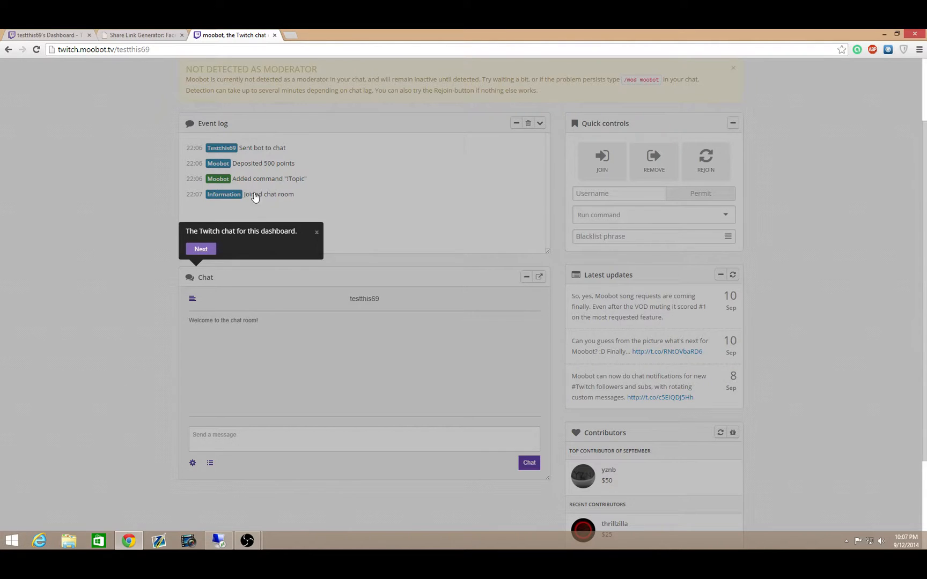
Step: Glance at the Twitch dashboard, then finish the tour past chat and quick controls
left_click(47, 36)
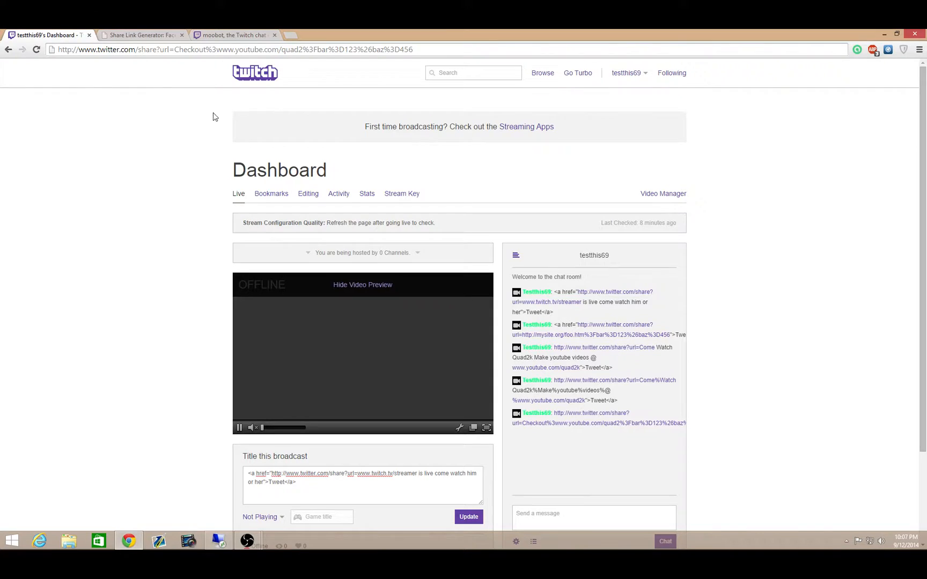
left_click(234, 35)
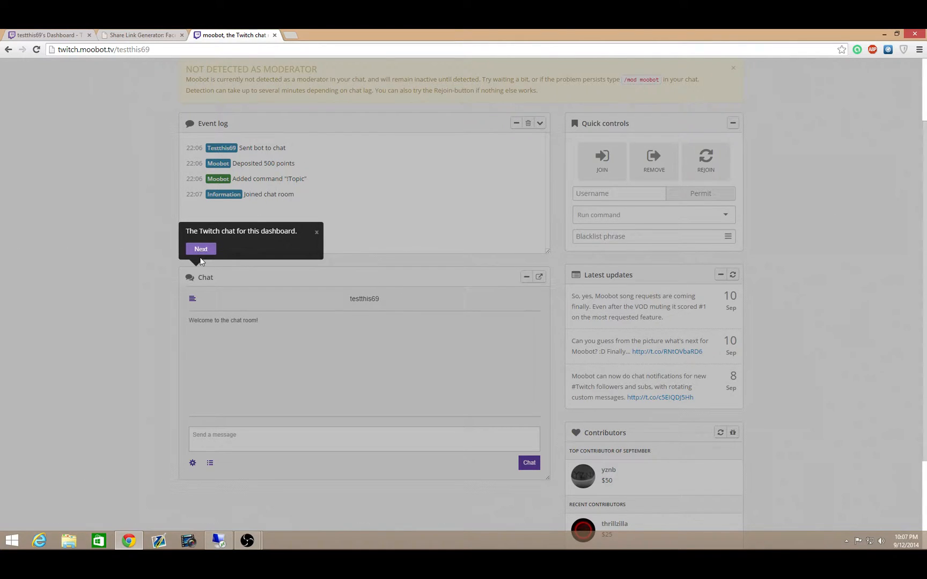
left_click(200, 248)
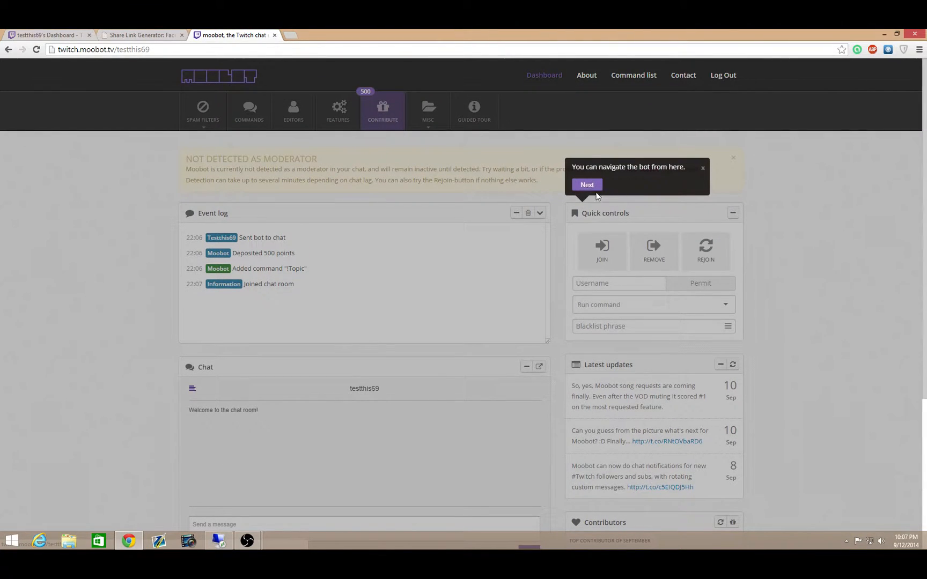
left_click(587, 184)
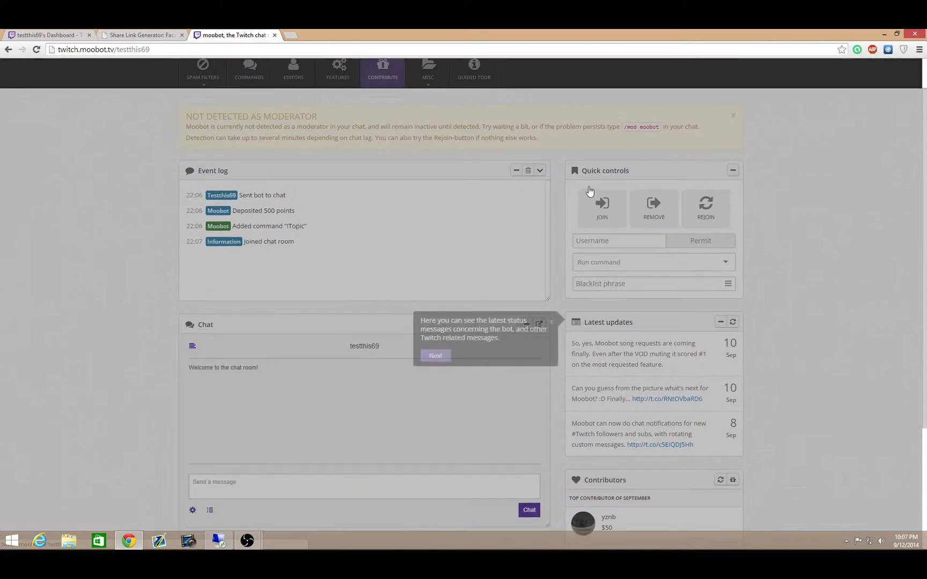
scroll("down", 3)
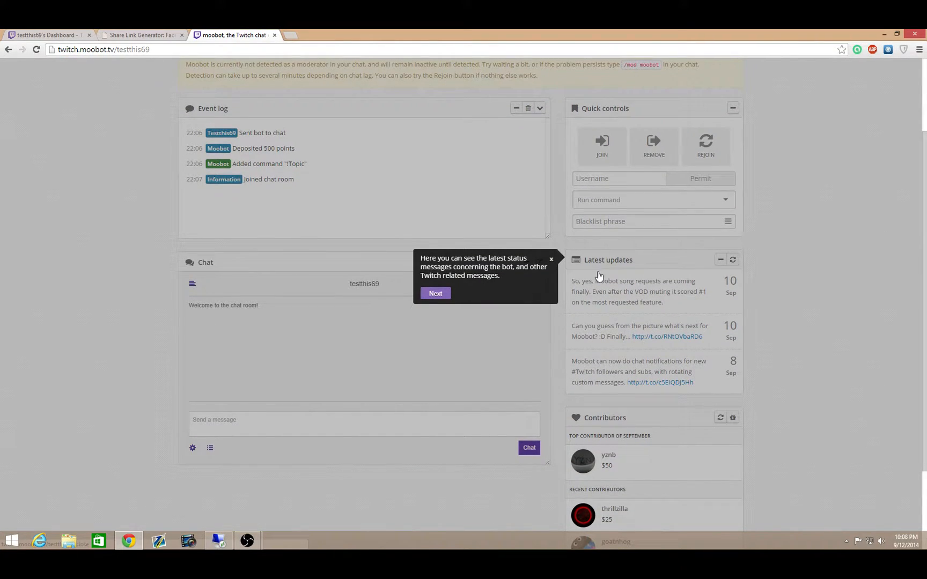
scroll("down", 3)
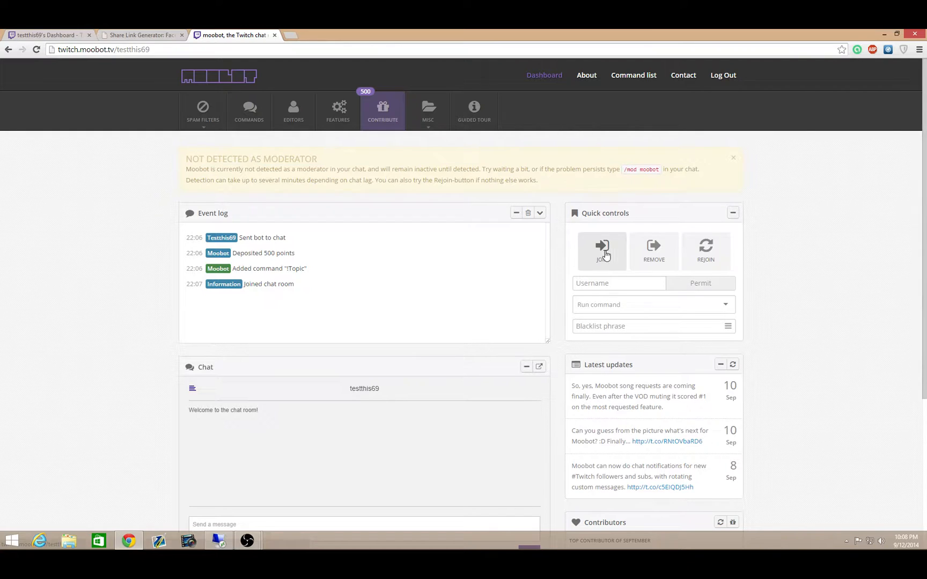
Step: Permit the channel's own user 'testt' via Quick controls, then switch to the Twitch dashboard
left_click(617, 282)
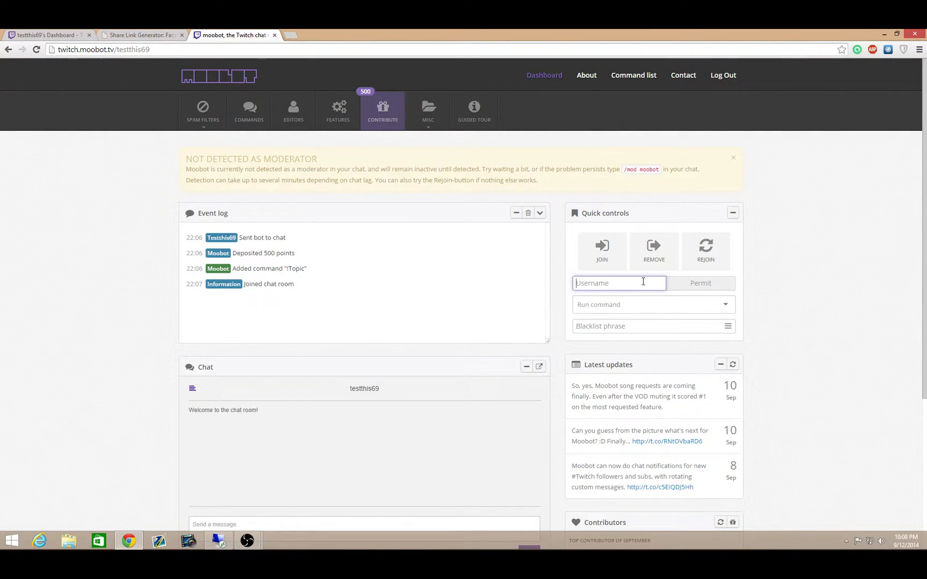
type("t")
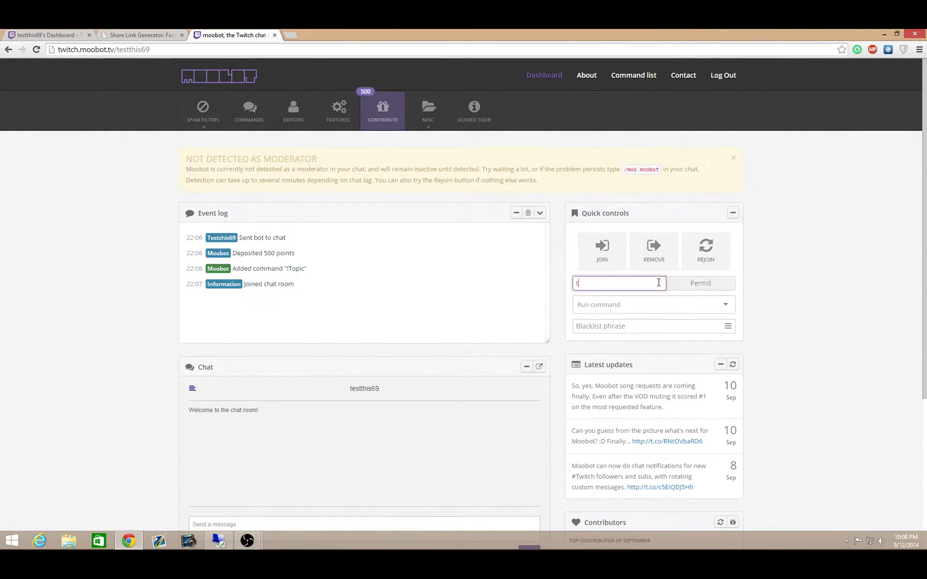
type("estthis69")
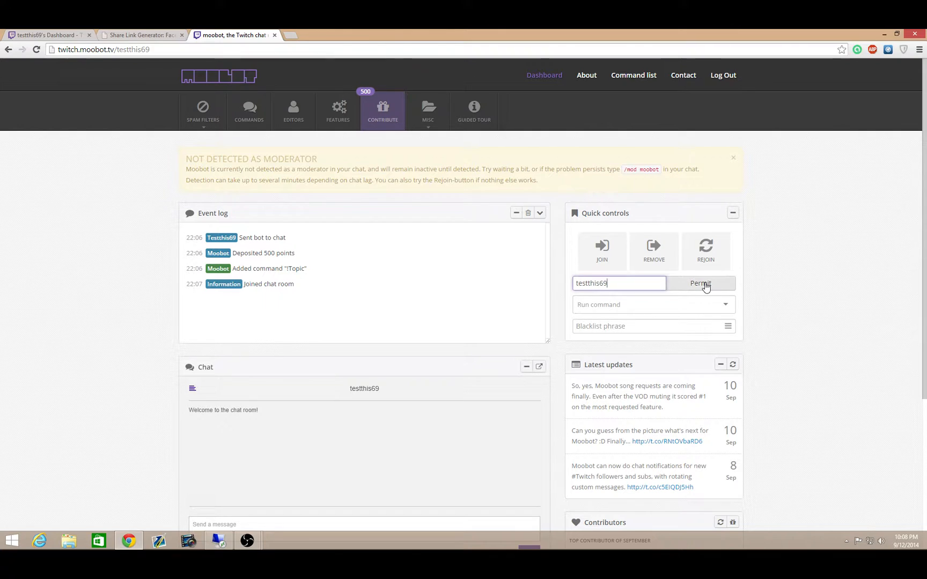
left_click(699, 283)
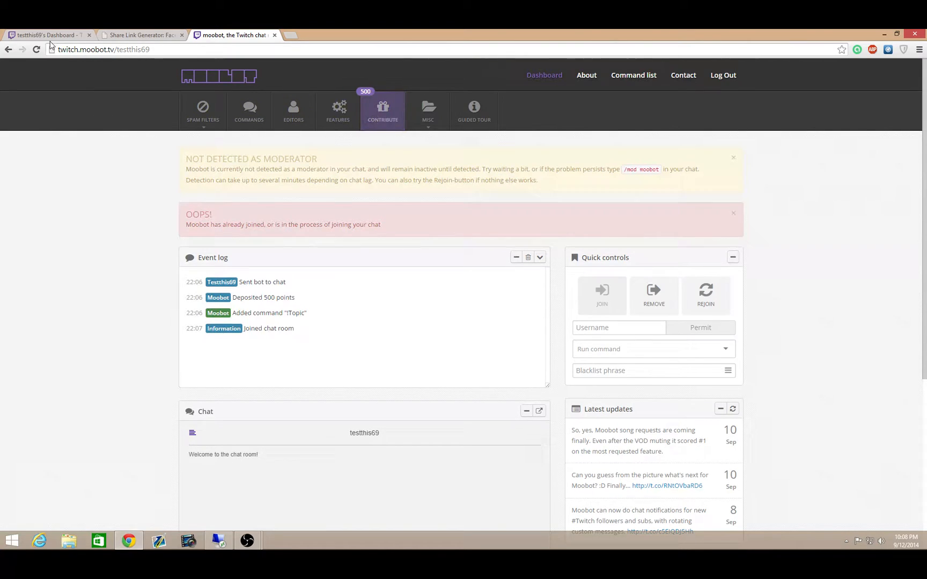
left_click(44, 35)
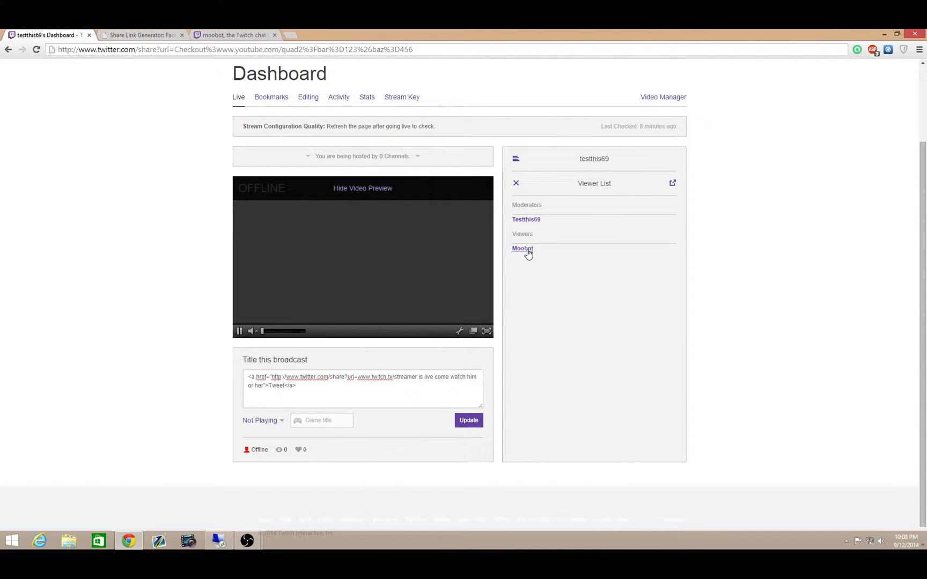
Step: Make moobot a moderator from its viewer-list card and return to the Moobot dashboard
left_click(522, 247)
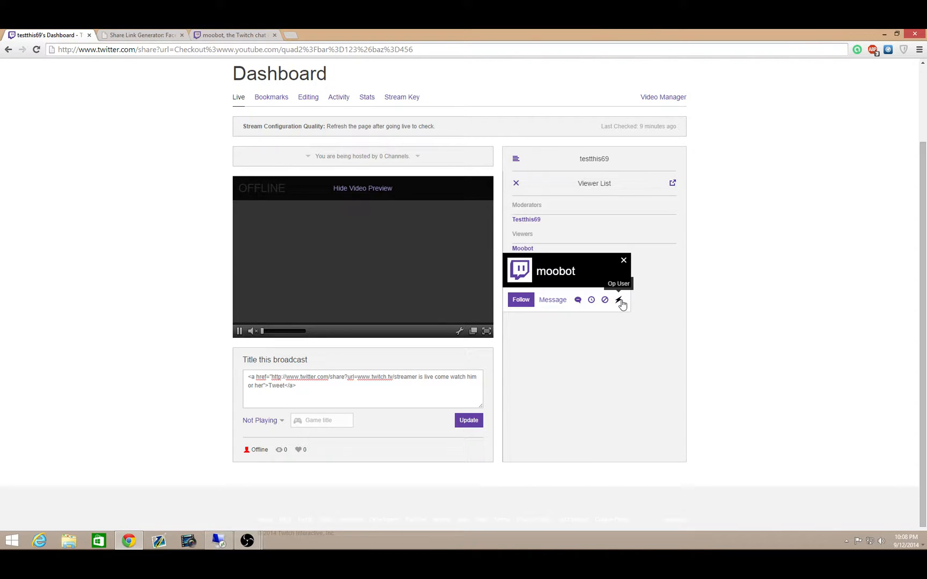
mouse_move(670, 214)
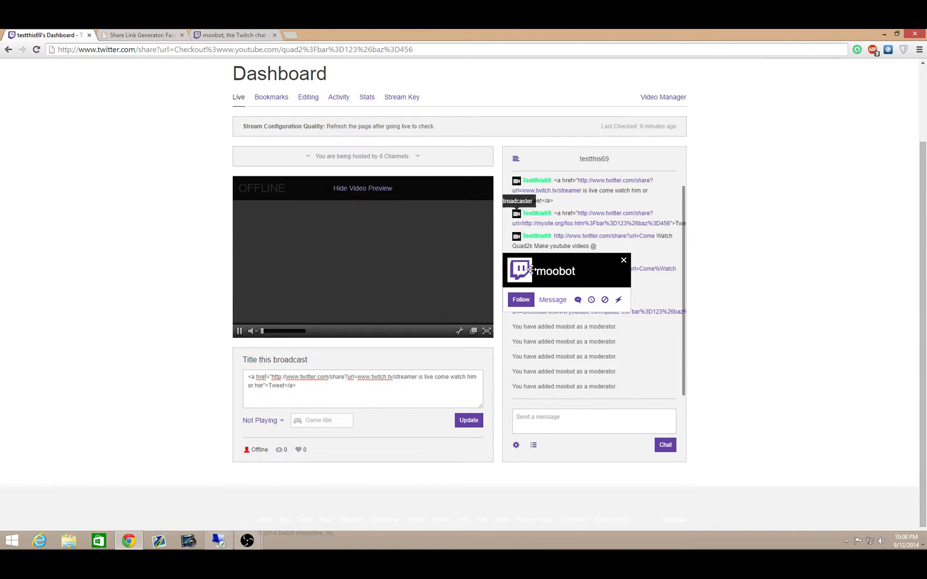
left_click(532, 444)
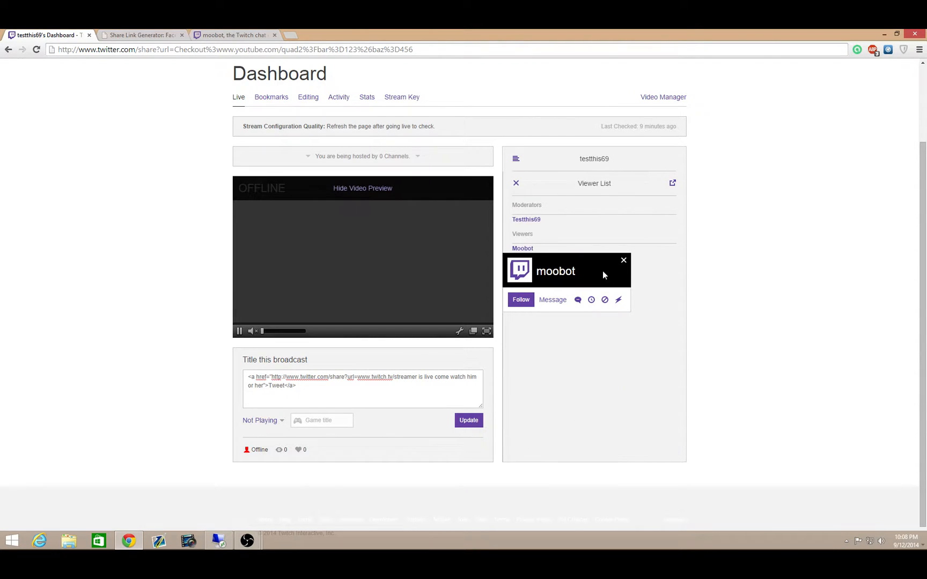
left_click(622, 260)
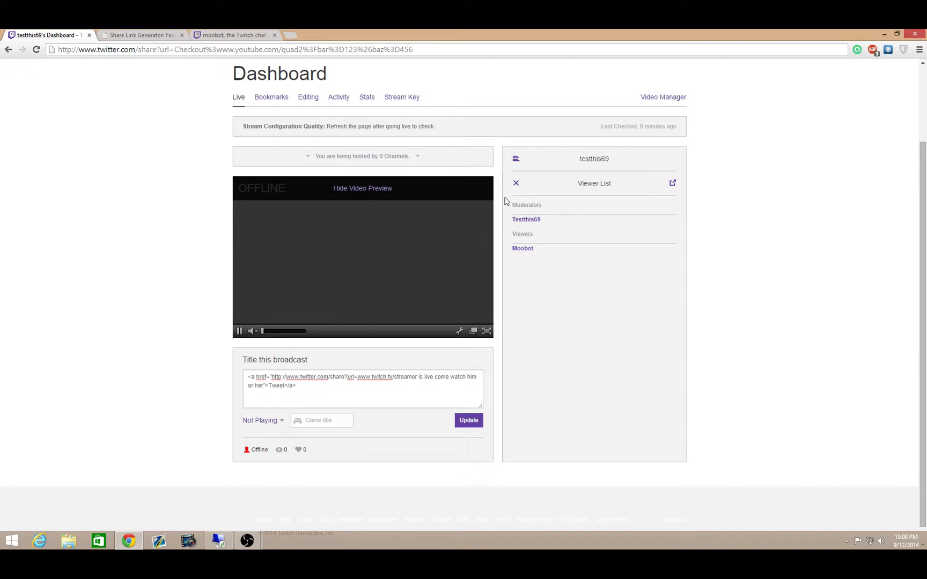
mouse_move(528, 205)
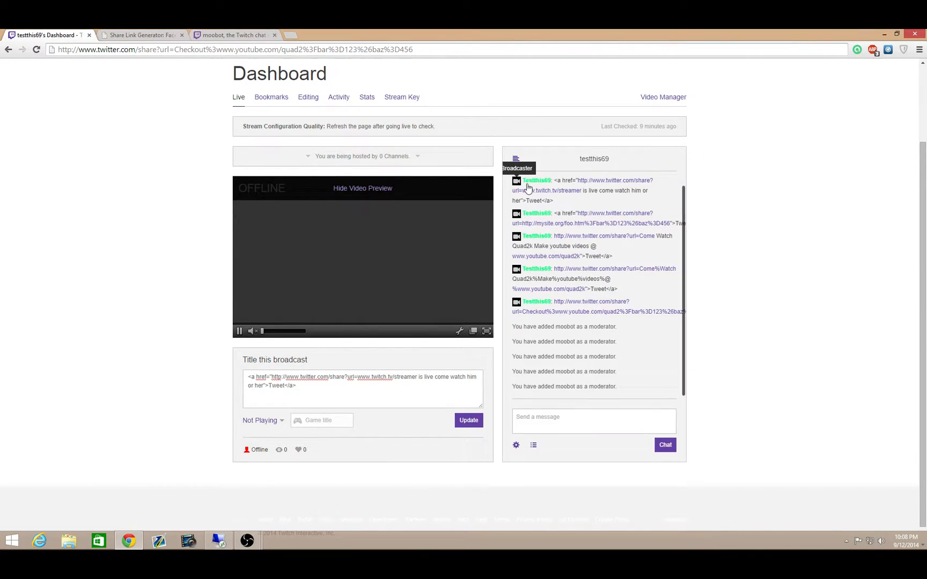
left_click(234, 36)
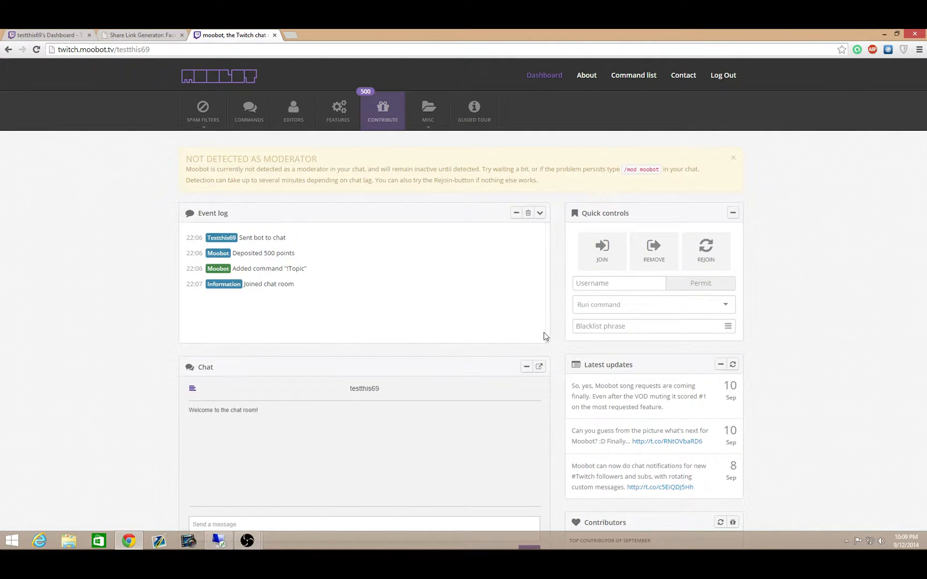
mouse_move(239, 331)
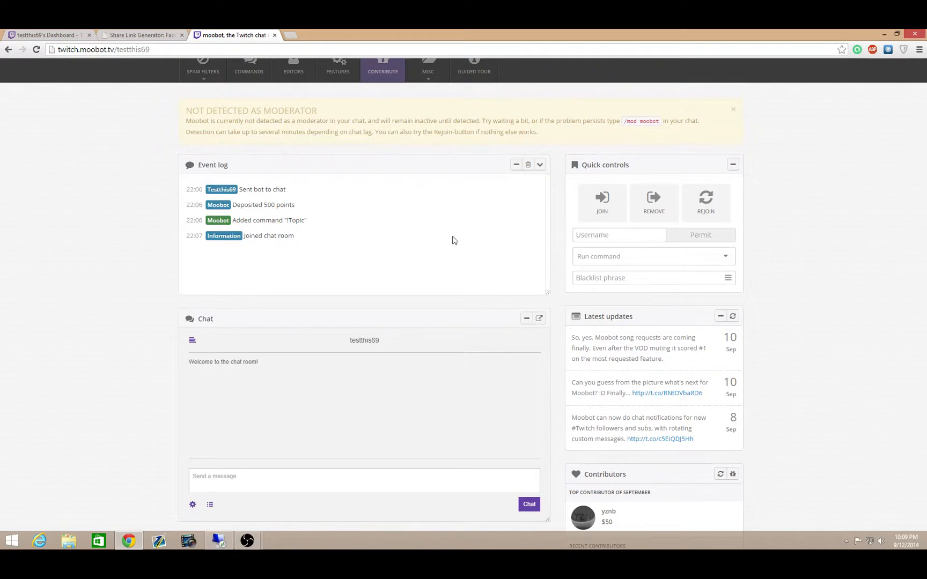
Step: Show the Spam filter settings window from the Spam Filters menu
left_click(203, 111)
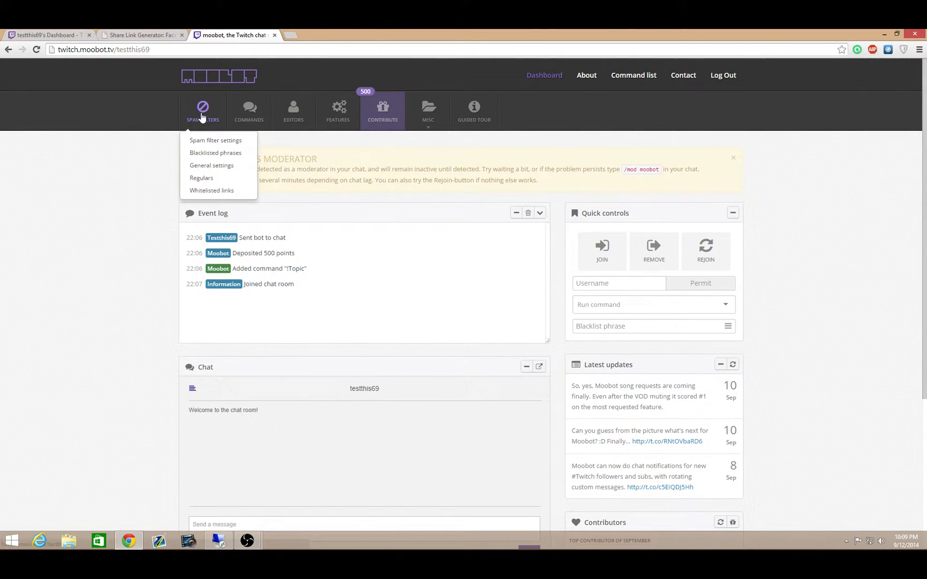
left_click(215, 141)
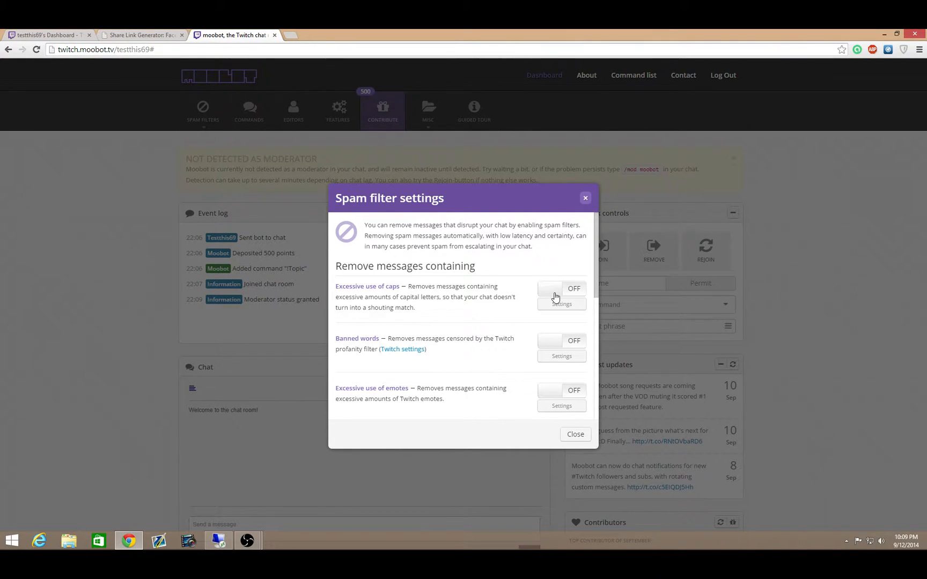
Step: Switch the Excessive use of caps and Banned words filters to ON
left_click(559, 289)
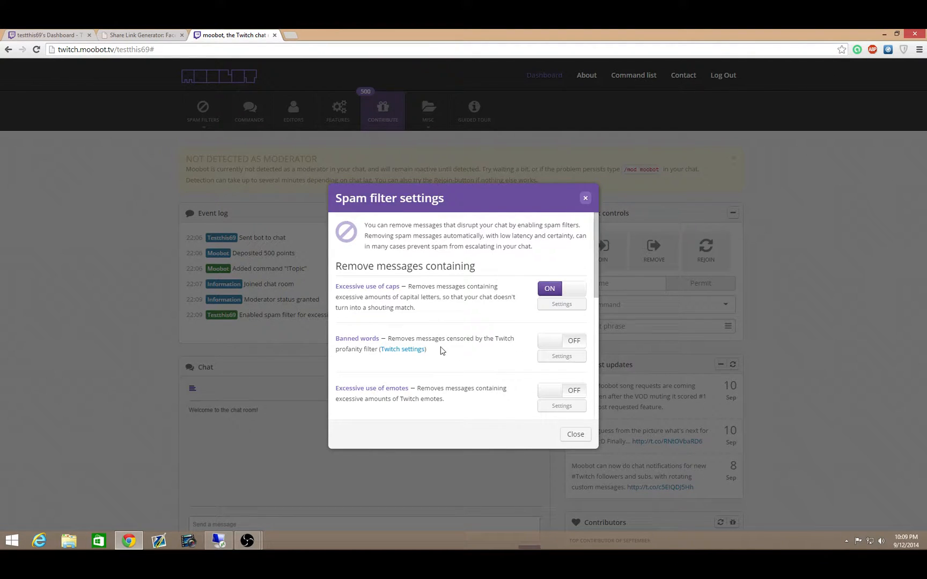
mouse_move(554, 349)
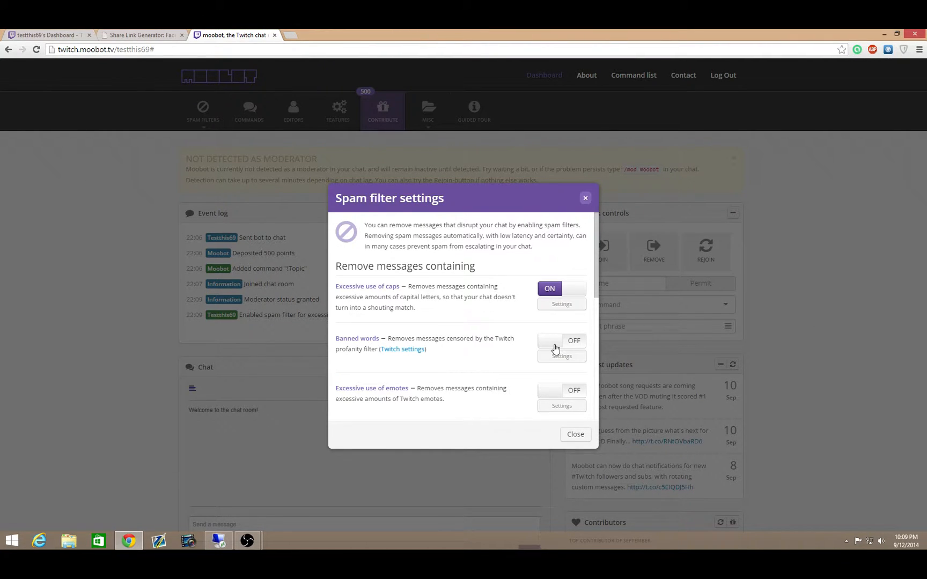
left_click(560, 340)
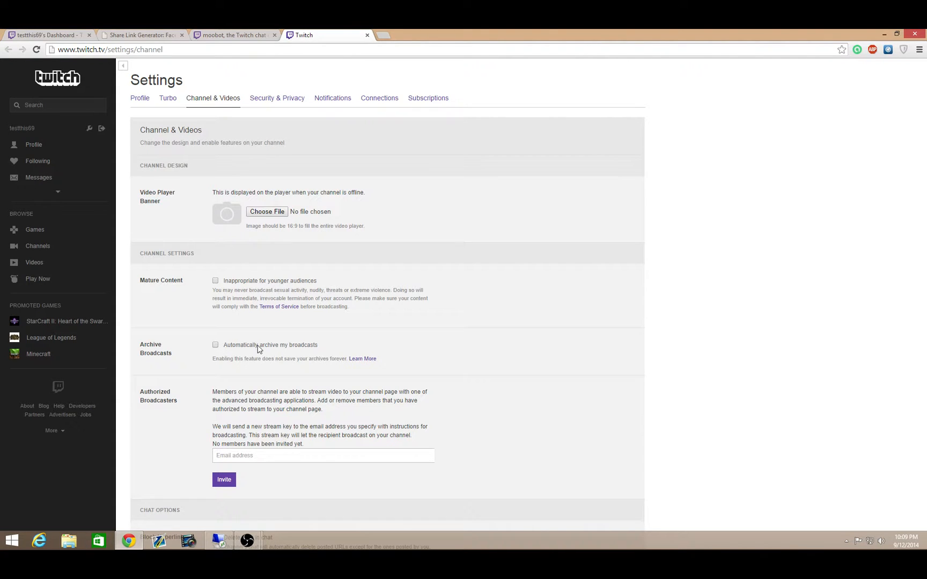
mouse_move(379, 312)
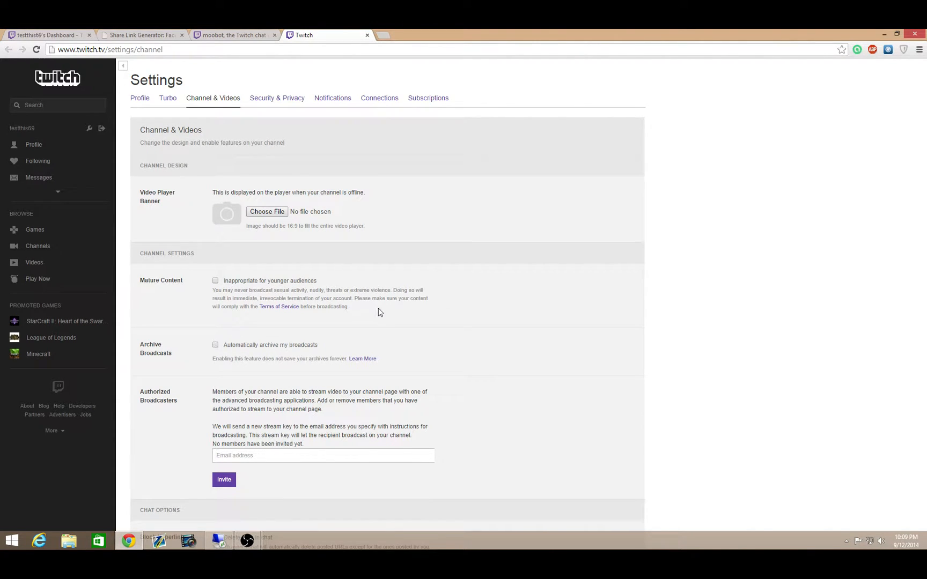
scroll("down", 3)
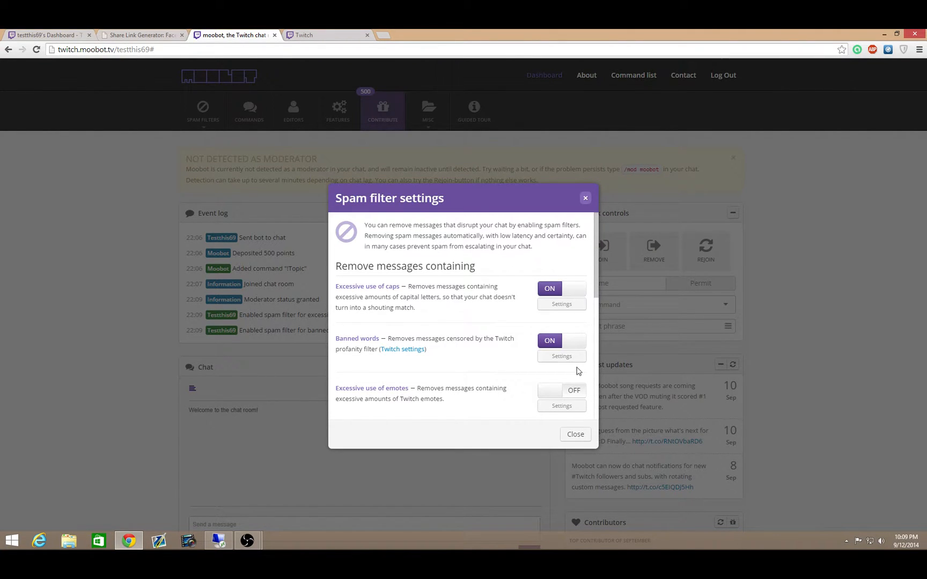
mouse_move(575, 296)
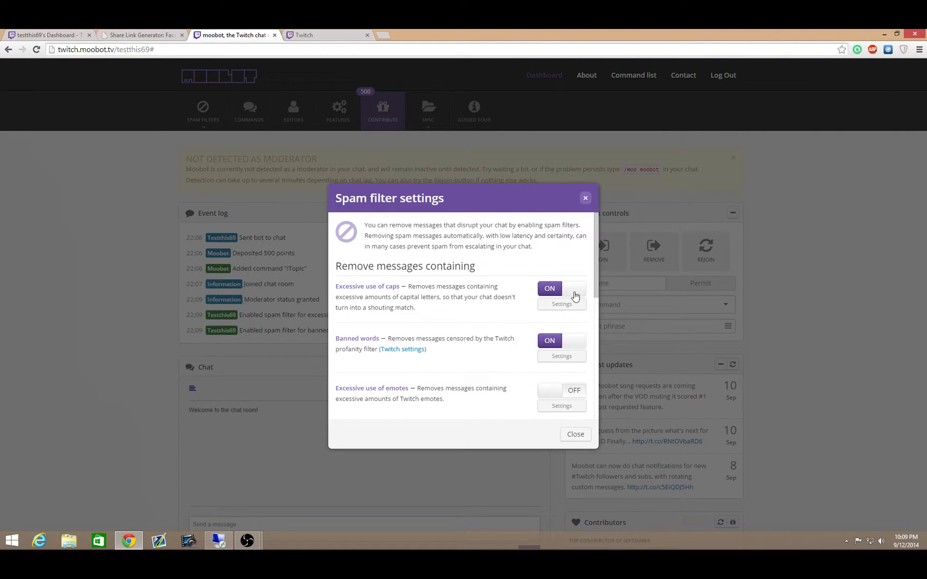
Step: Set banned-words timeout to 900 seconds and maximum 2 banned words per message, then save
left_click(560, 356)
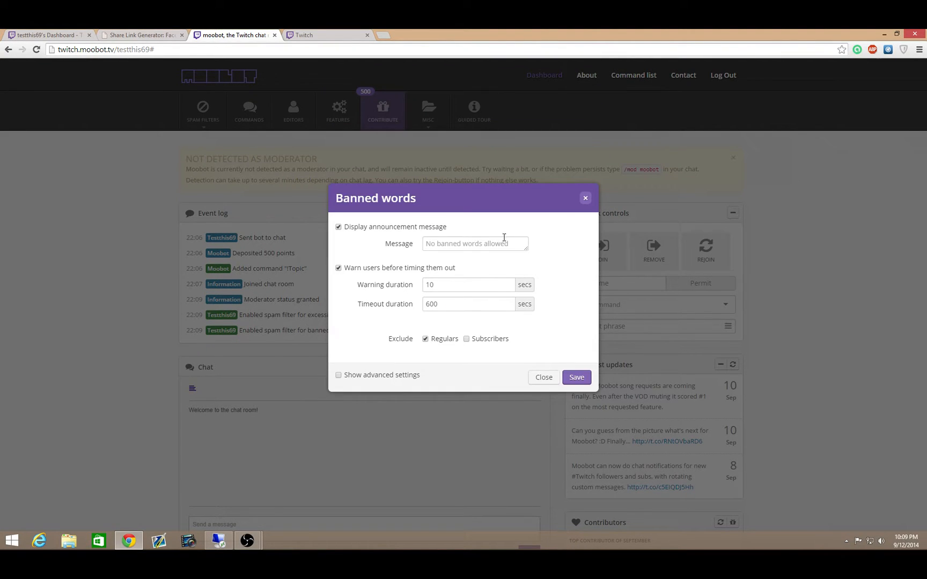
left_click(474, 242)
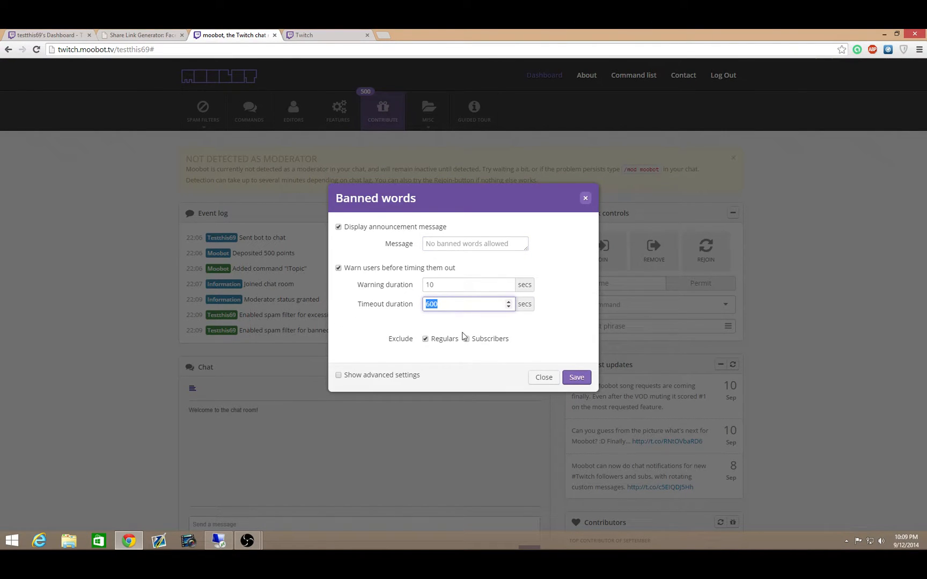
type("900")
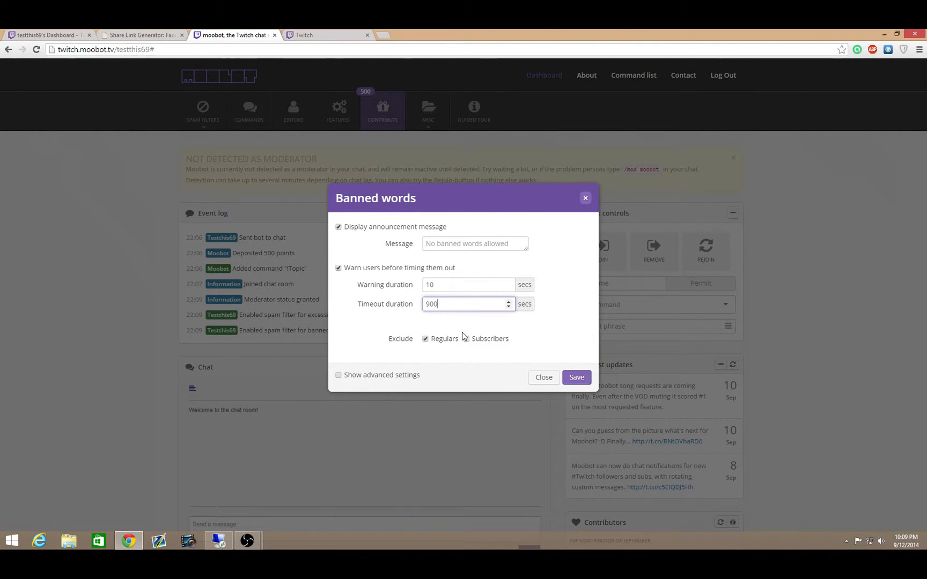
left_click(339, 374)
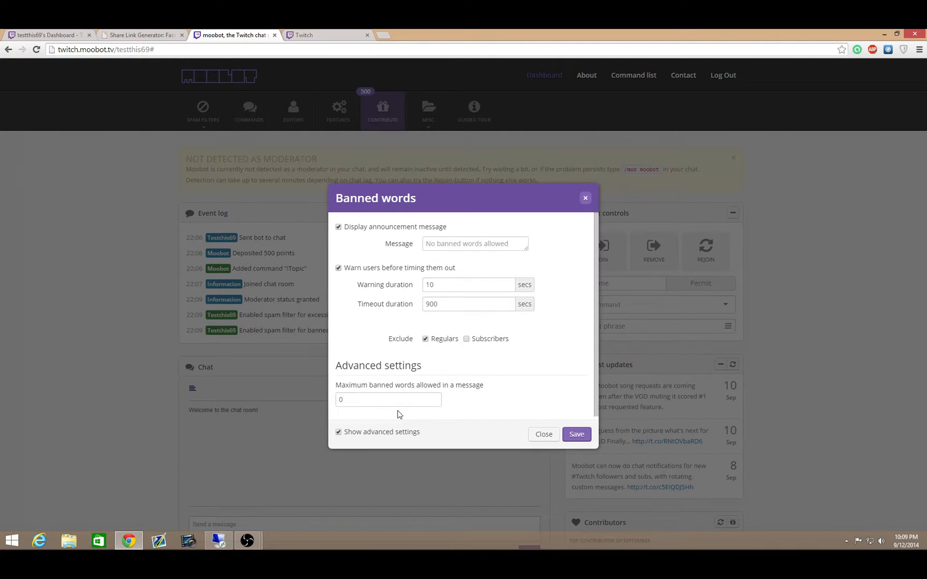
left_click(387, 399)
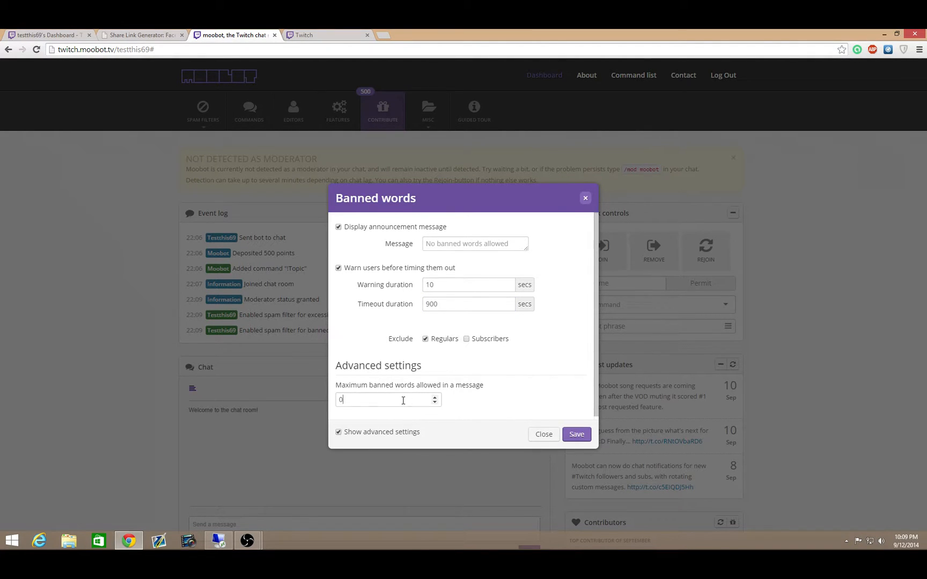
type("2")
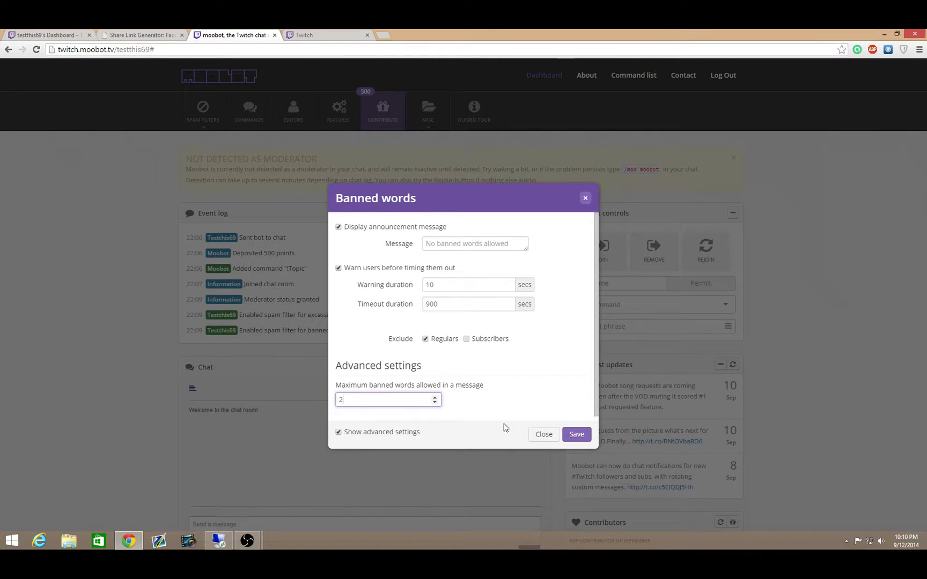
left_click(575, 434)
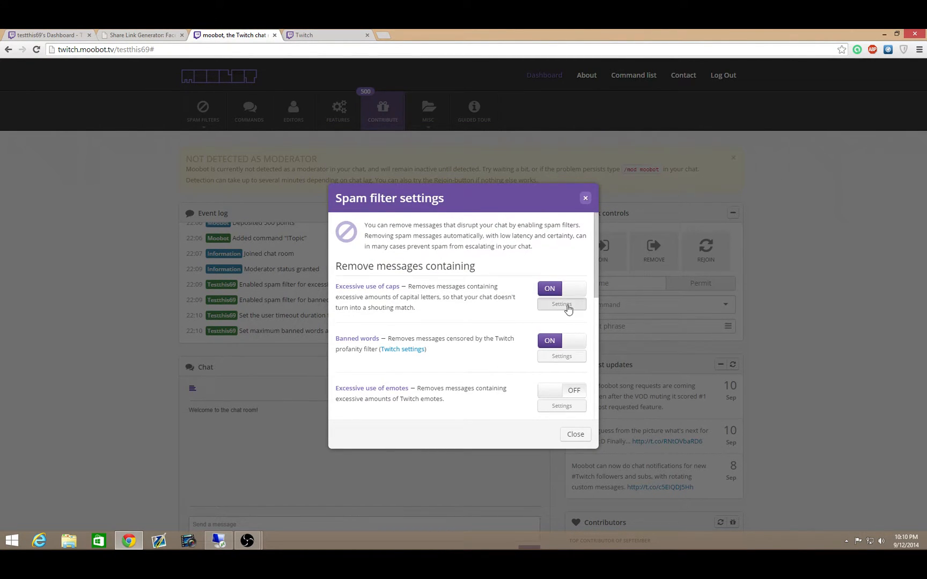
Step: Review the excessive caps settings unchanged and close the spam filter settings
left_click(560, 304)
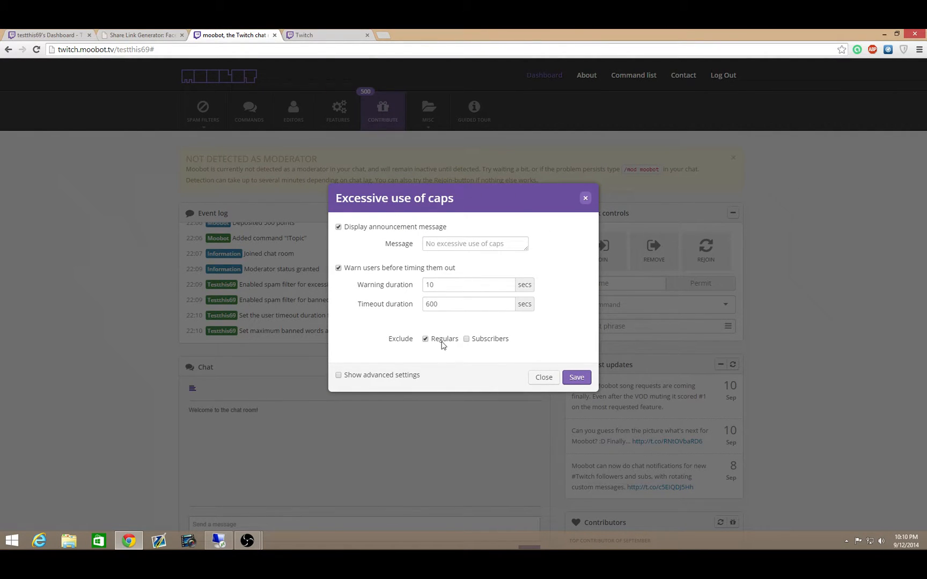
left_click(542, 378)
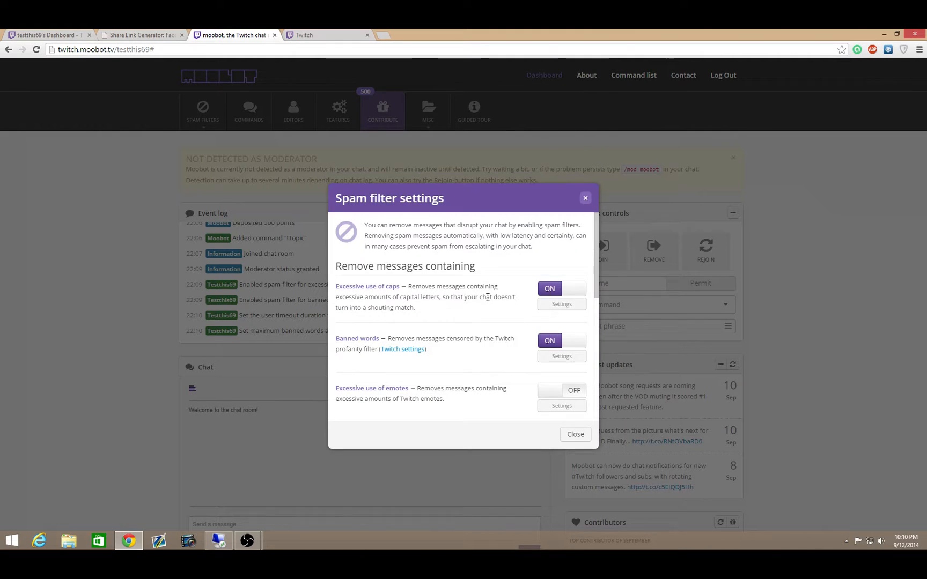
left_click(574, 433)
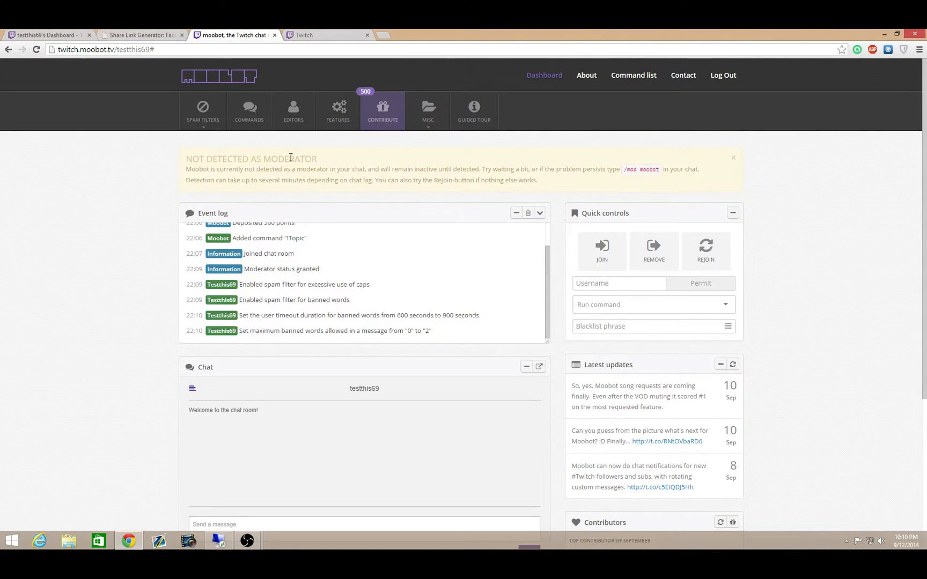
Step: Add 'tits' to the blacklisted phrases with default options
left_click(201, 111)
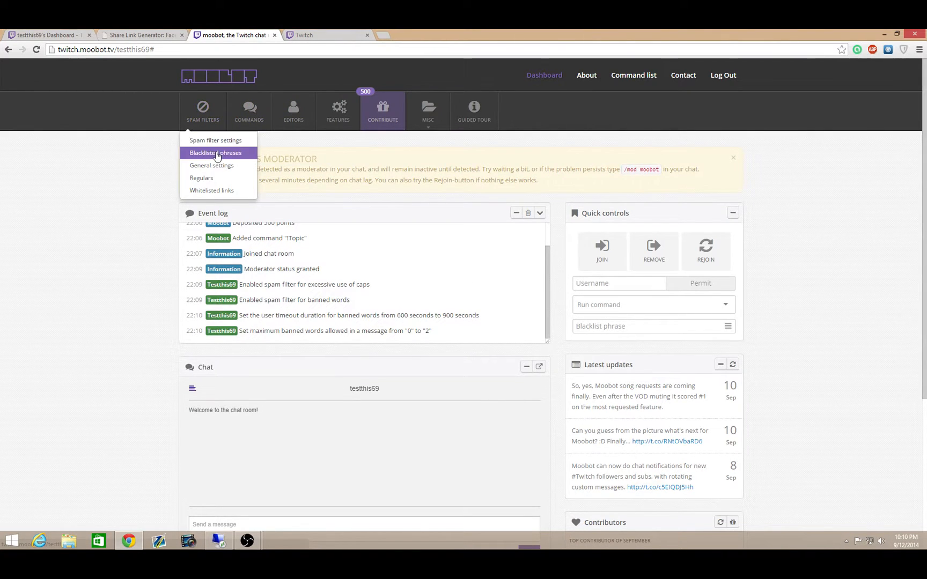
left_click(216, 153)
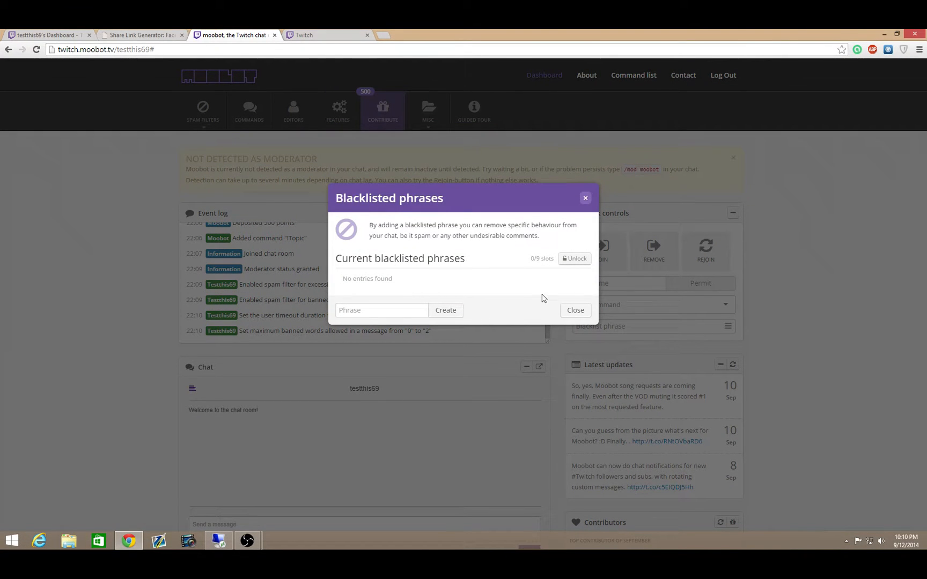
left_click(381, 310)
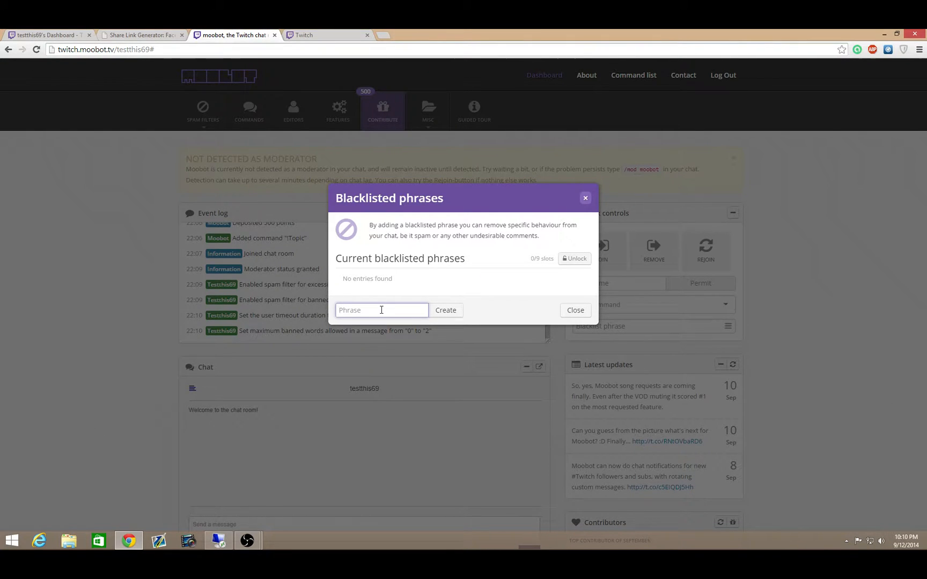
type("tits")
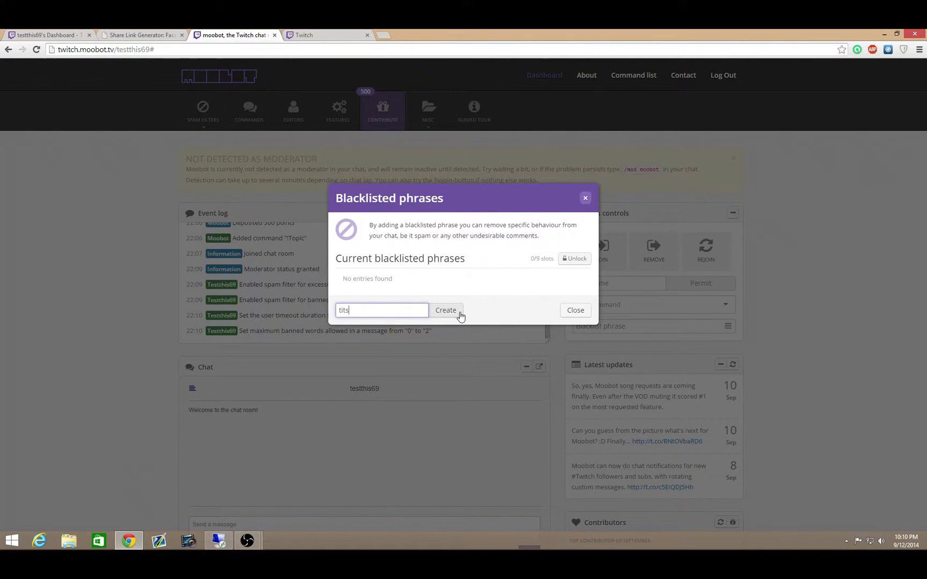
left_click(444, 310)
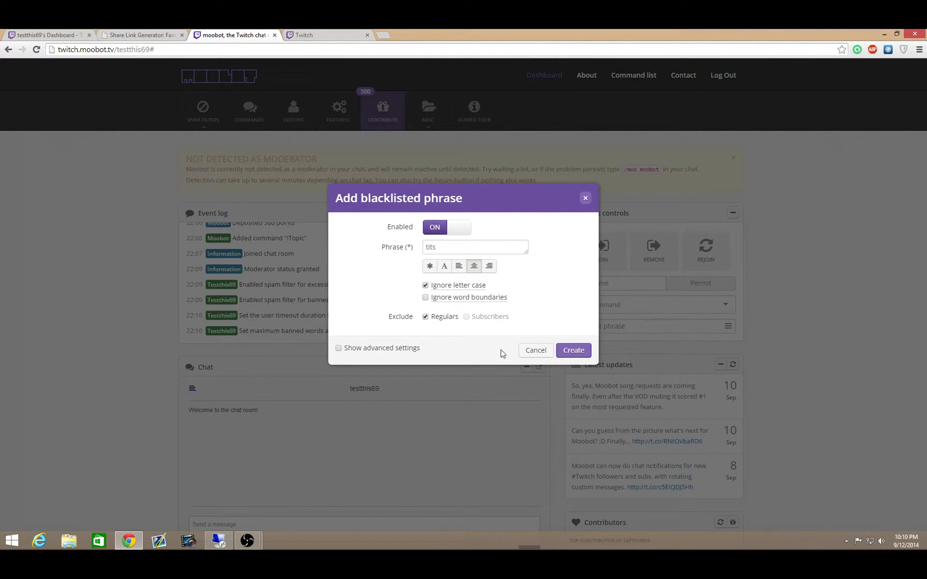
left_click(571, 350)
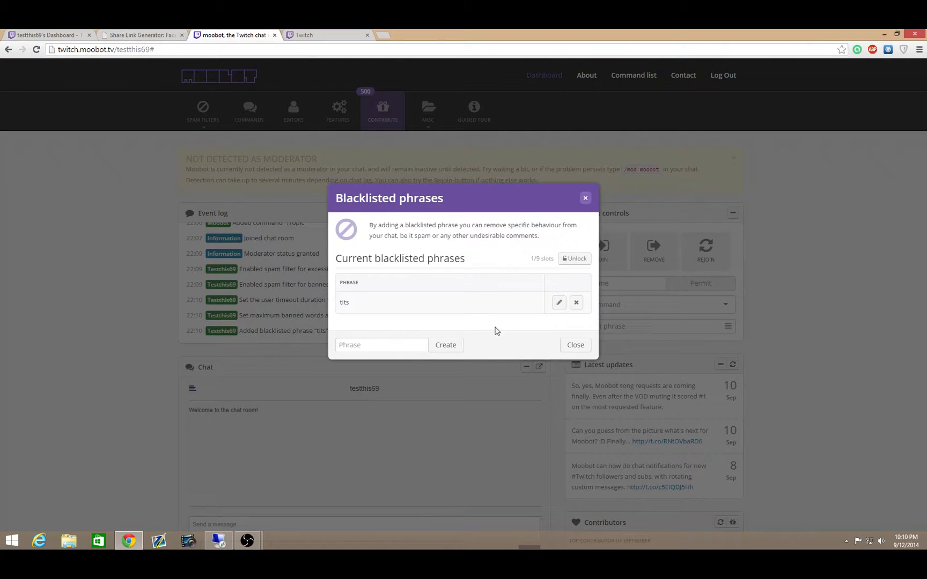
Step: Add a second phrase 'fuc' to the blacklist with default options
left_click(381, 344)
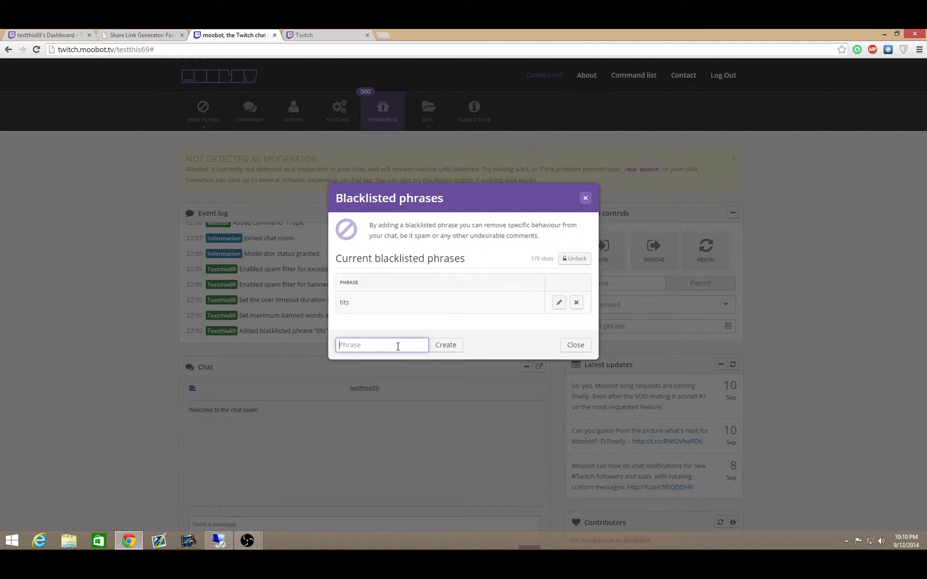
type("f")
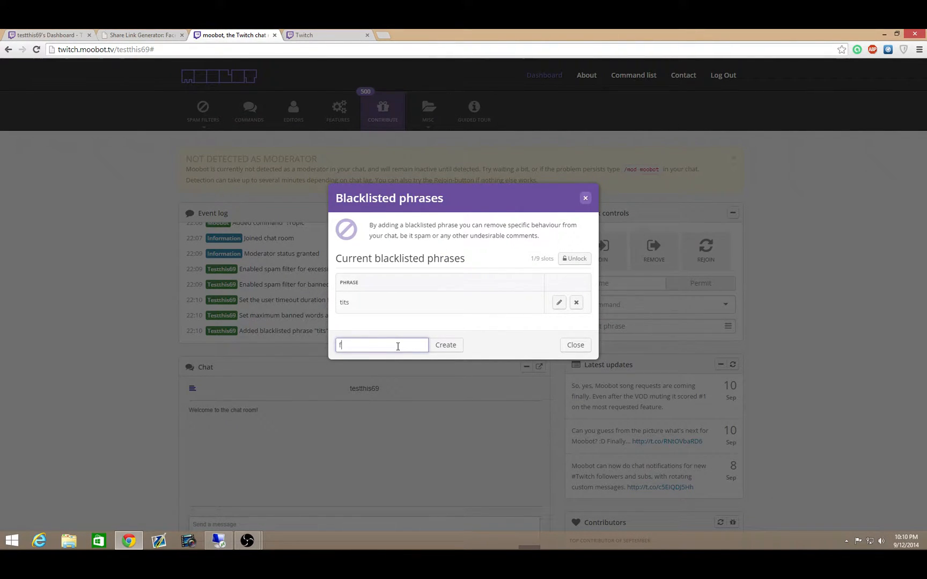
type("uckhead")
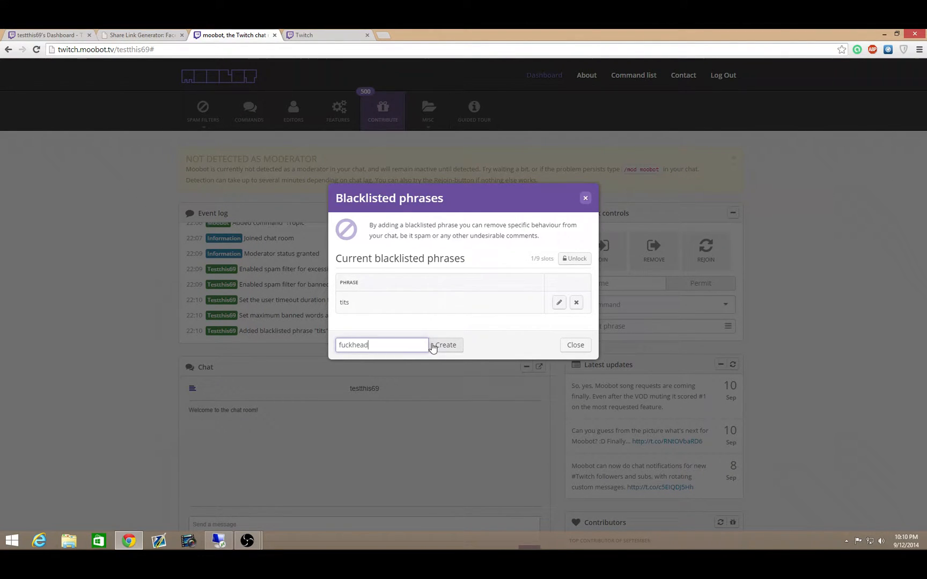
left_click(444, 344)
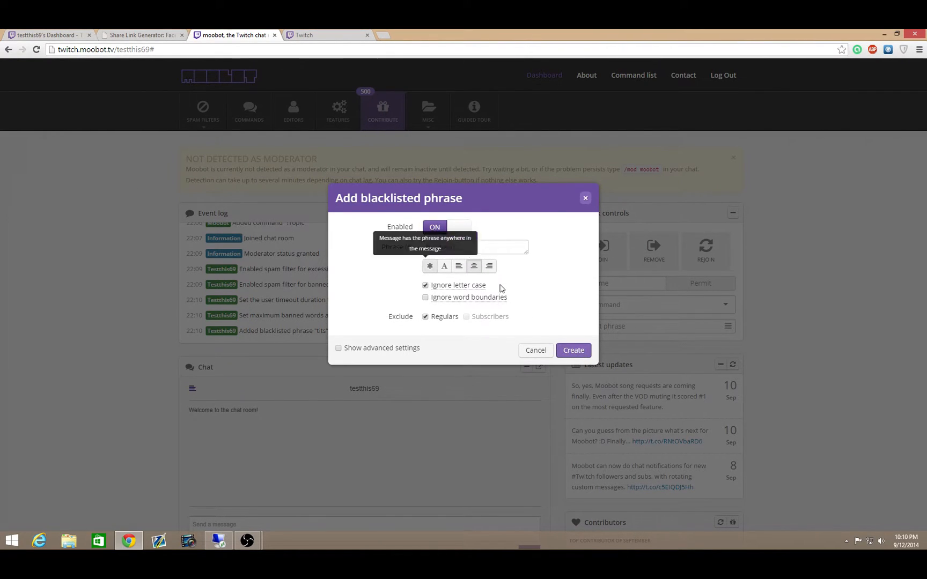
left_click(572, 349)
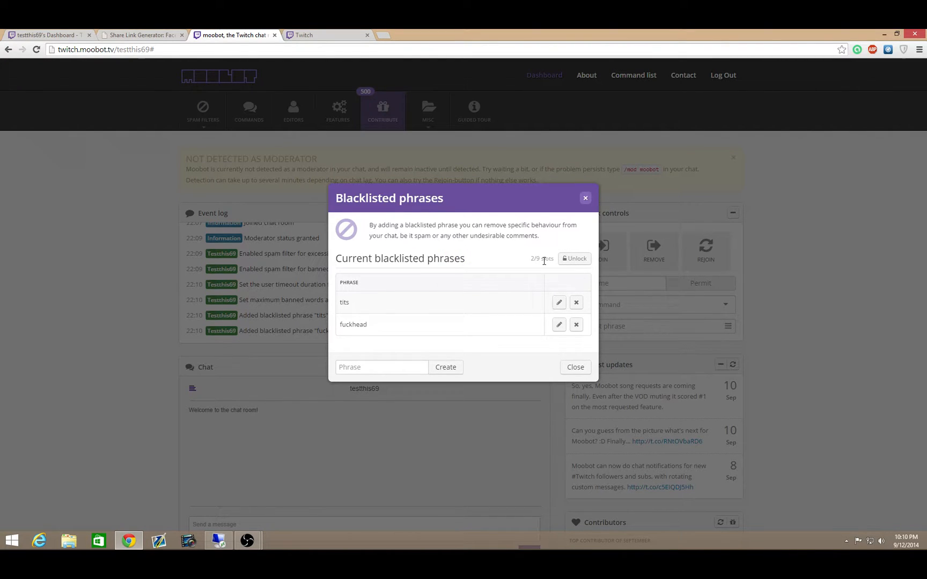
mouse_move(573, 259)
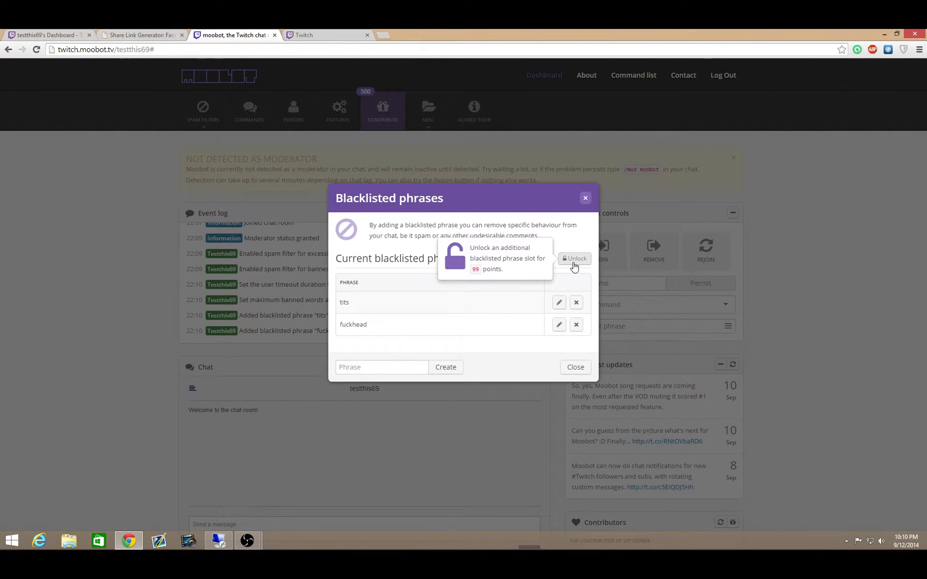
mouse_move(466, 388)
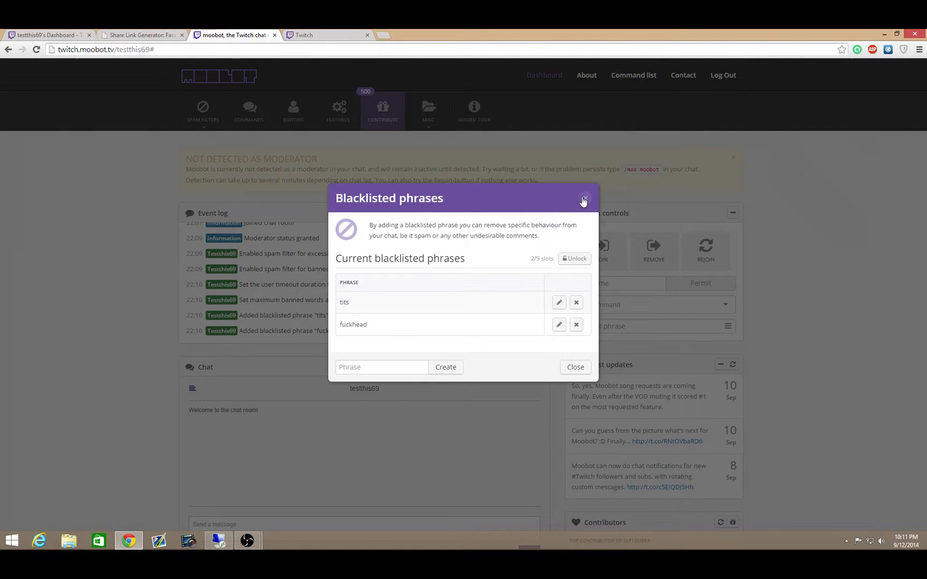
Step: Close blacklisted phrases, cancel General settings unchanged, and view then close the empty Regulars list
left_click(583, 198)
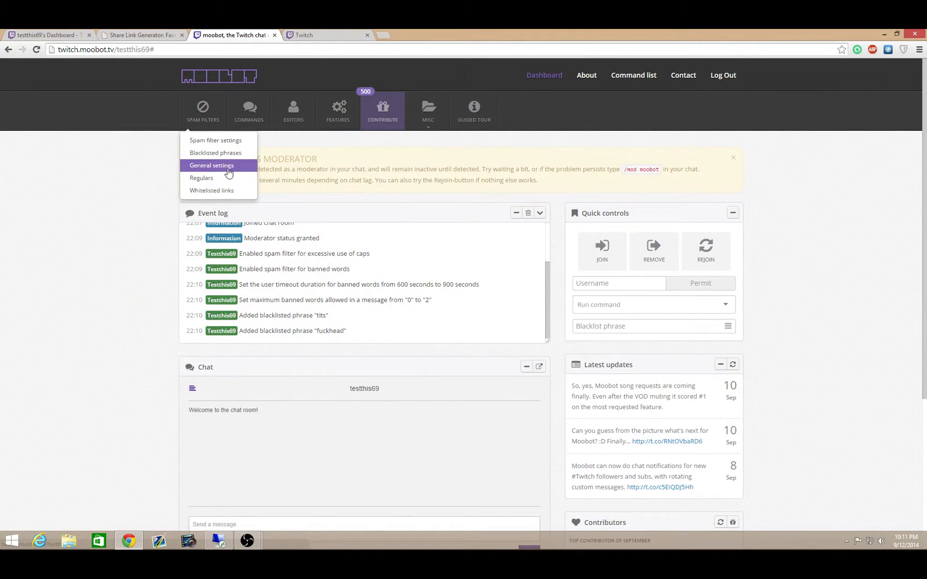
left_click(212, 165)
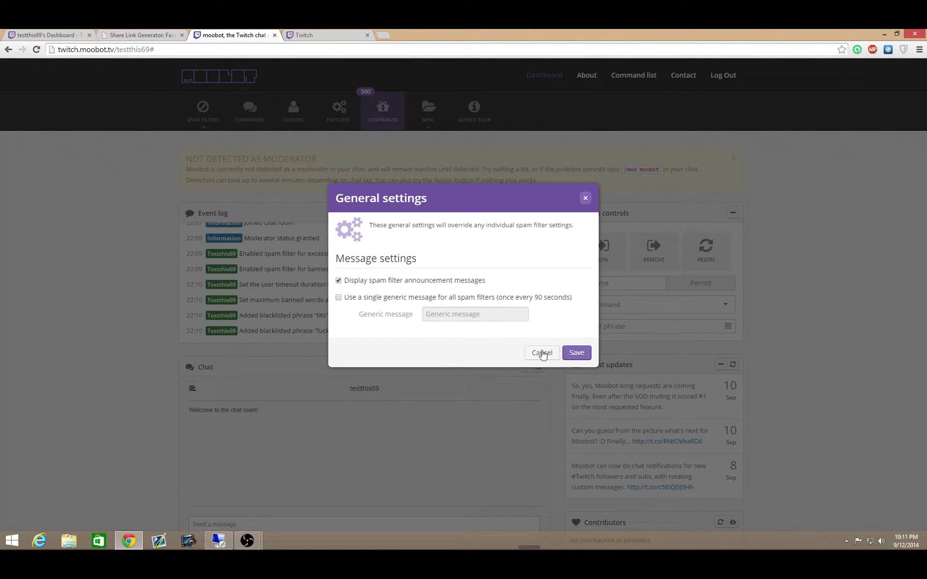
left_click(540, 353)
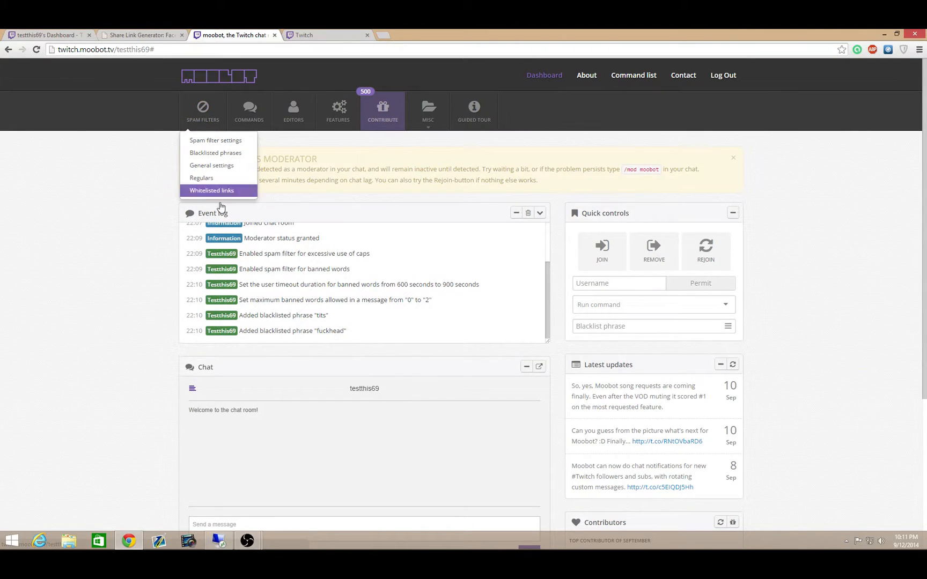
left_click(201, 177)
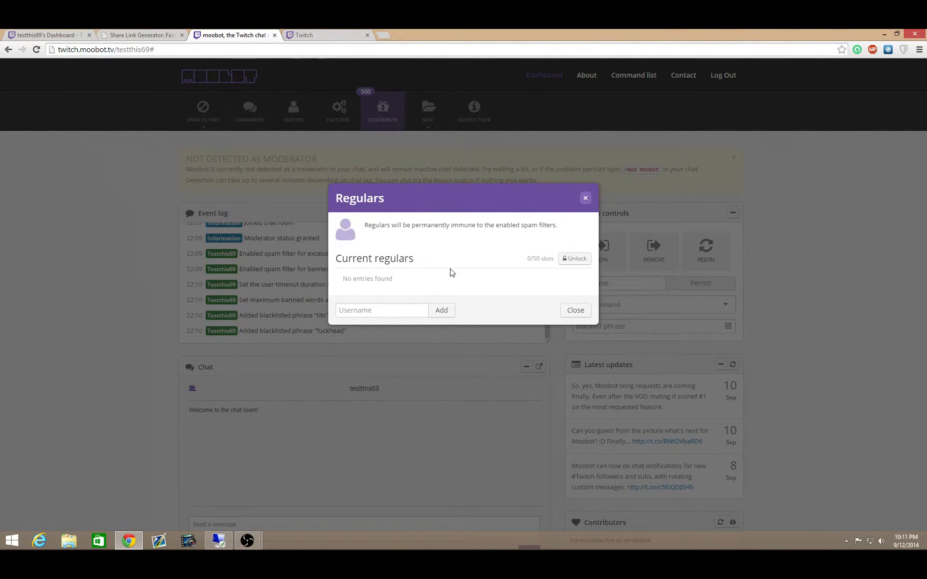
mouse_move(471, 309)
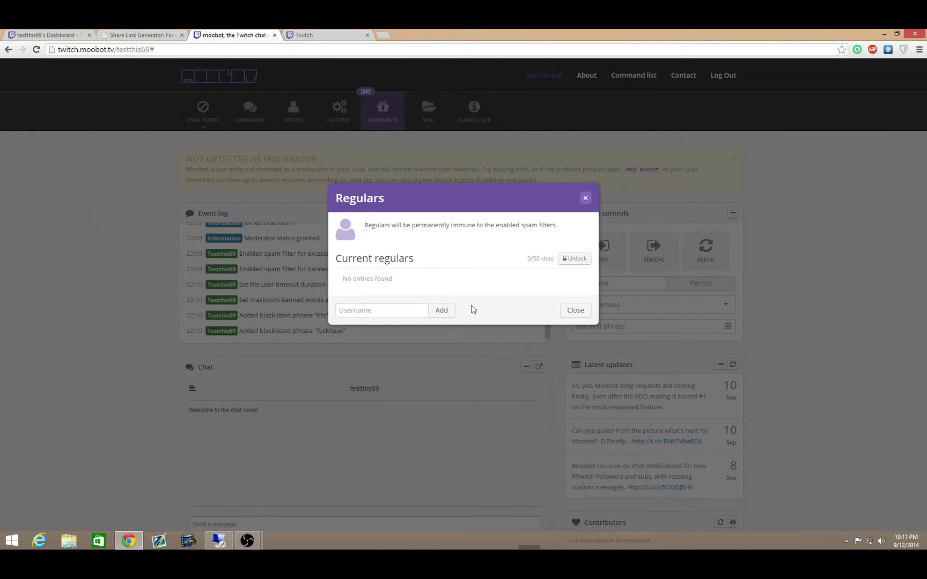
mouse_move(428, 265)
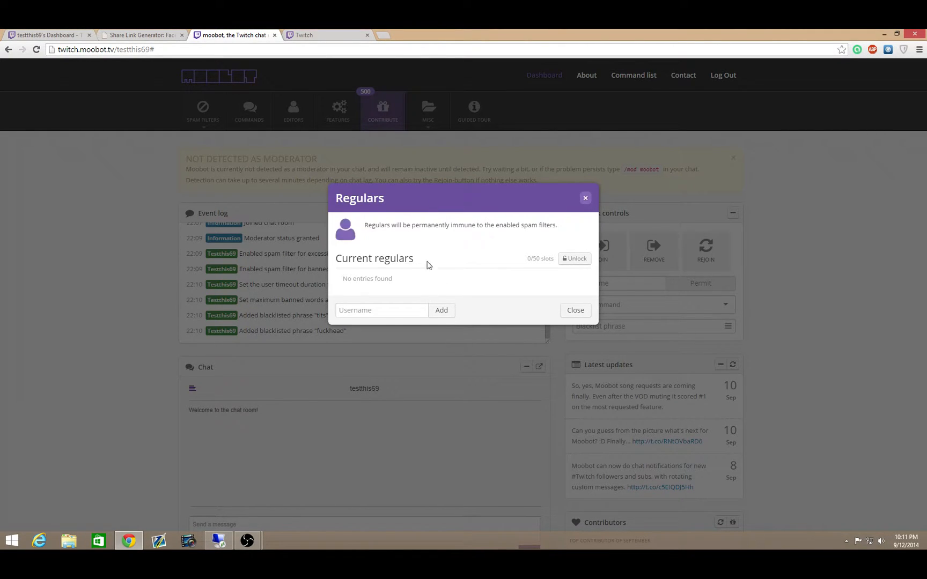
left_click(574, 309)
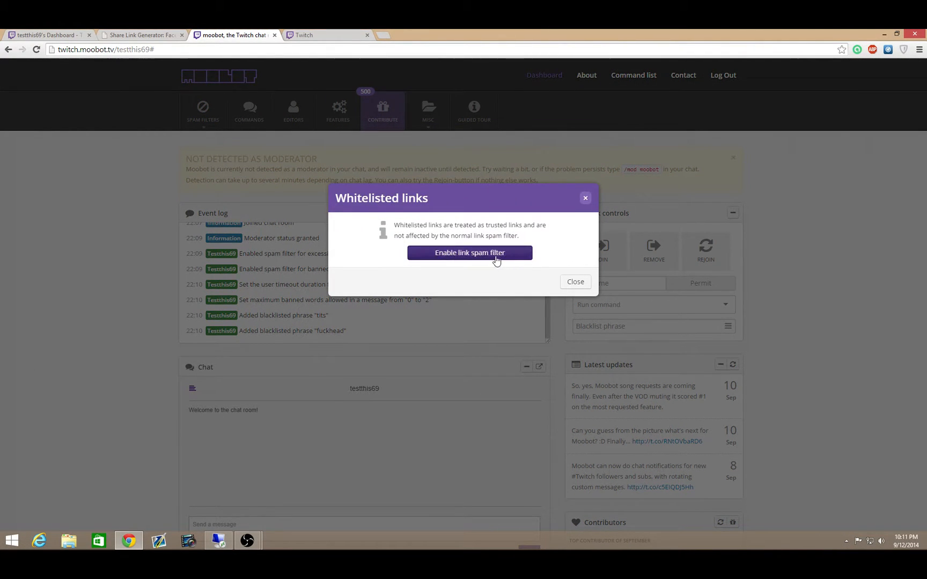
Step: Enable the link spam filter and whitelist google.com as a trusted link
left_click(469, 252)
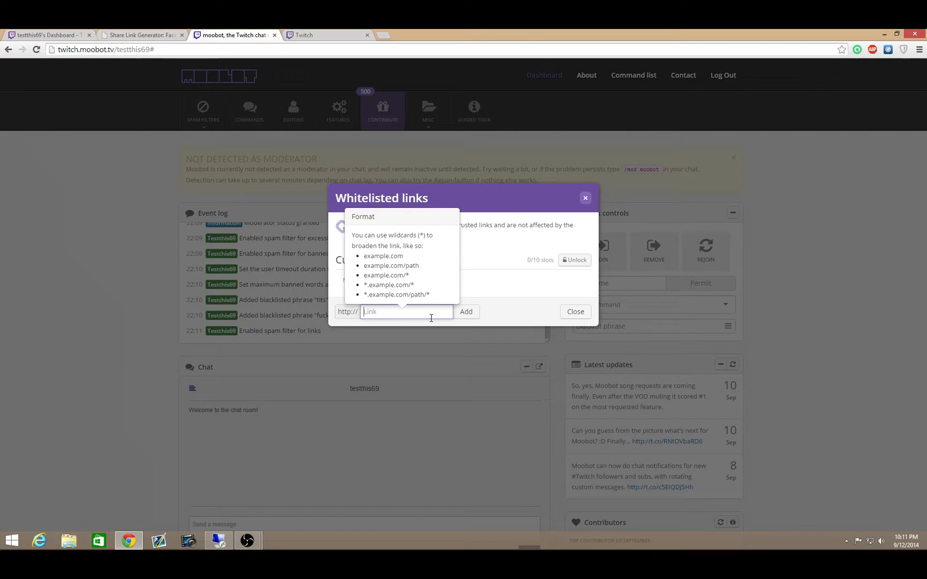
type("google.com")
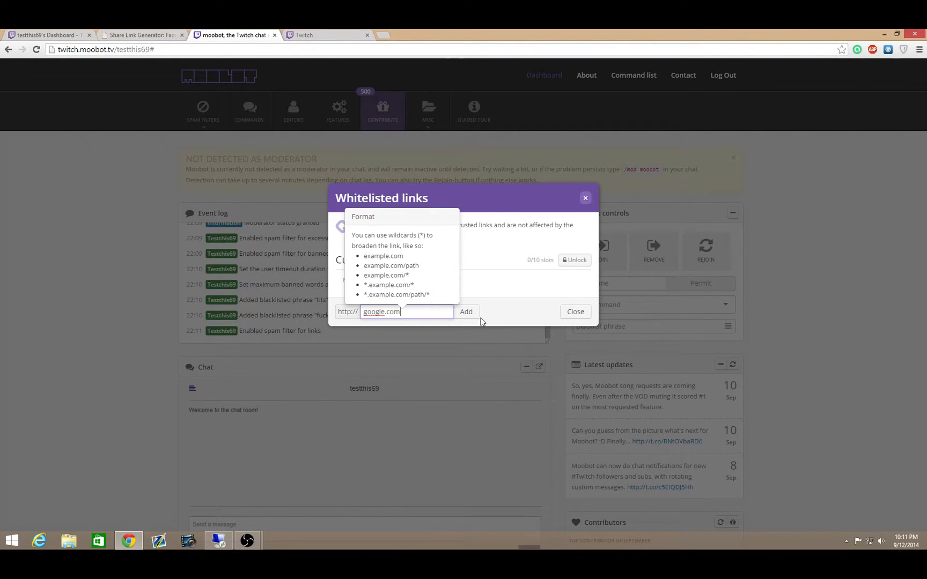
left_click(466, 311)
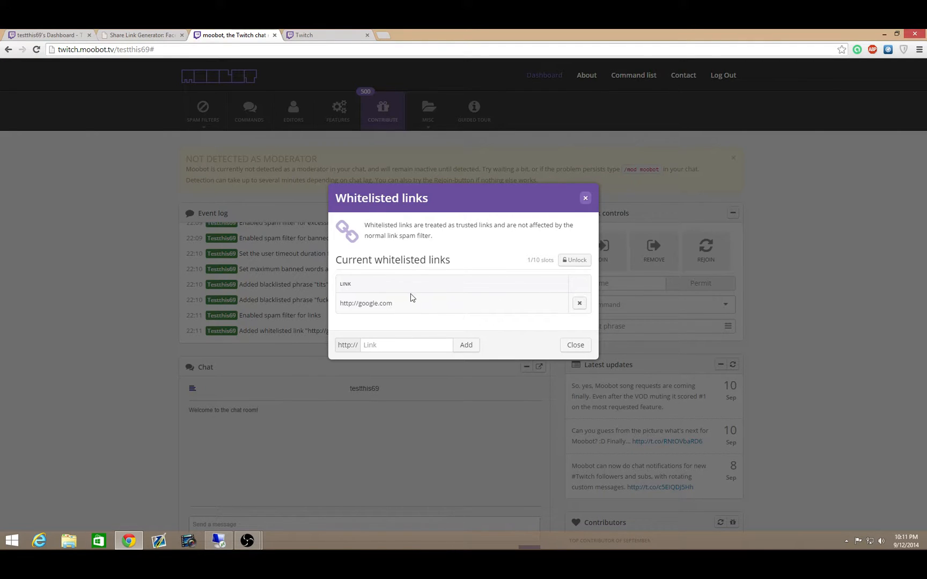
mouse_move(519, 251)
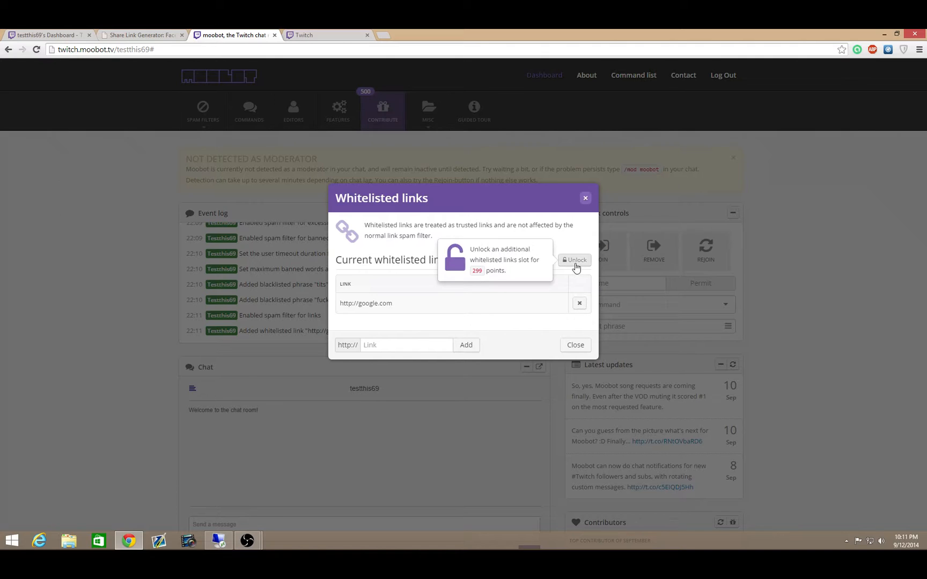
Step: Back out of unlocking an extra whitelist slot and close the Whitelisted links list
left_click(573, 260)
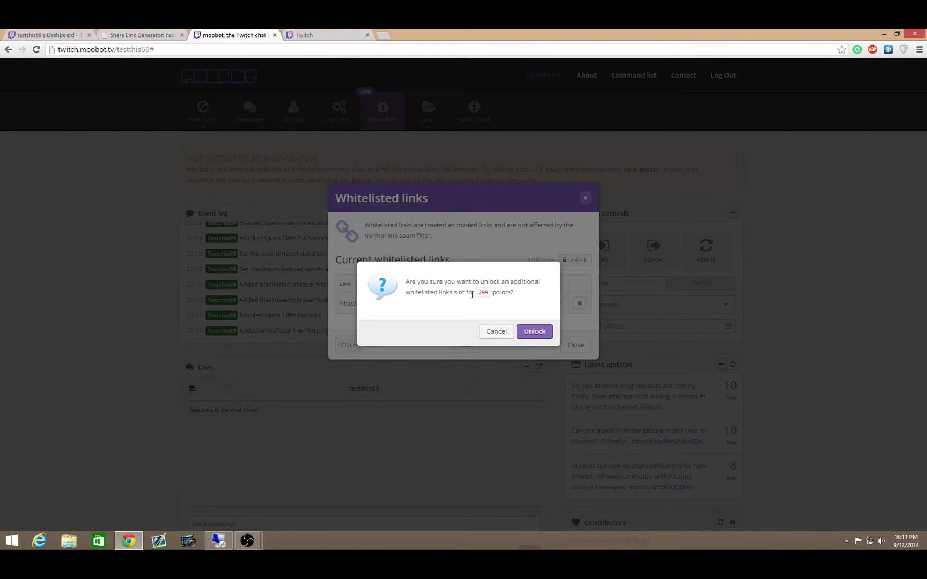
left_click(495, 332)
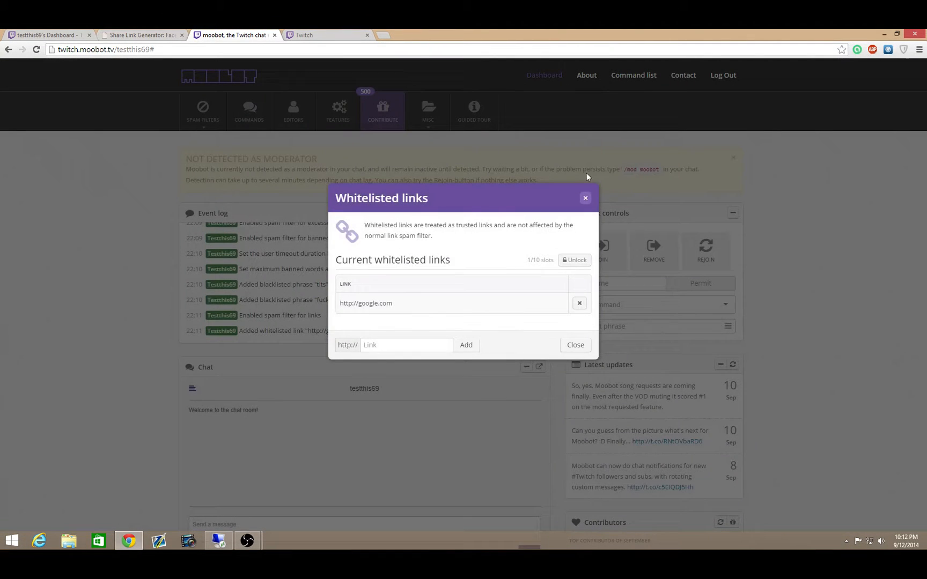
left_click(573, 344)
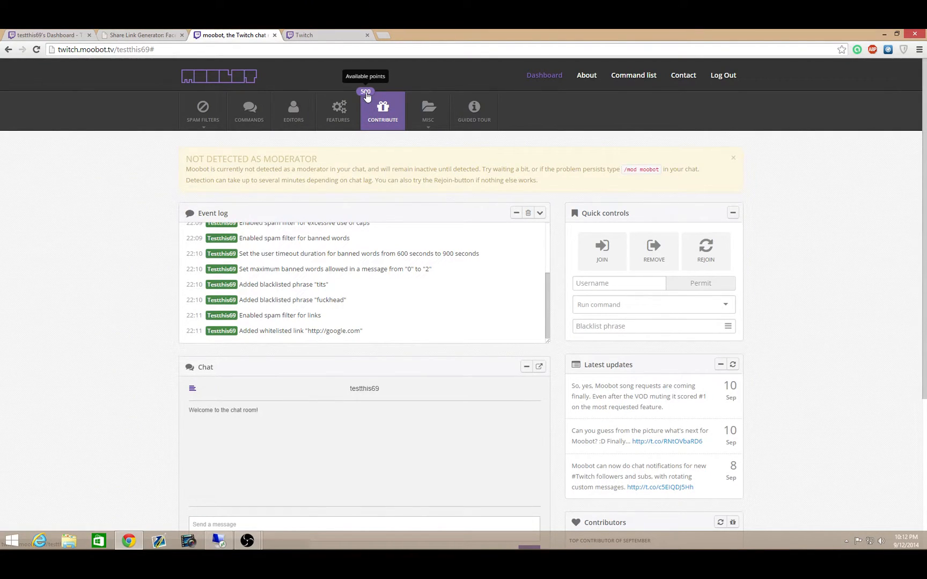
mouse_move(639, 141)
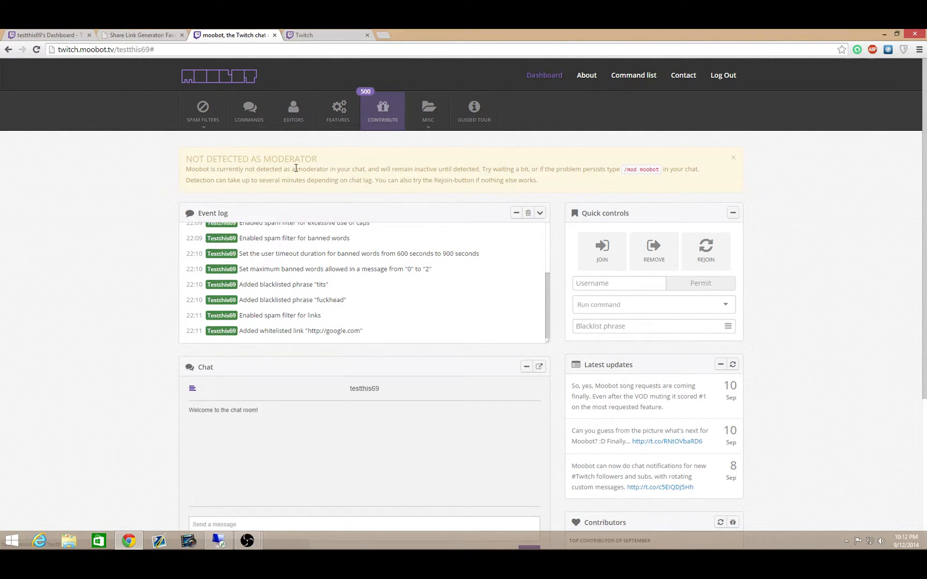
Step: Create a new !follow chat command from the Commands list
left_click(248, 111)
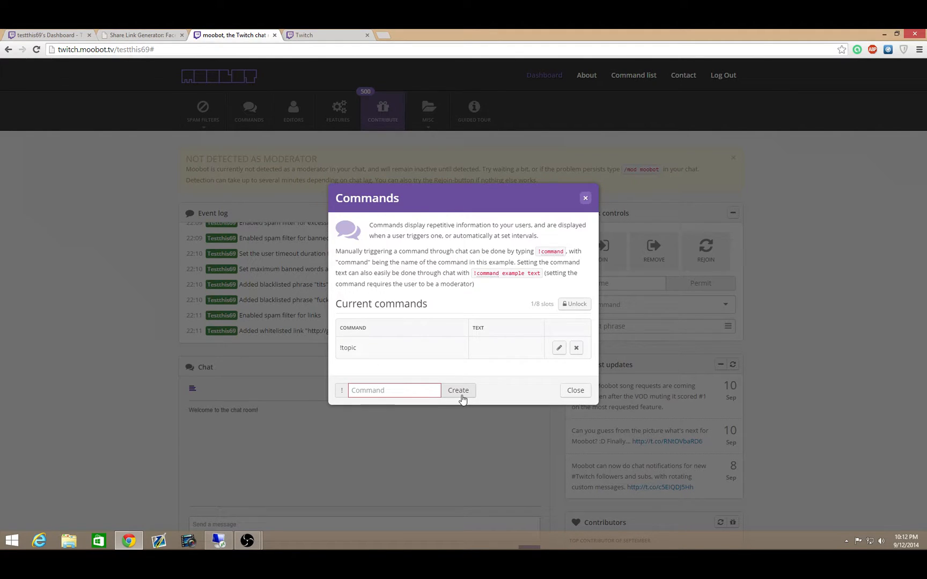
left_click(392, 390)
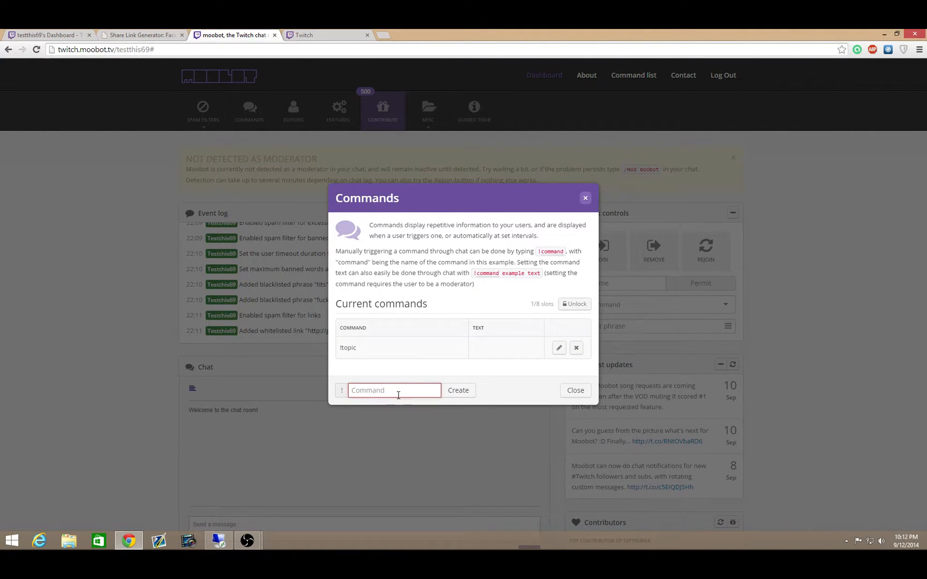
type("follow")
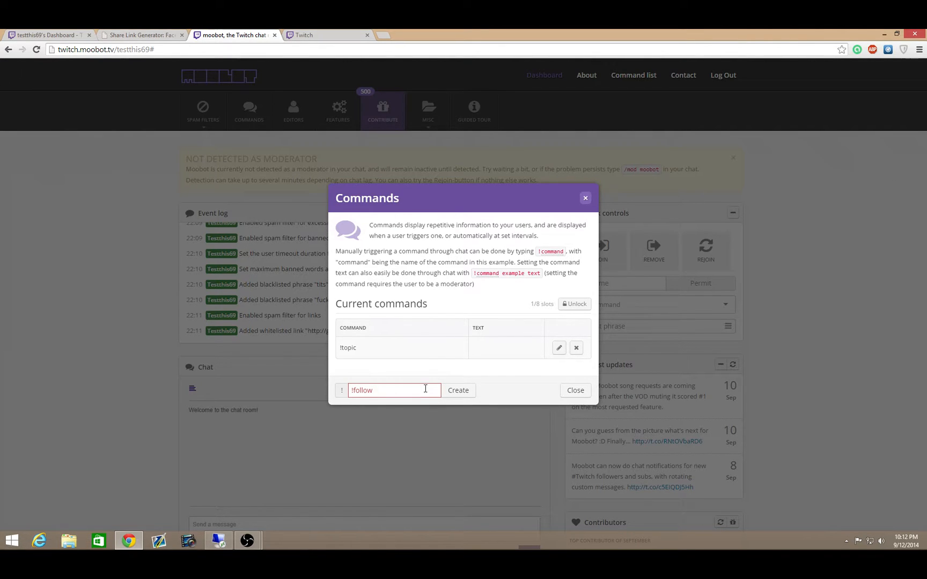
left_click(557, 347)
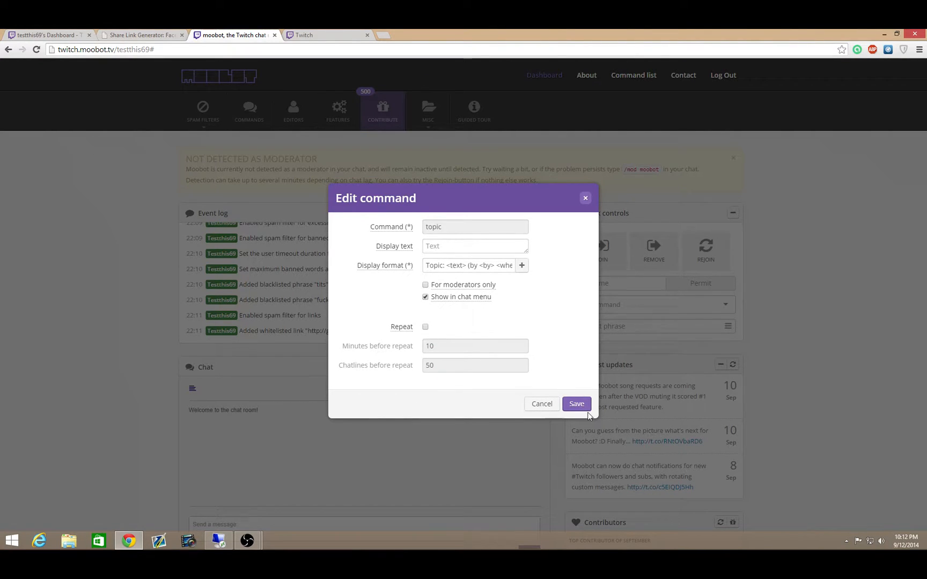
left_click(575, 403)
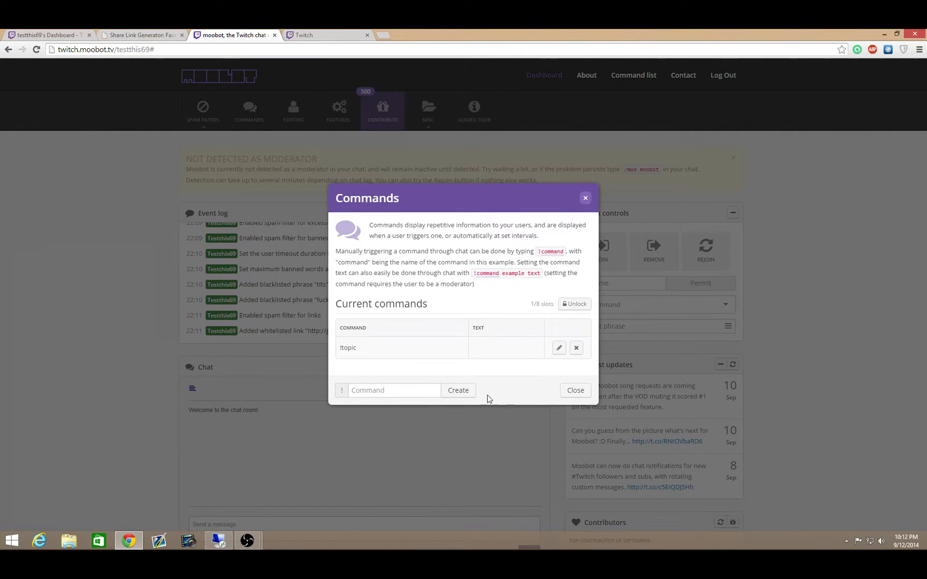
left_click(392, 391)
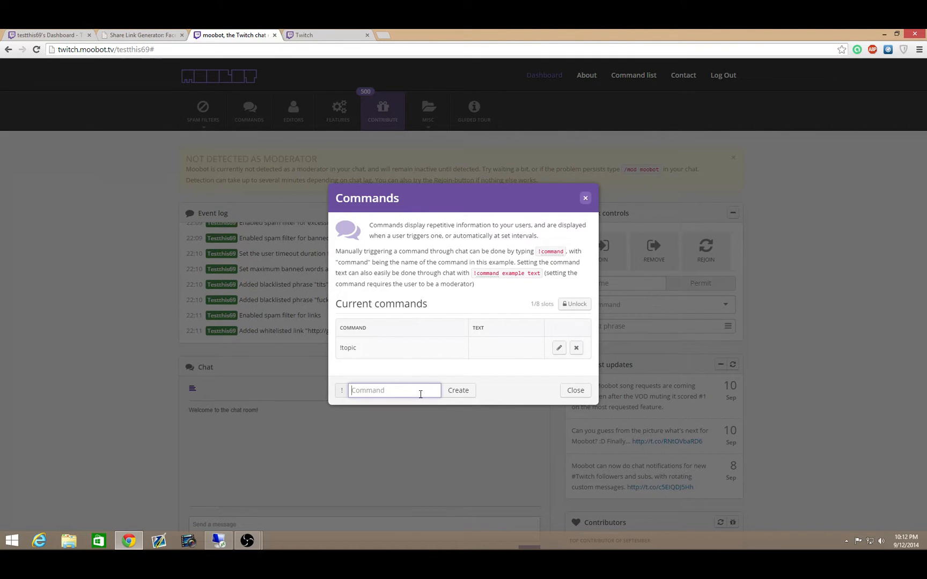
type("quad2k")
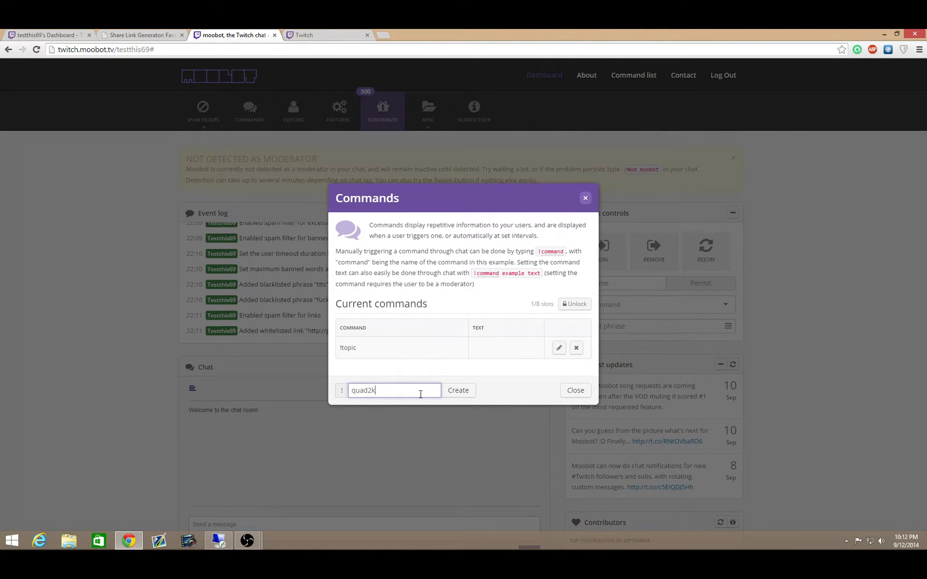
left_click(457, 391)
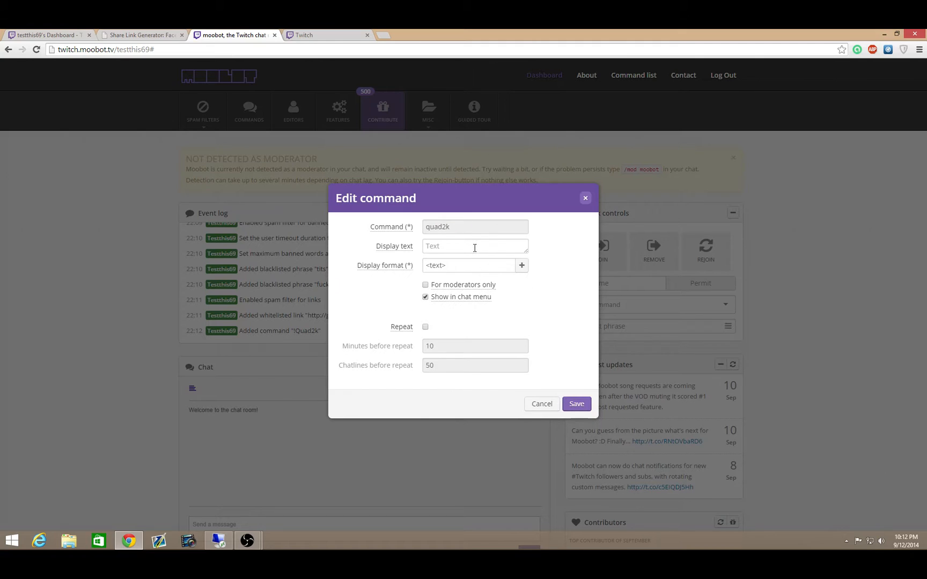
type("Check ou")
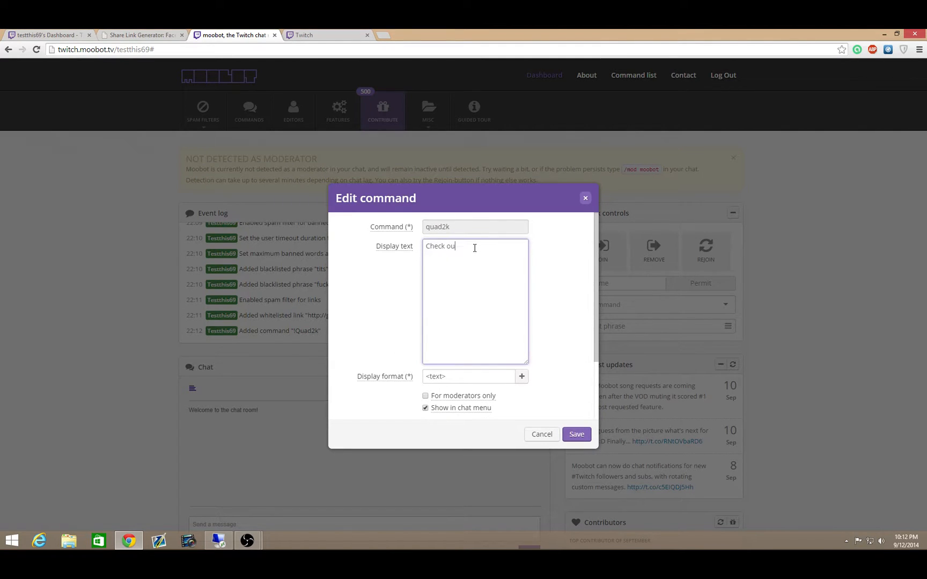
type("my youtube.com")
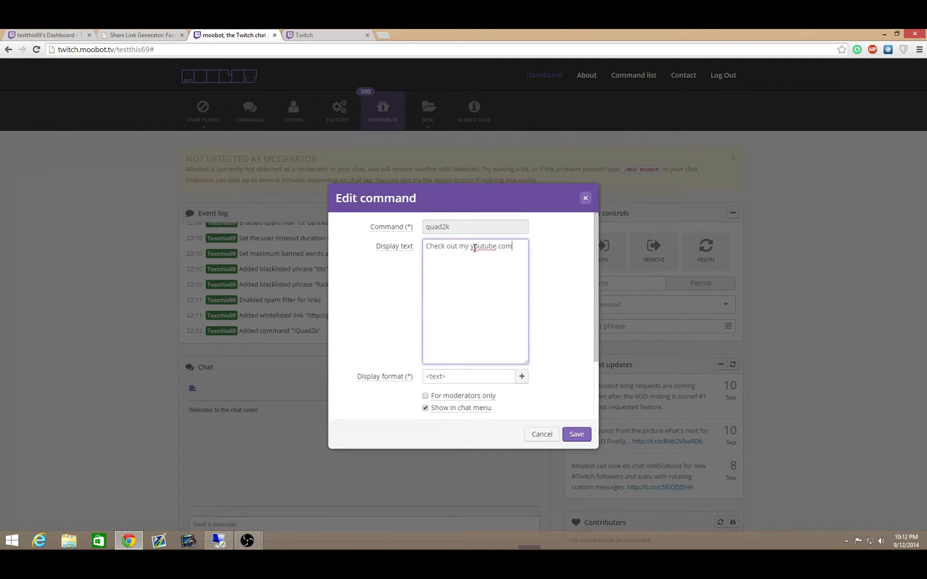
type("/quad")
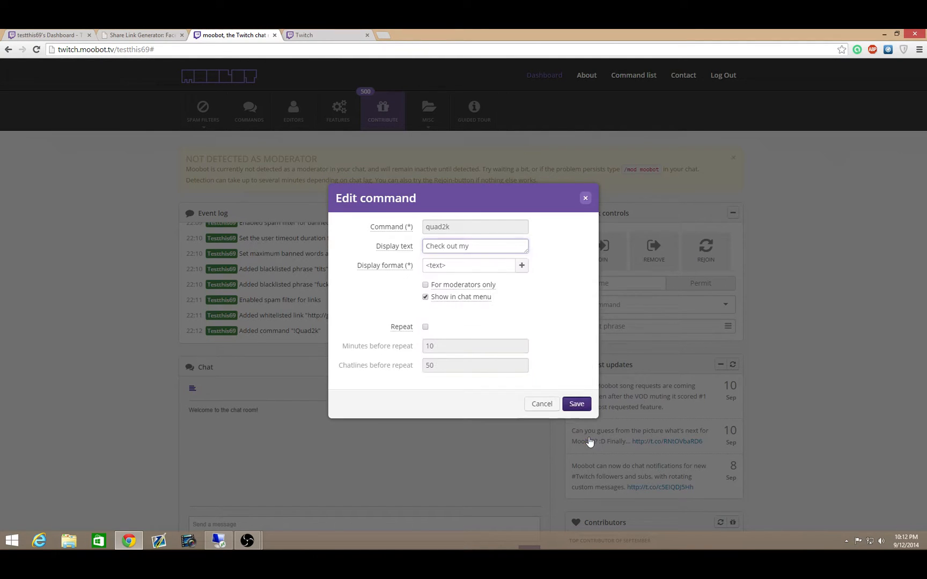
left_click(575, 403)
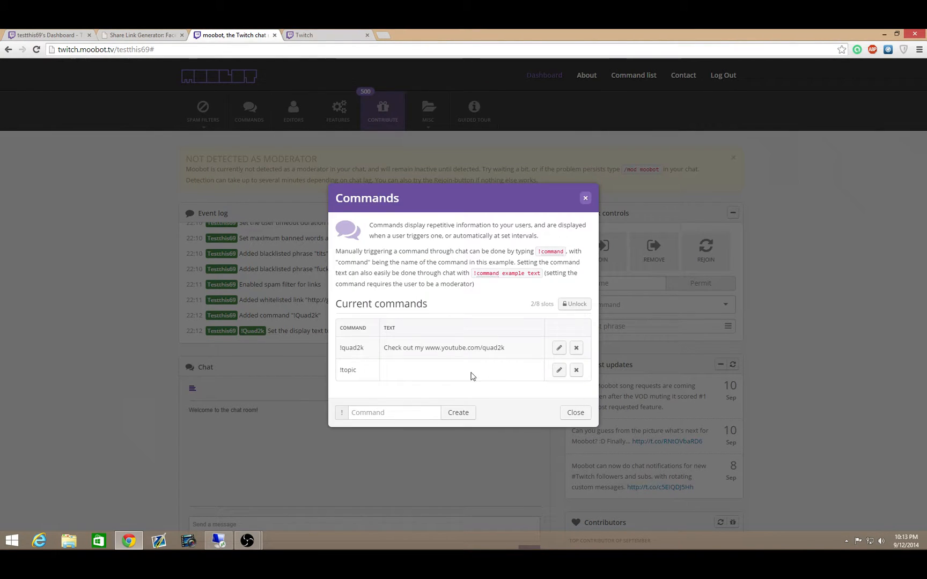
Step: Close the Commands list and send !quad2k in chat to test the reply
left_click(574, 412)
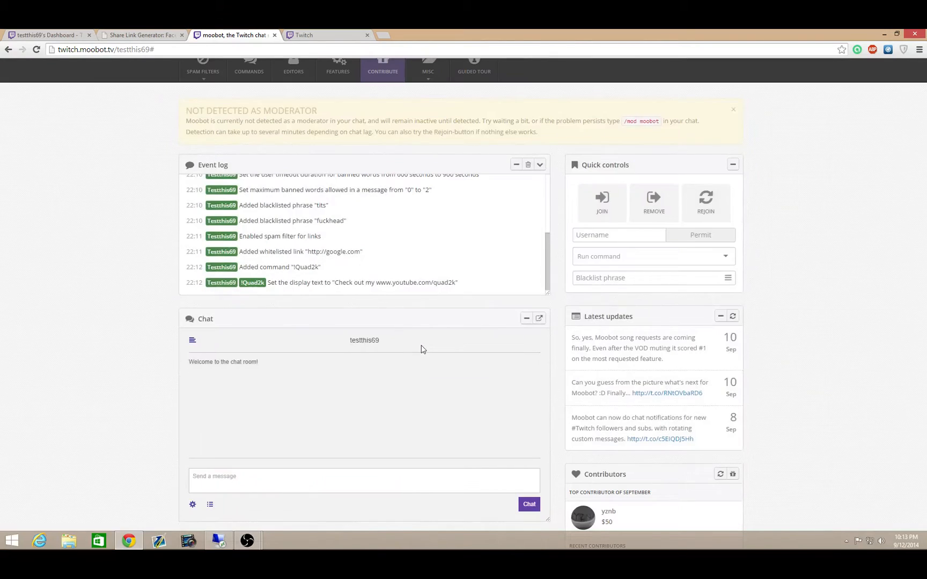
left_click(364, 479)
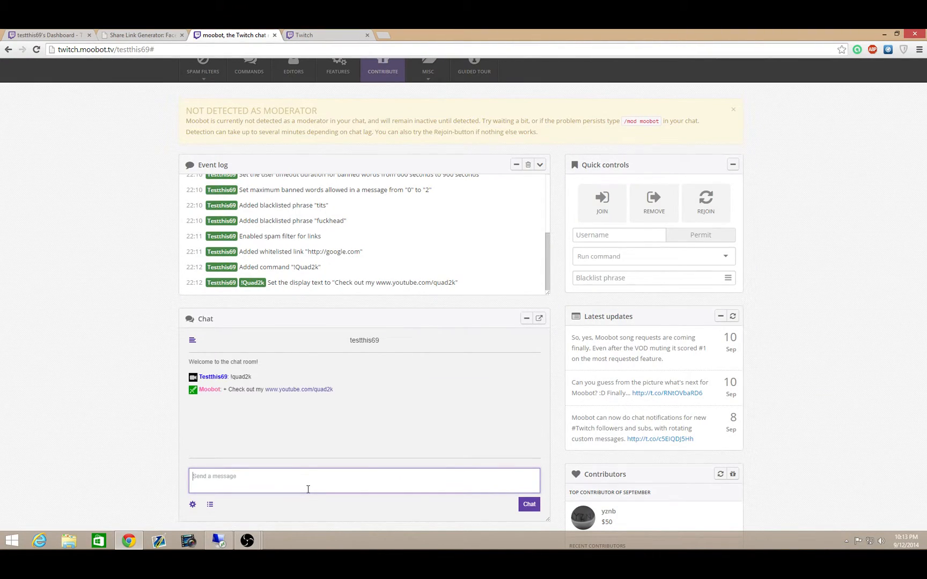
mouse_move(298, 389)
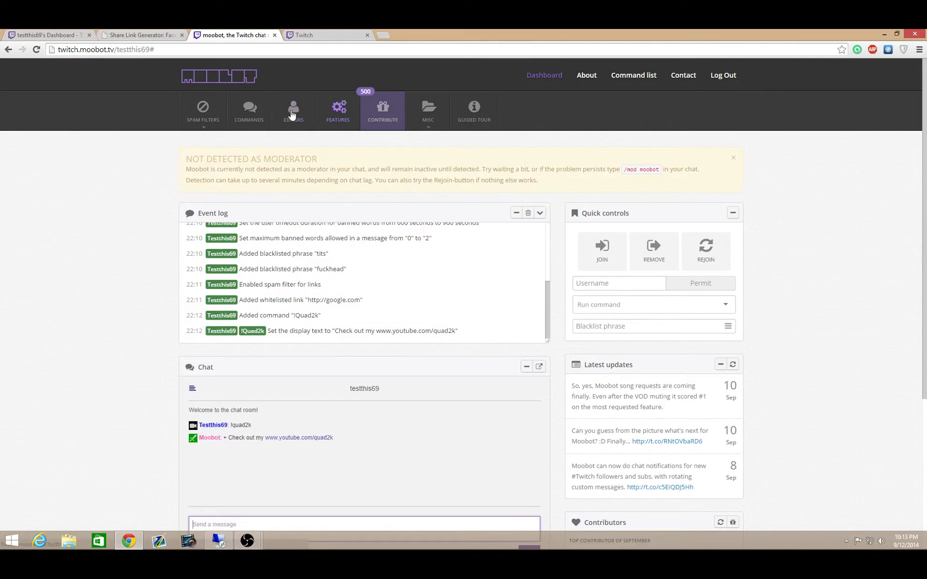
Step: Create a new !twitter command and move to its Display text field
left_click(249, 111)
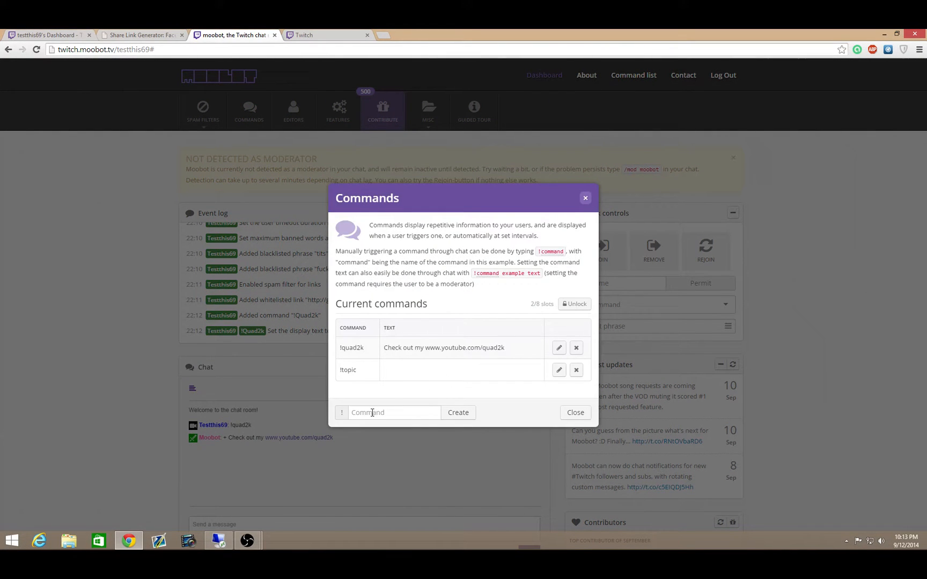
left_click(393, 412)
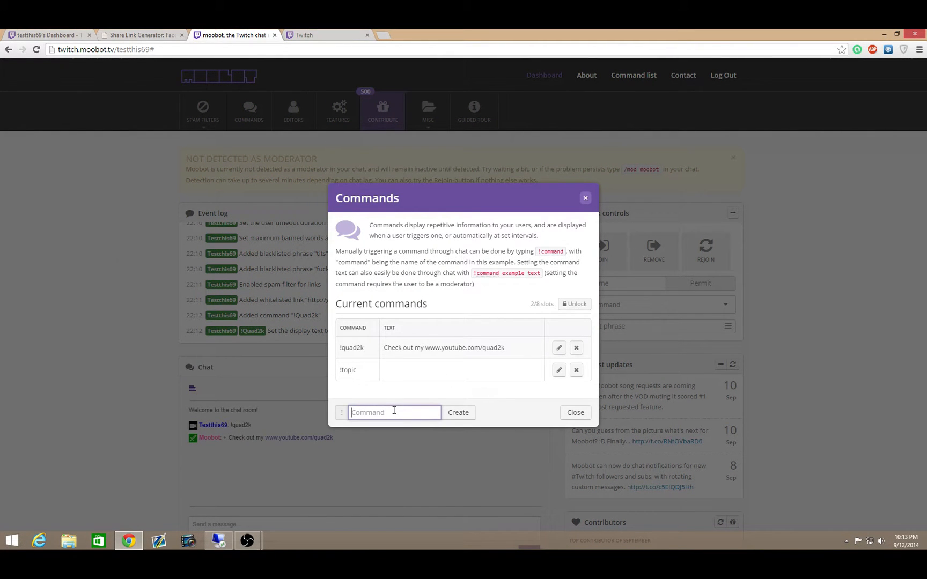
type("twitter")
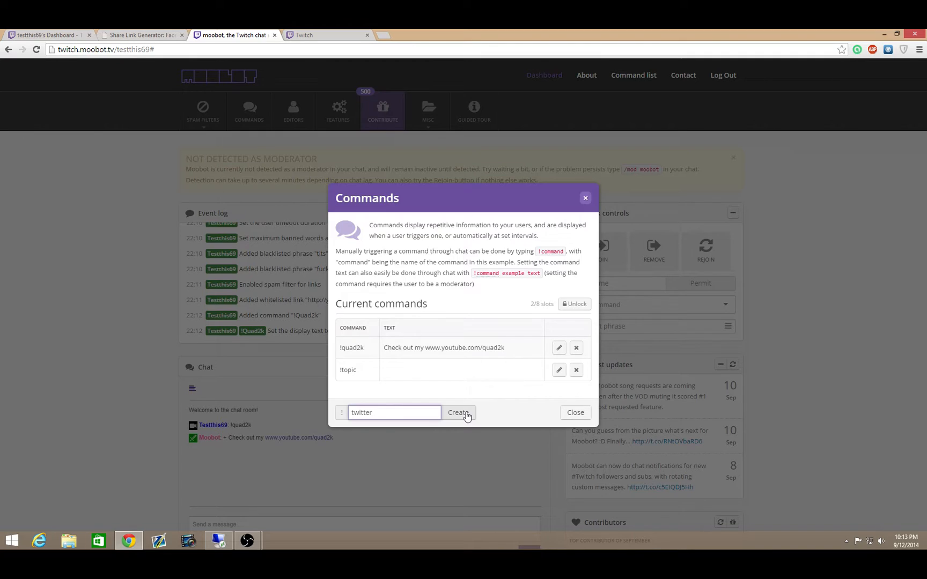
left_click(458, 412)
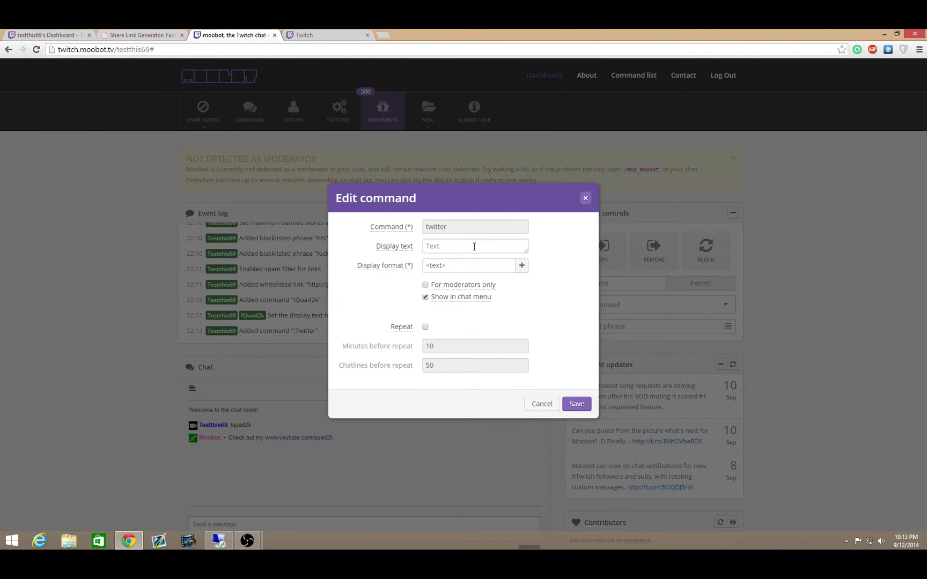
mouse_move(481, 250)
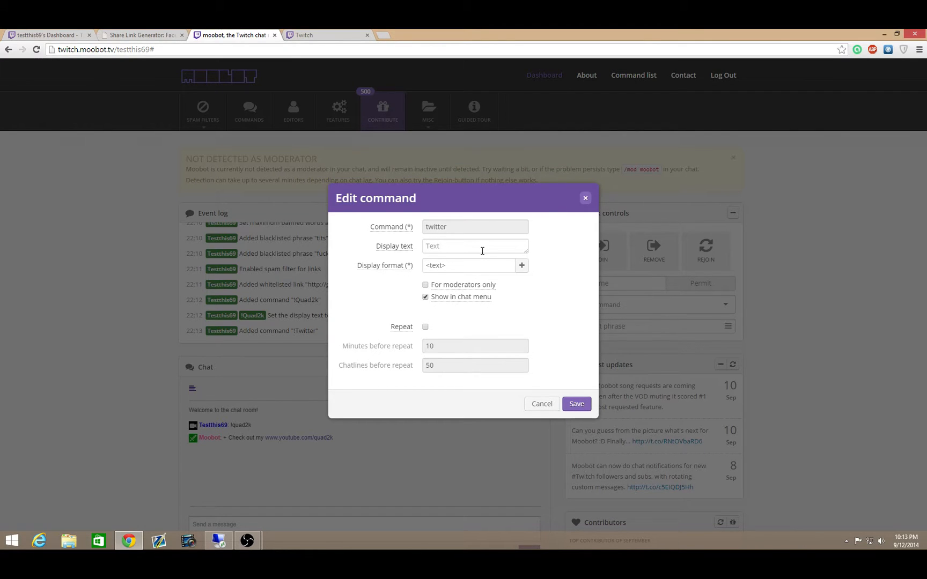
left_click(141, 35)
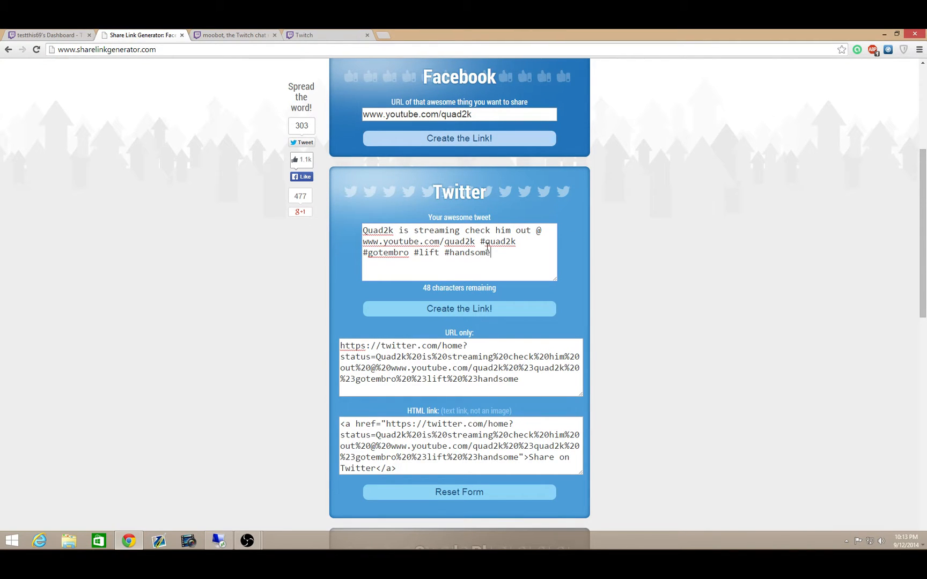
Step: Select and copy the generated Twitter share URL for the Quad2k streaming tweet
left_click_drag(489, 252, 478, 242)
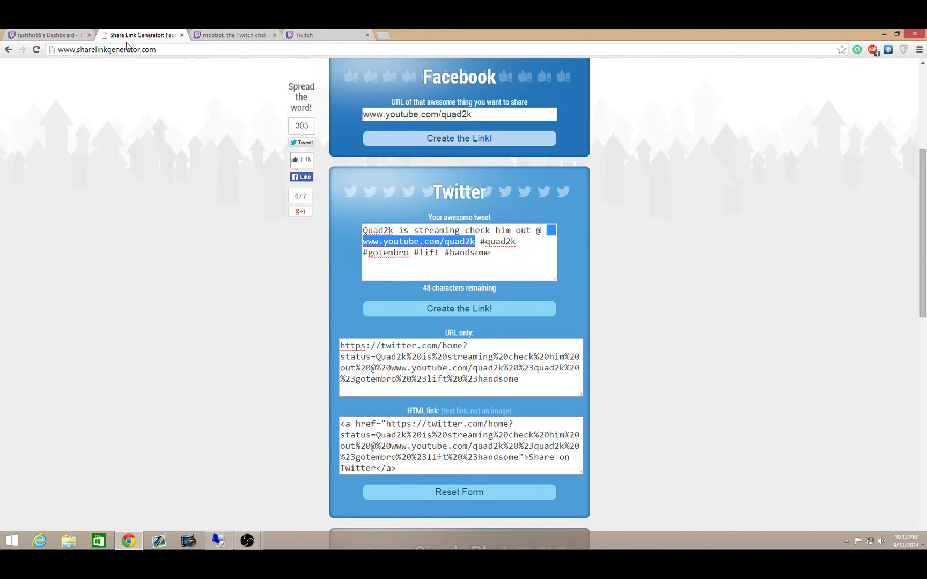
left_click(106, 50)
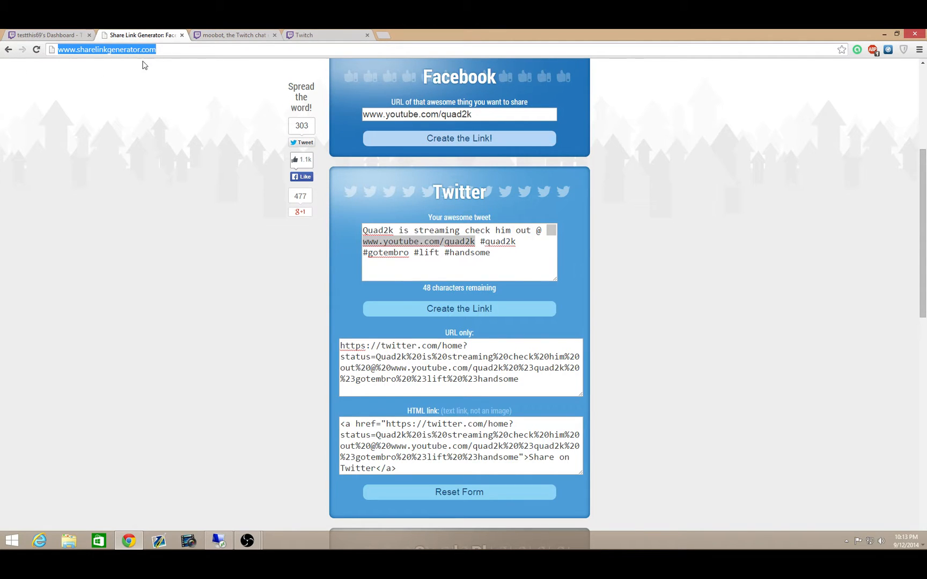
mouse_move(170, 75)
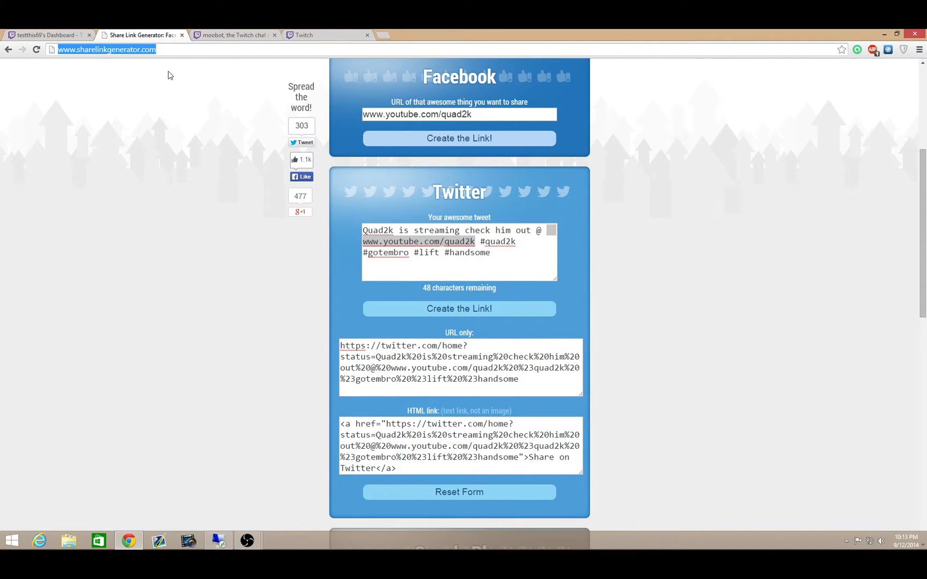
mouse_move(692, 272)
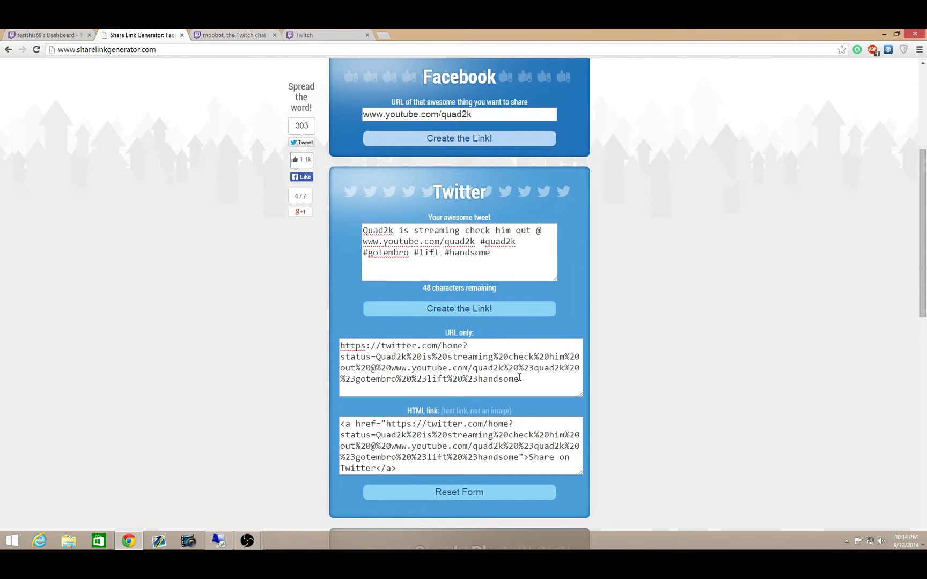
triple_click(460, 362)
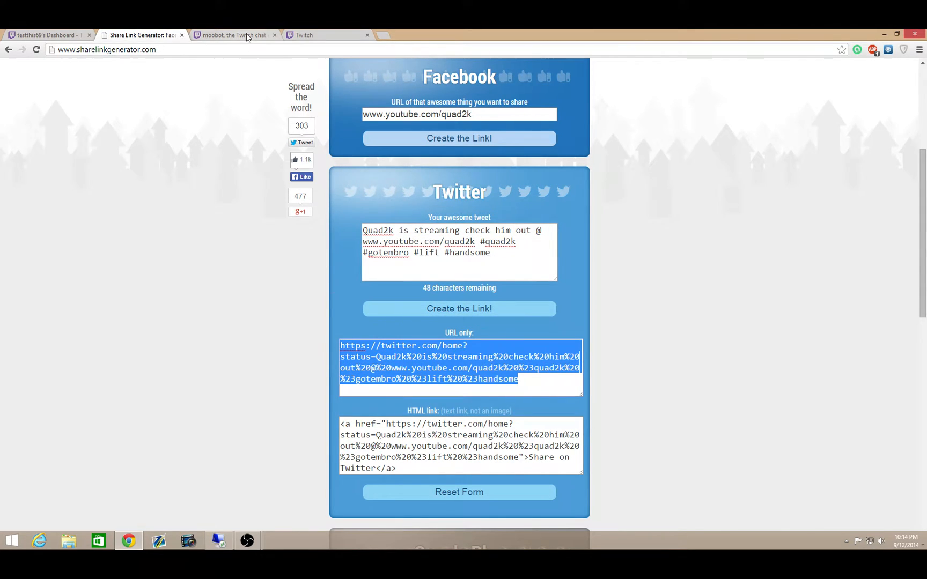
Step: Paste the Twitter share URL as !twitter's display text and save it
left_click(234, 35)
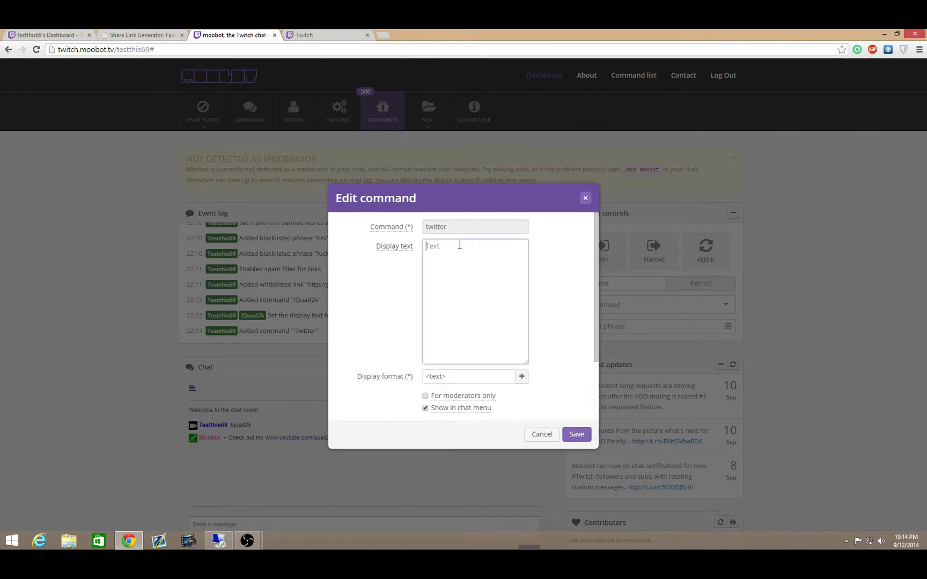
type("https://twitter.com/home?status=Quad2k%20is%20streaming%20check%20him%20out%20@%20www.youtube.com/quad2k%20%23quad2k%20%23gotembro%20%23lift%20%23handsome")
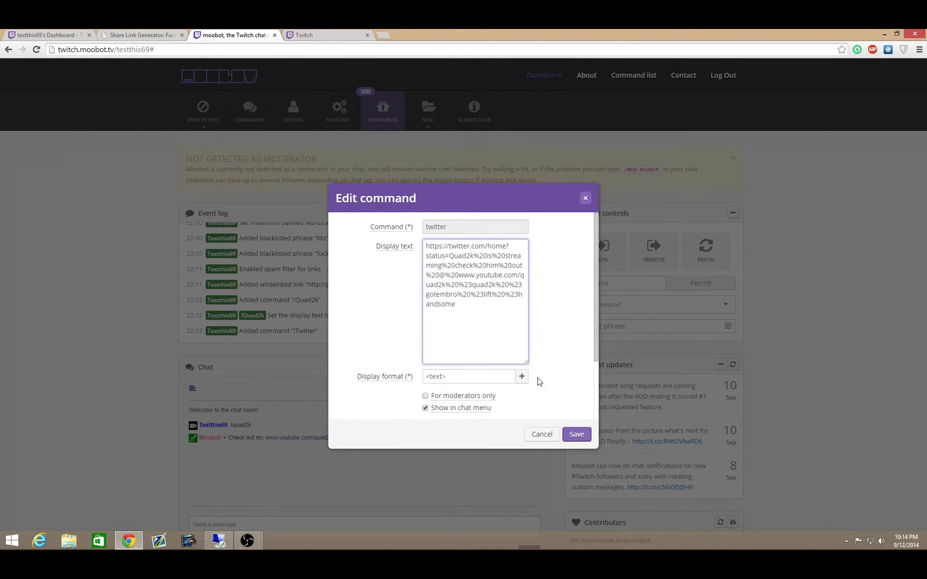
left_click(575, 433)
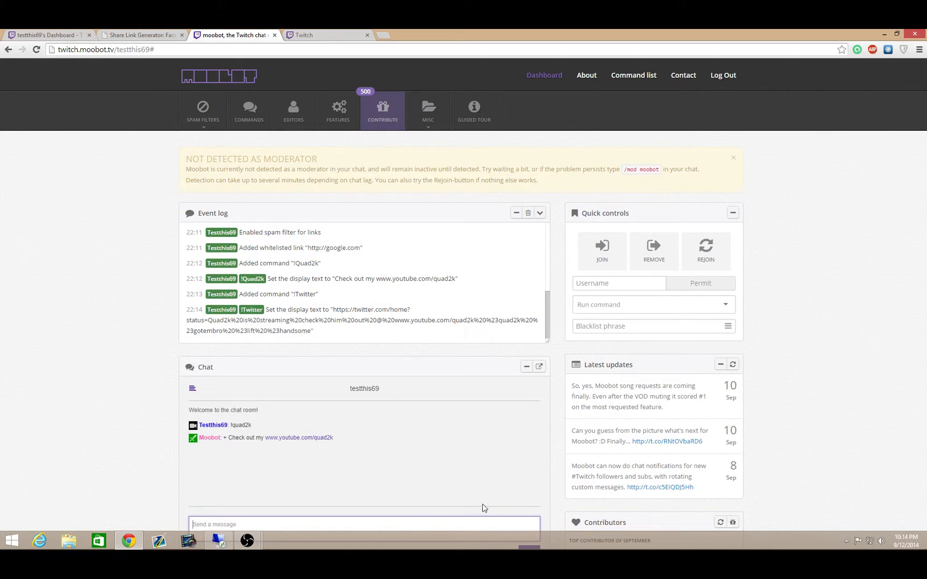
Step: Send !twitter in chat and follow the share link Moobot posts
type("!twit")
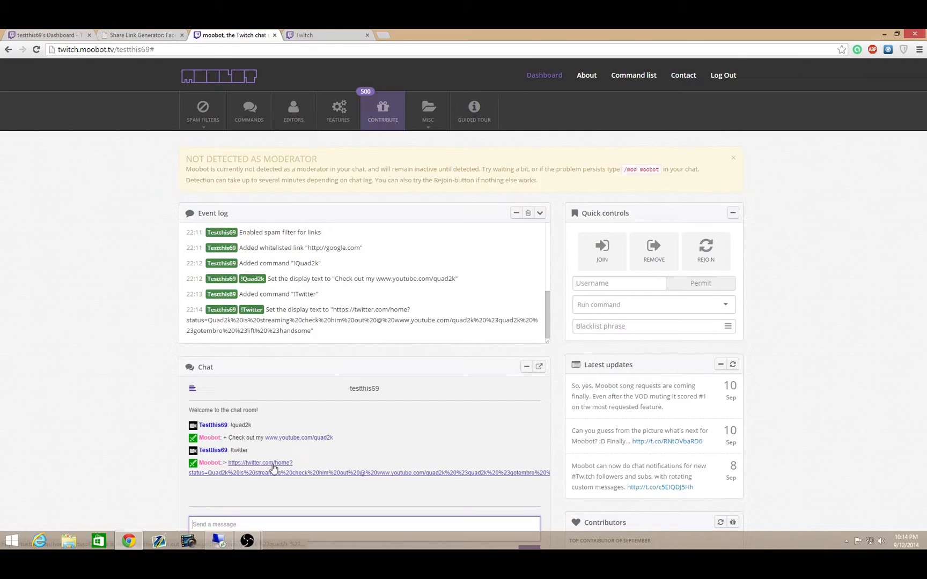
left_click(258, 465)
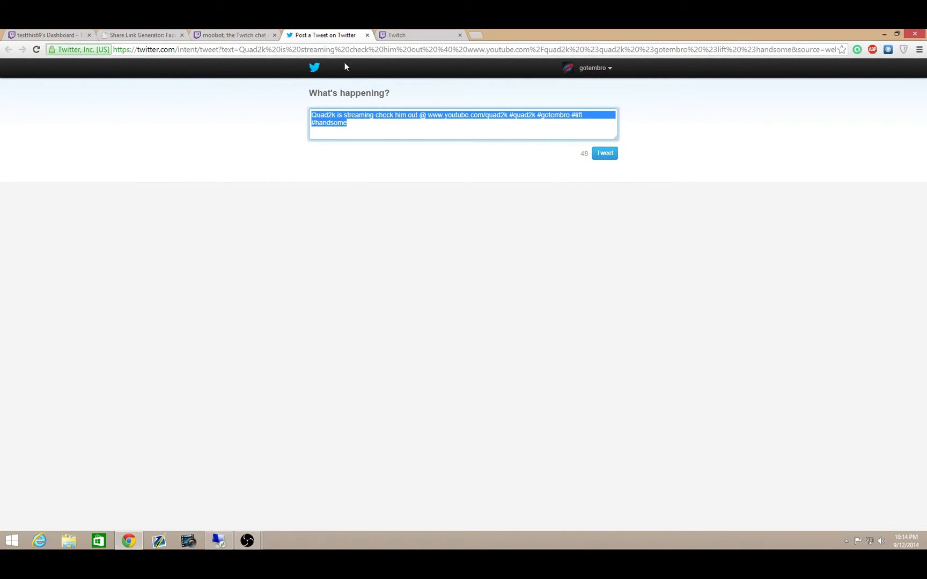
Step: Review the prefilled Quad2k streaming tweet in Twitter's composer
left_click(352, 123)
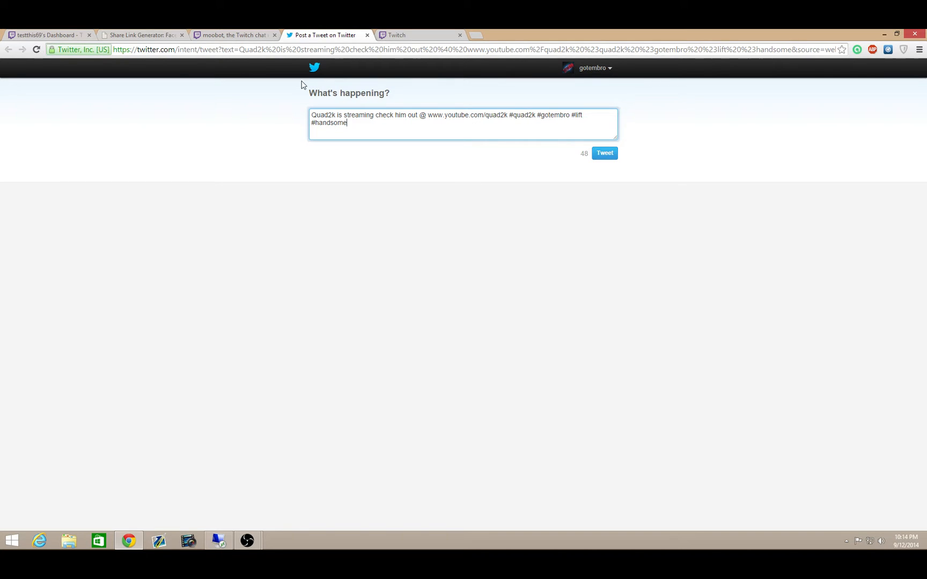
mouse_move(451, 188)
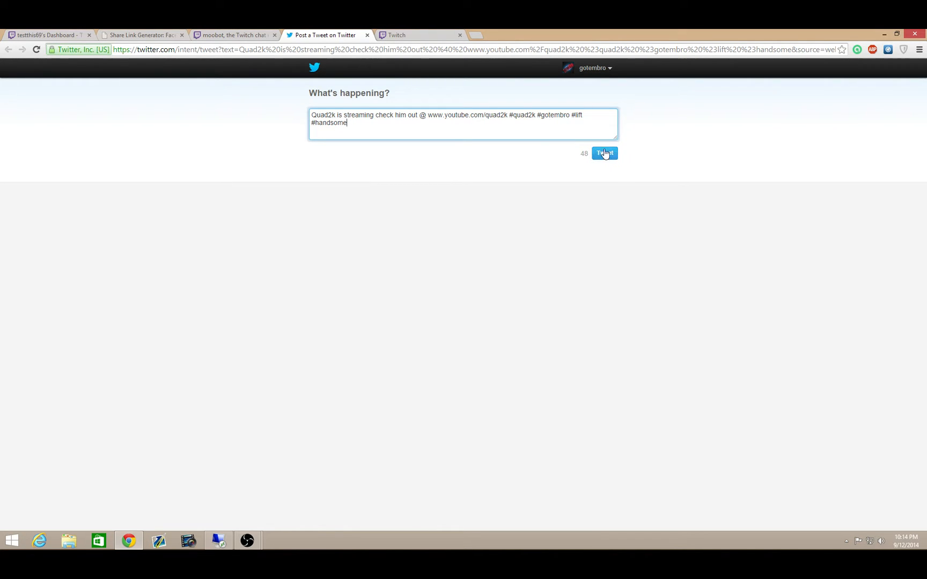
mouse_move(720, 120)
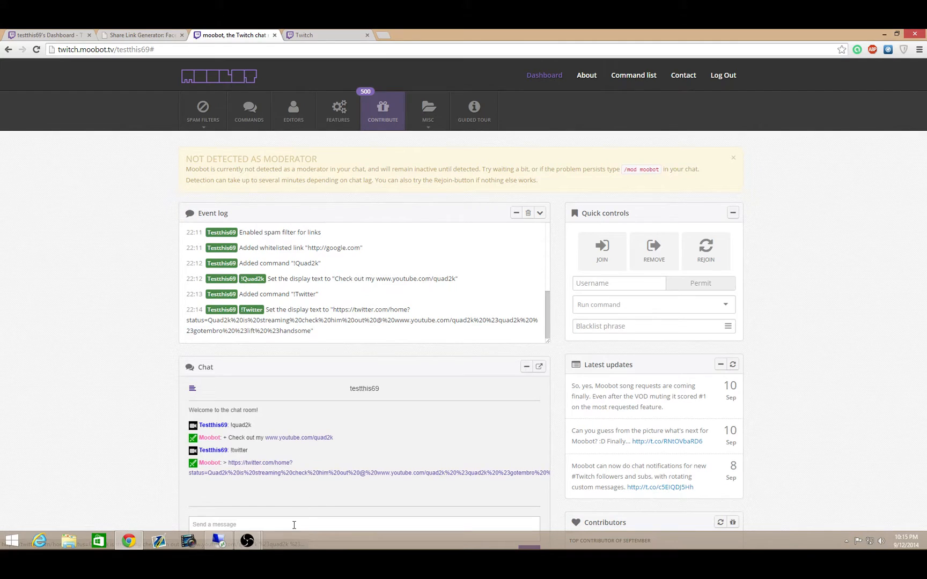
Step: Review the Social Media command in the Commands list, then move to the spam filter options
type("Facebook")
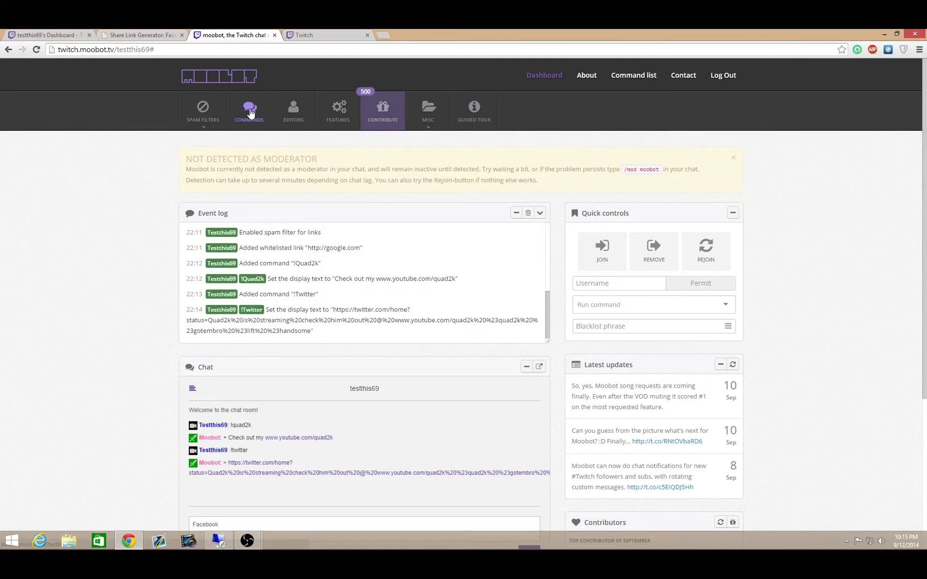
left_click(248, 111)
type("Social Media")
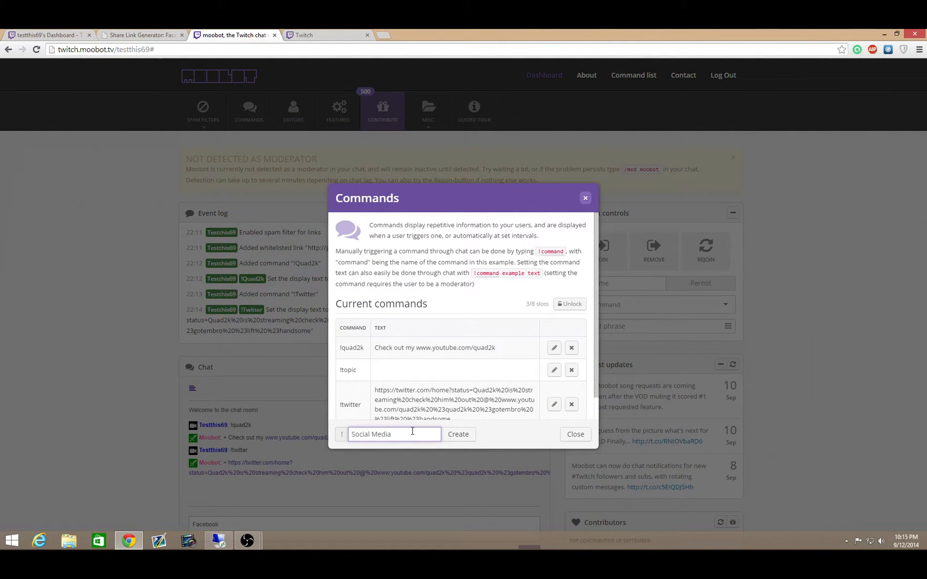
double_click(370, 433)
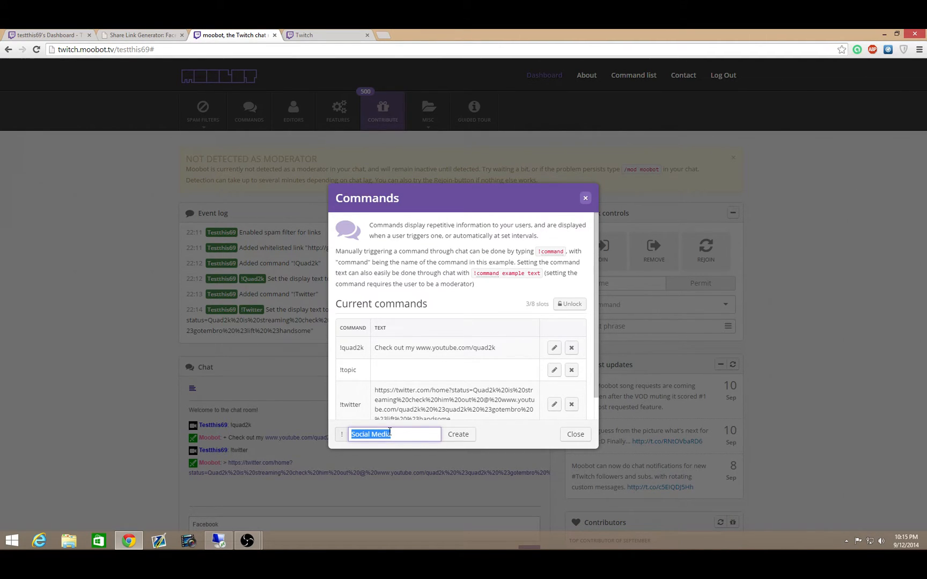
left_click(573, 433)
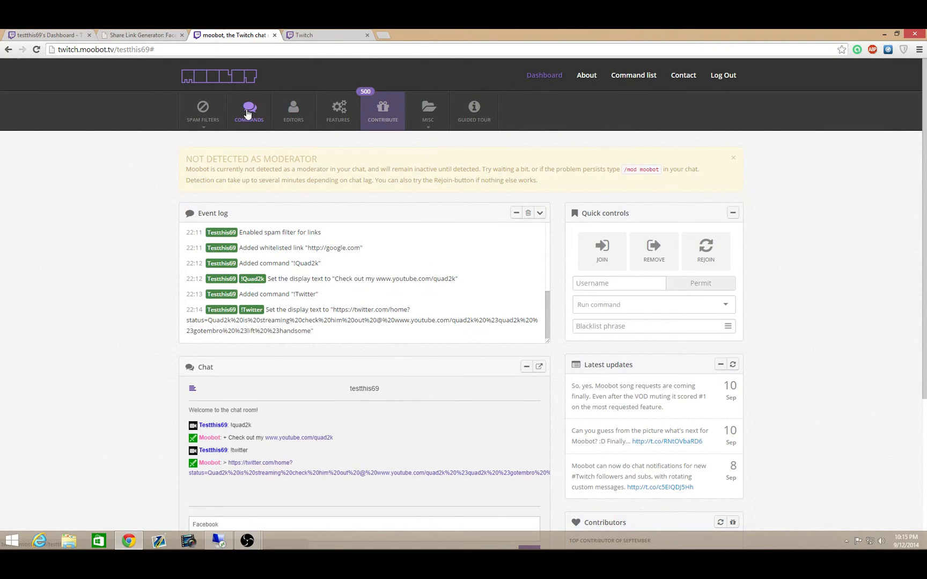
left_click(249, 111)
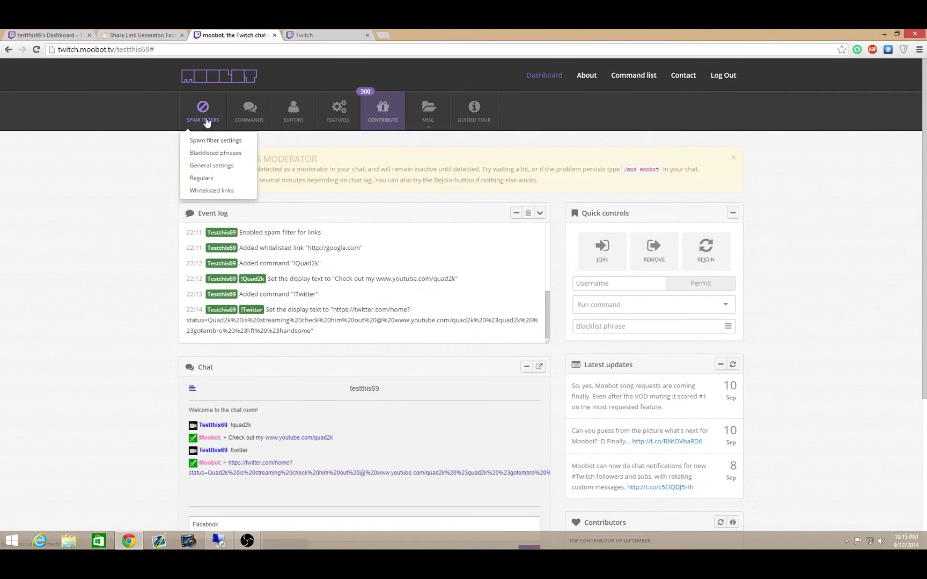
Step: Add summit1g to the Regulars list so he is immune to spam filters
left_click(201, 178)
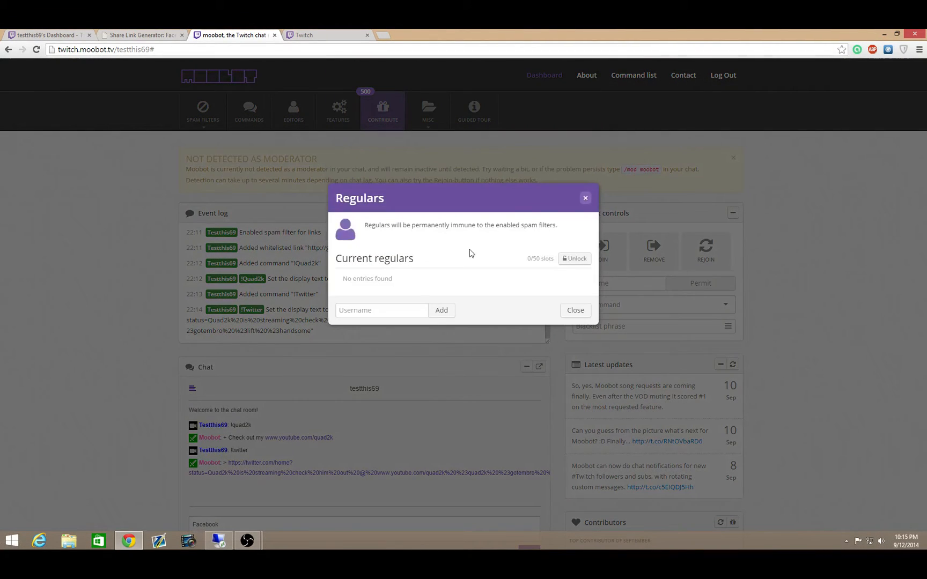
type("s")
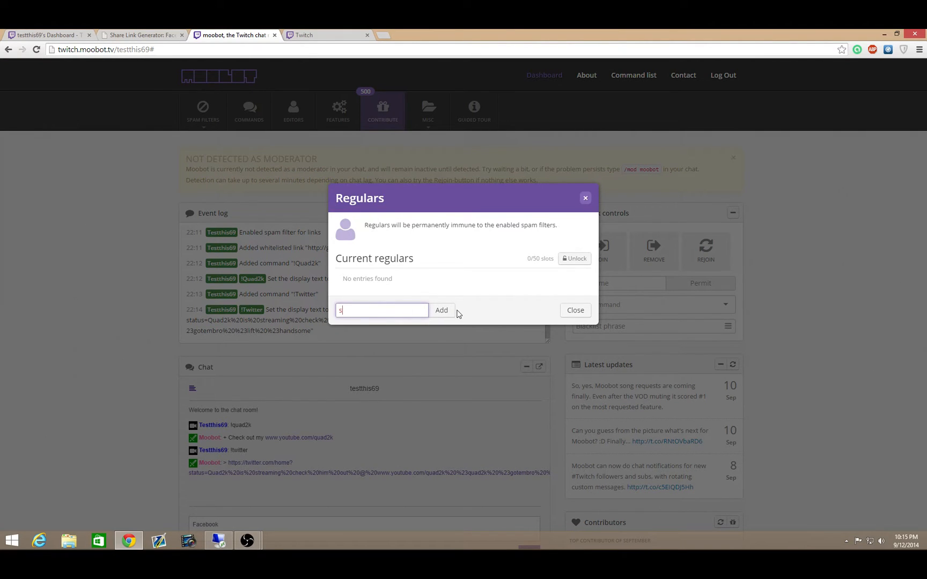
left_click(441, 310)
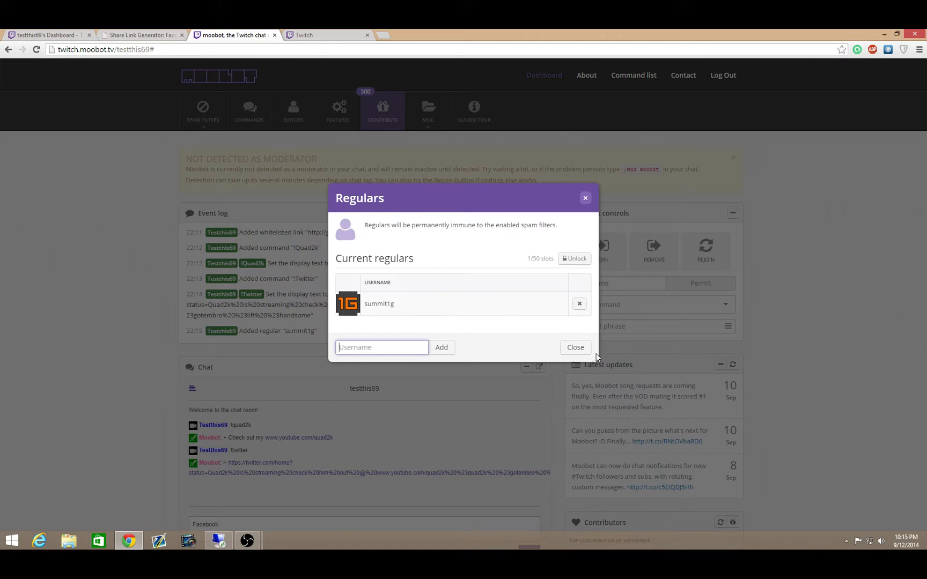
left_click(573, 347)
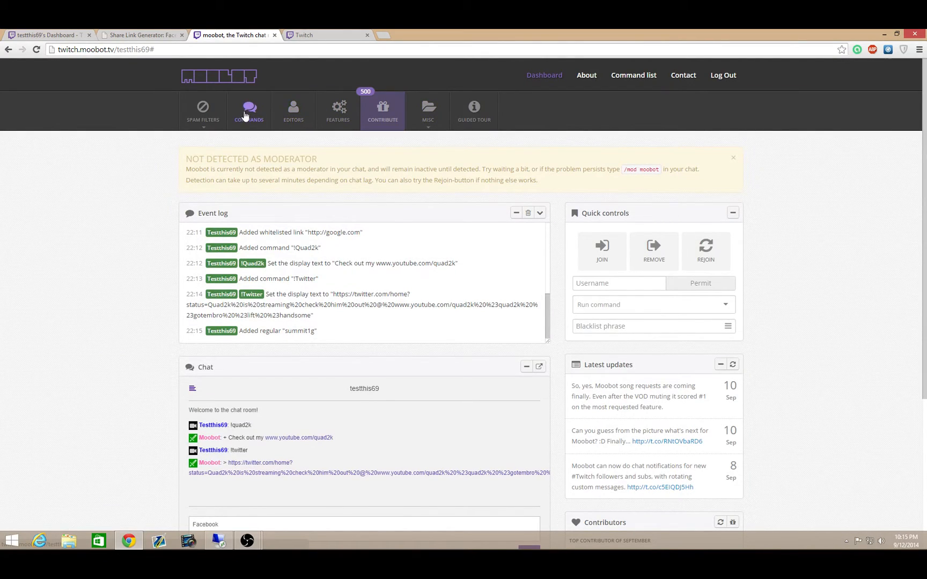
Step: Restrict the !twitter command to moderators only and save
left_click(249, 110)
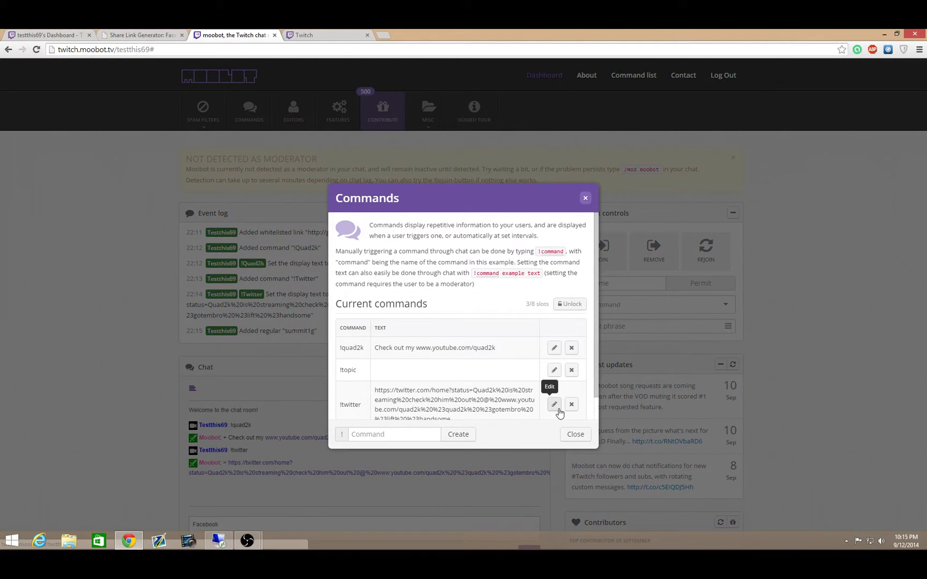
left_click(554, 404)
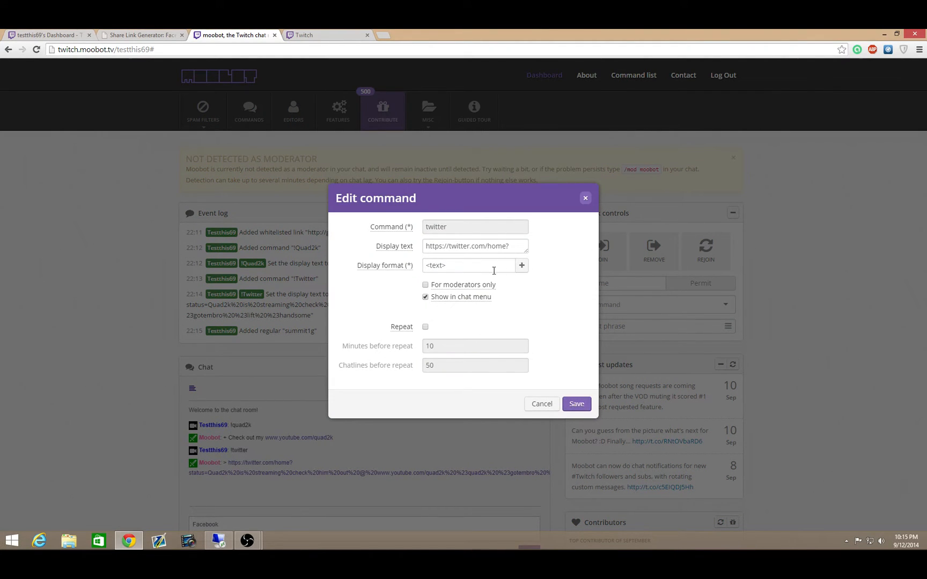
left_click(425, 297)
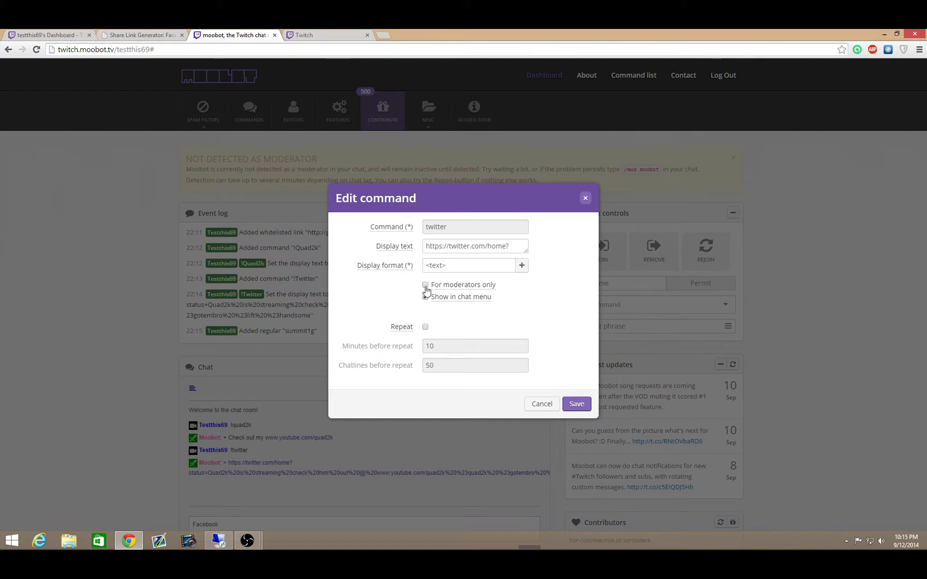
left_click(574, 404)
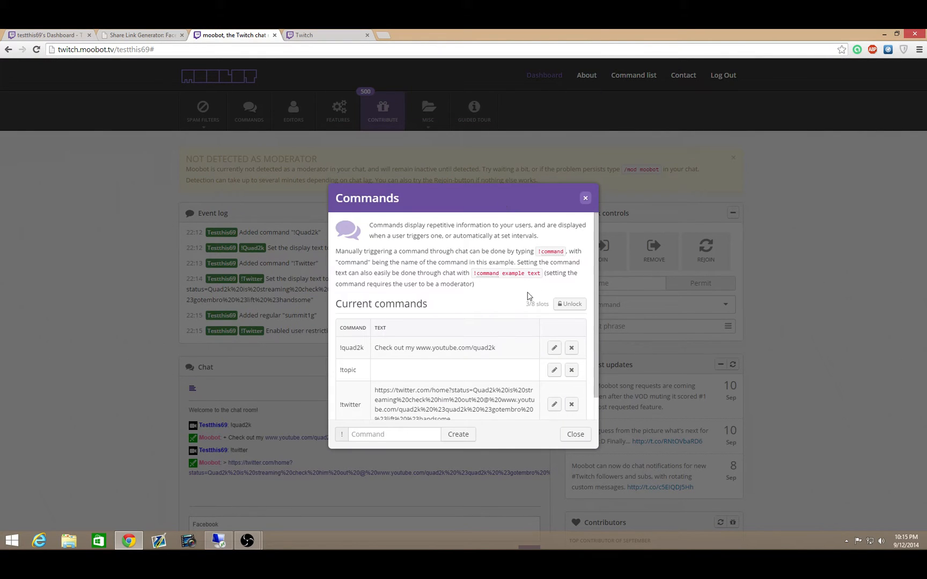
mouse_move(584, 198)
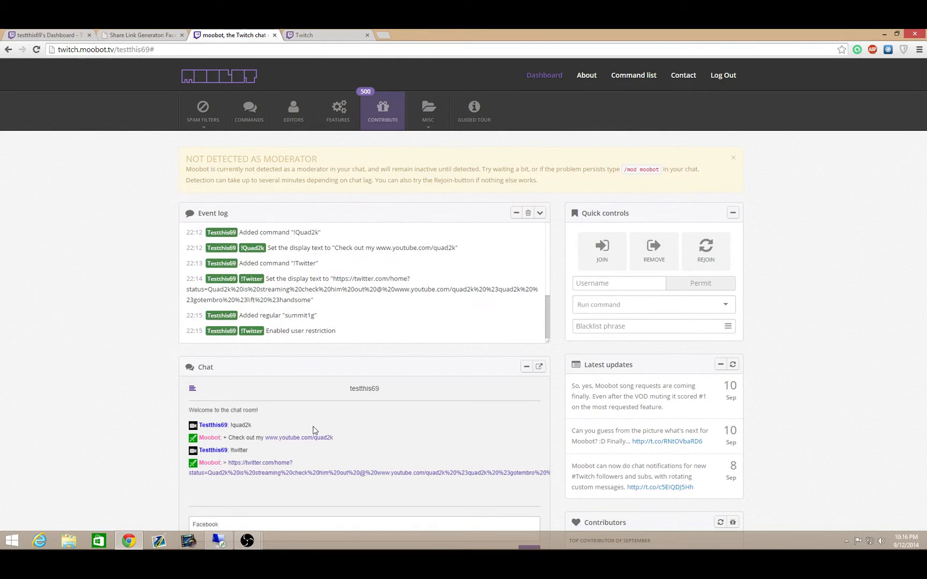
mouse_move(416, 361)
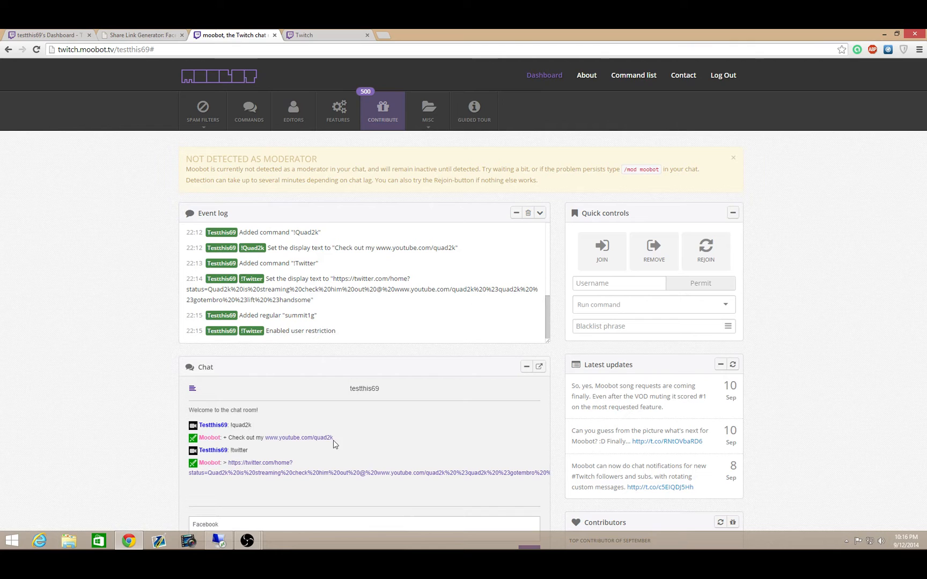
Step: Set the !twitter command to repeat automatically every 20 minutes
left_click(249, 112)
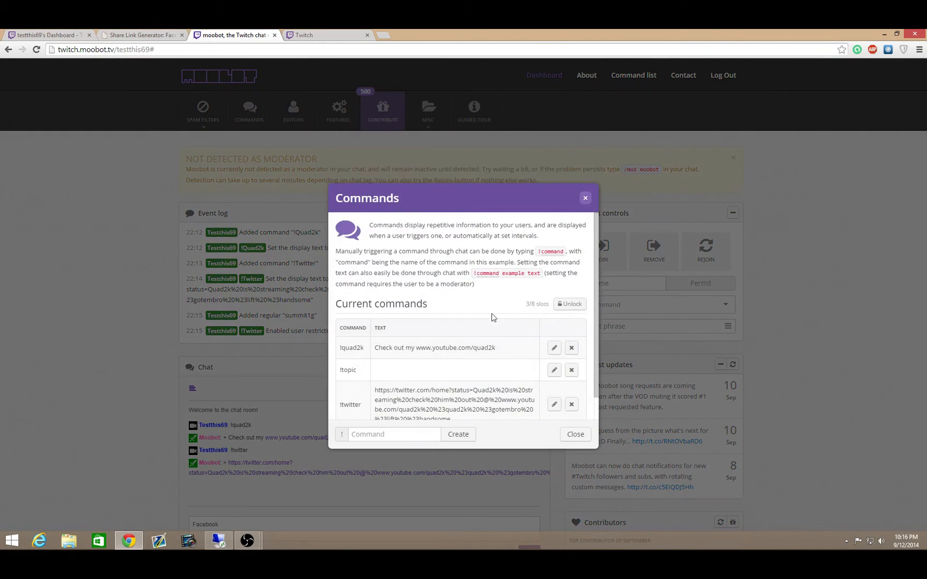
left_click(552, 404)
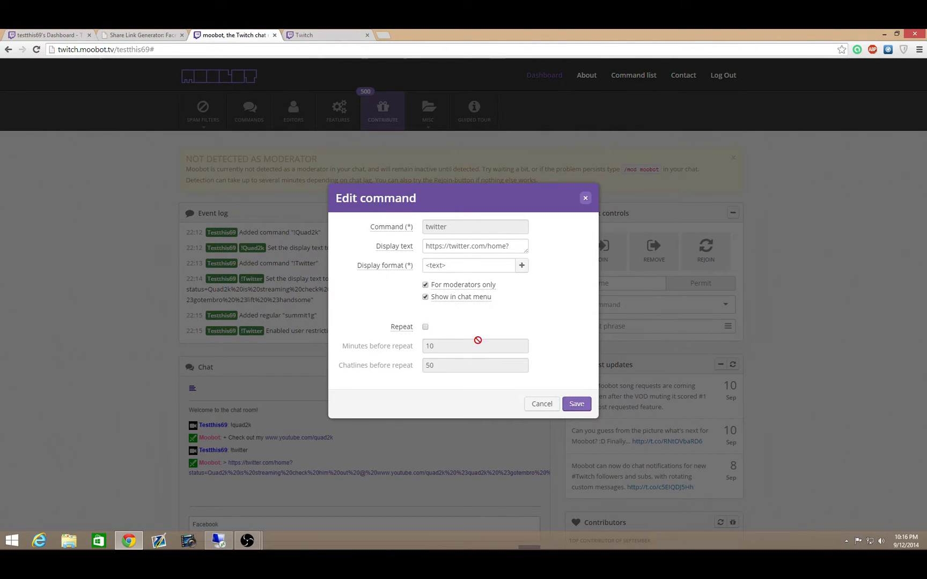
left_click(425, 328)
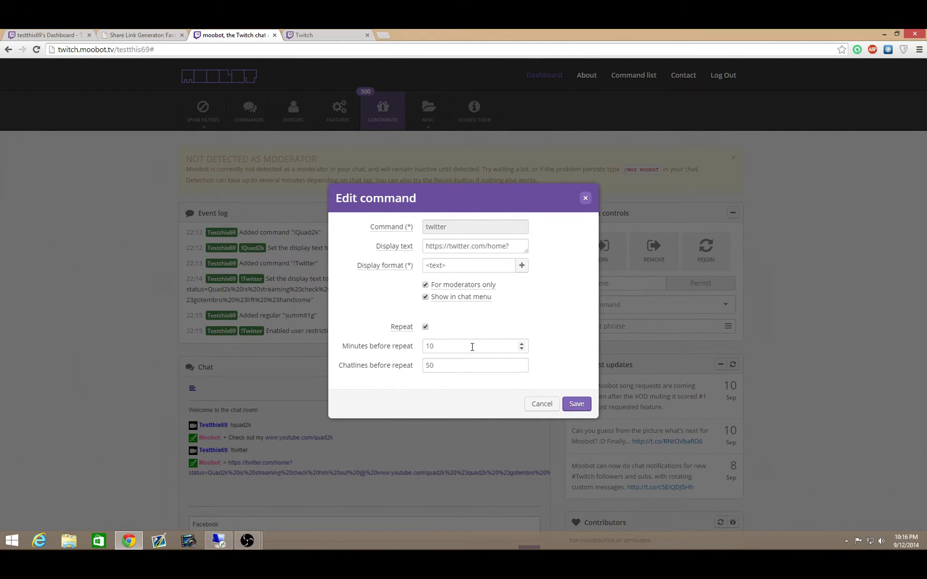
type("20")
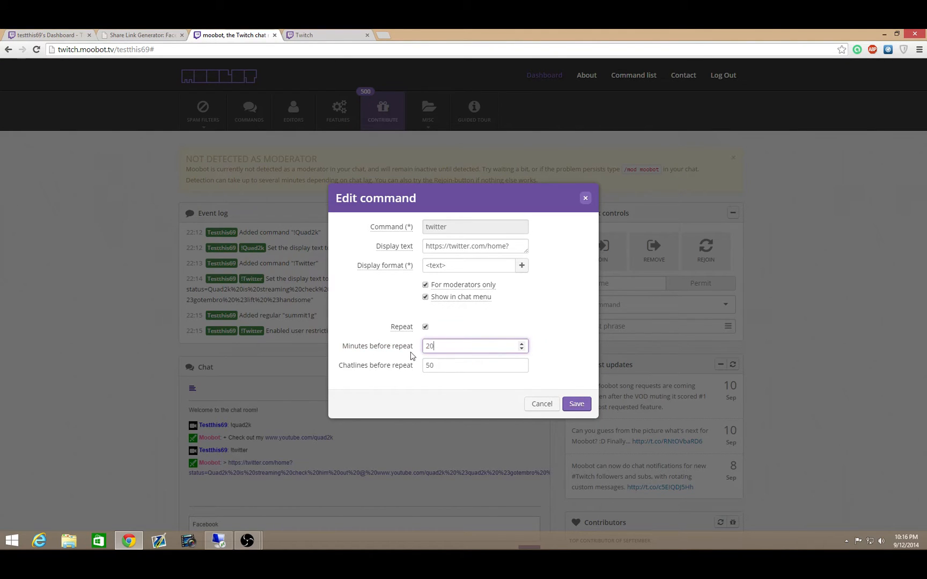
mouse_move(289, 507)
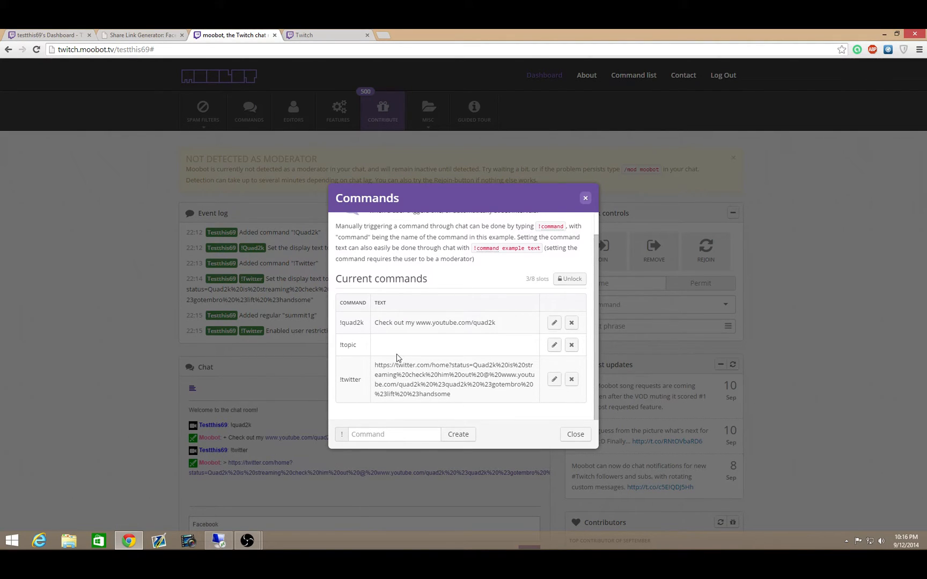
mouse_move(263, 407)
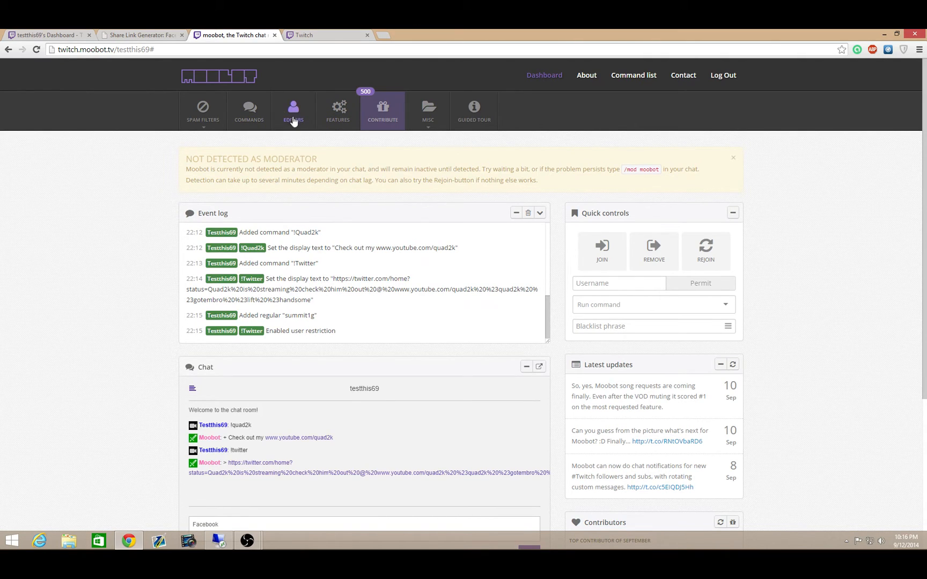
Step: Add summit1g to the Editors list via the Username field, then dismiss the editors window
left_click(293, 111)
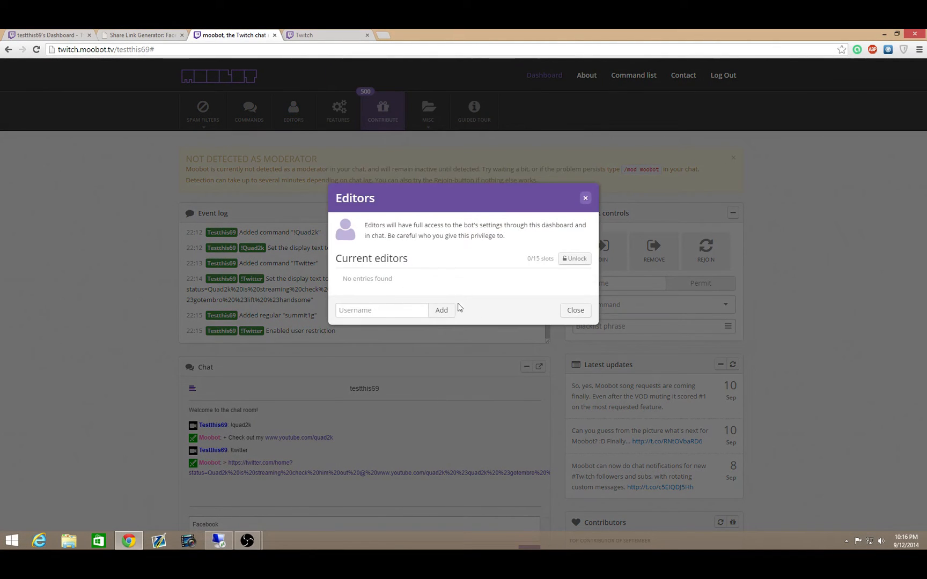
type("summ")
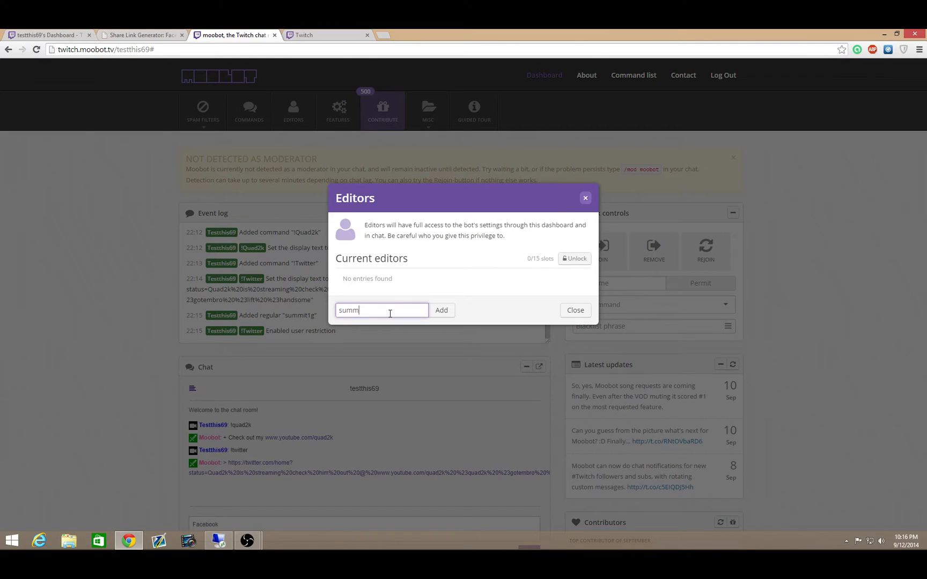
left_click(441, 310)
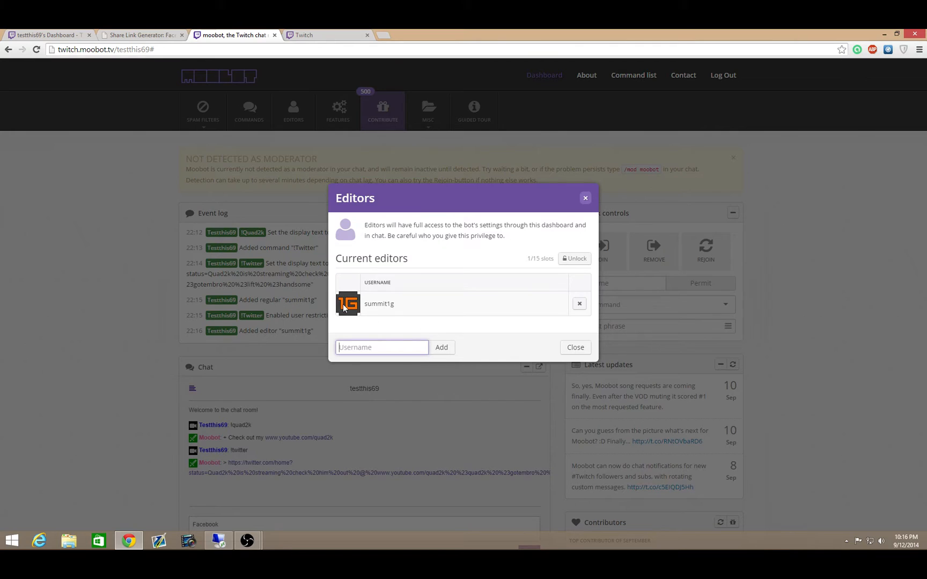
mouse_move(554, 146)
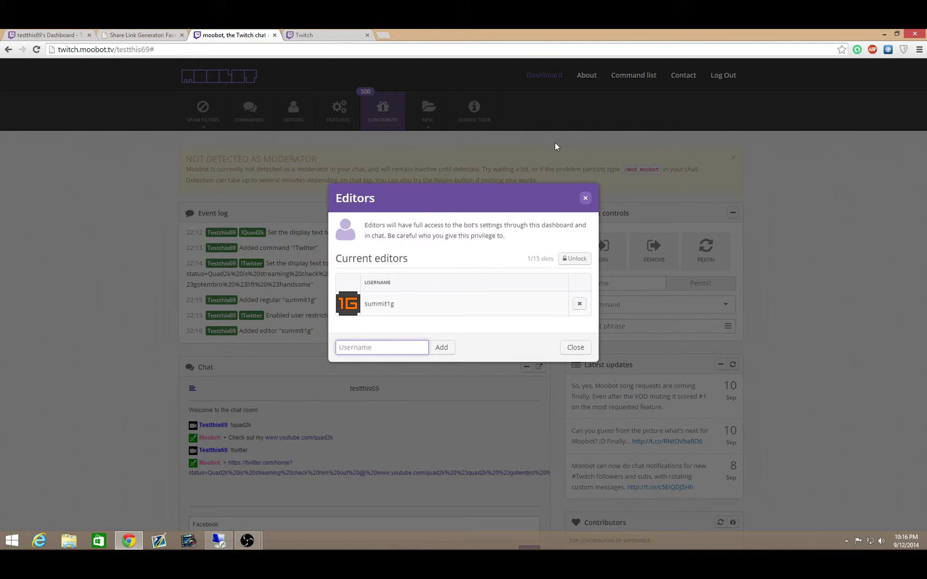
mouse_move(372, 315)
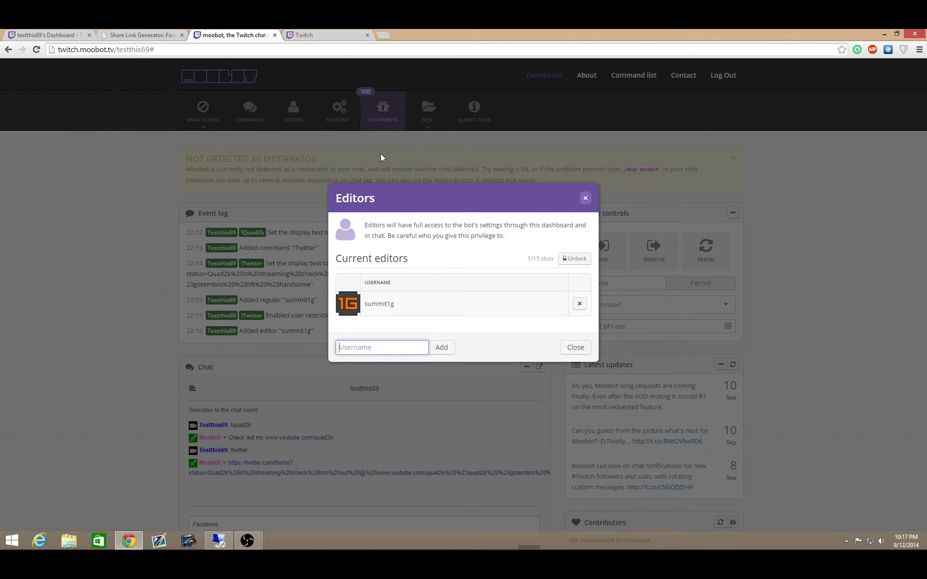
mouse_move(580, 341)
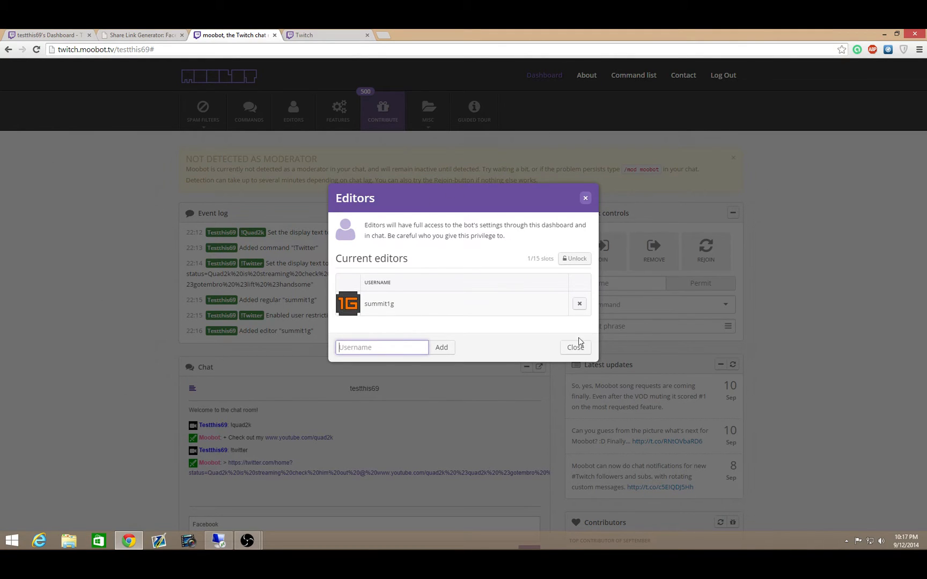
left_click(573, 347)
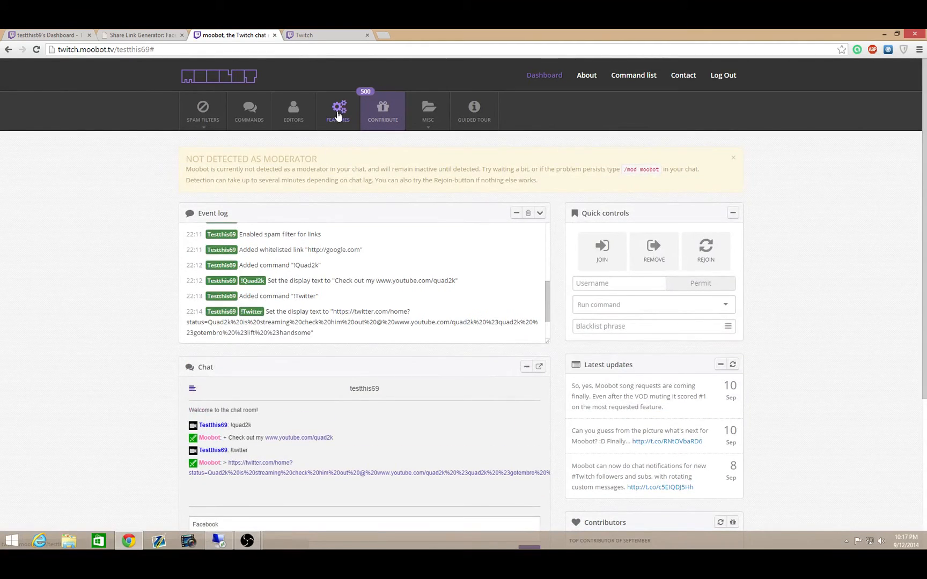
Step: Enable the Raffles feature in the bot's optional features list
left_click(338, 111)
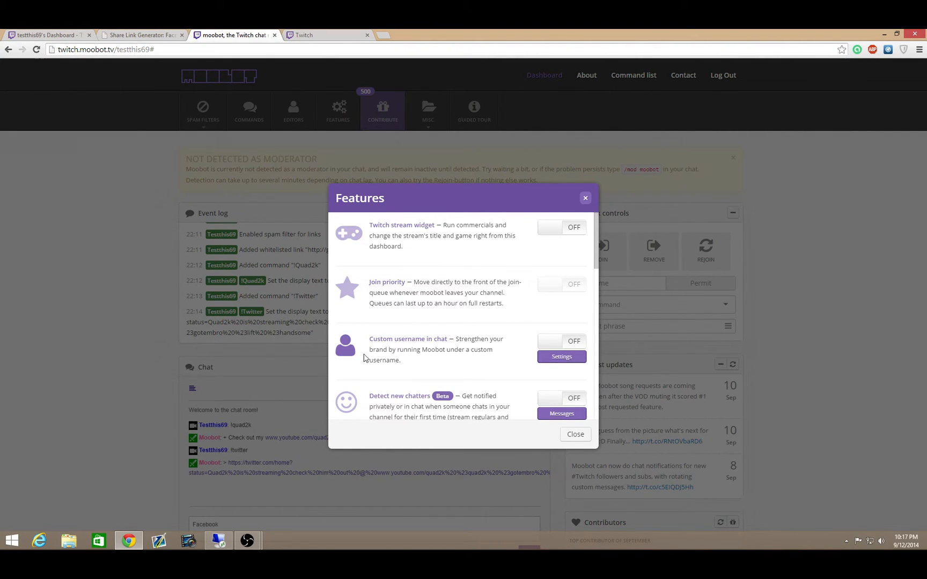
mouse_move(546, 346)
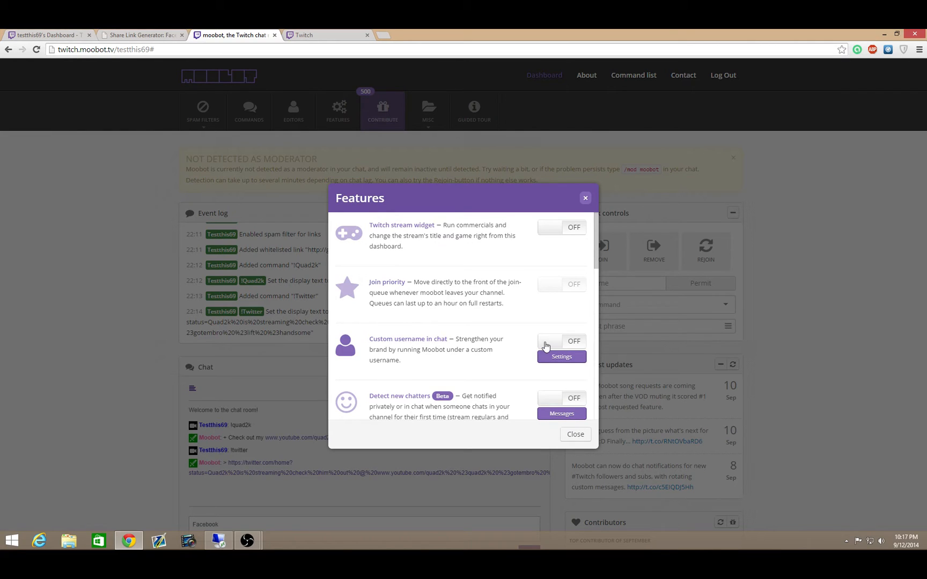
scroll("down", 3)
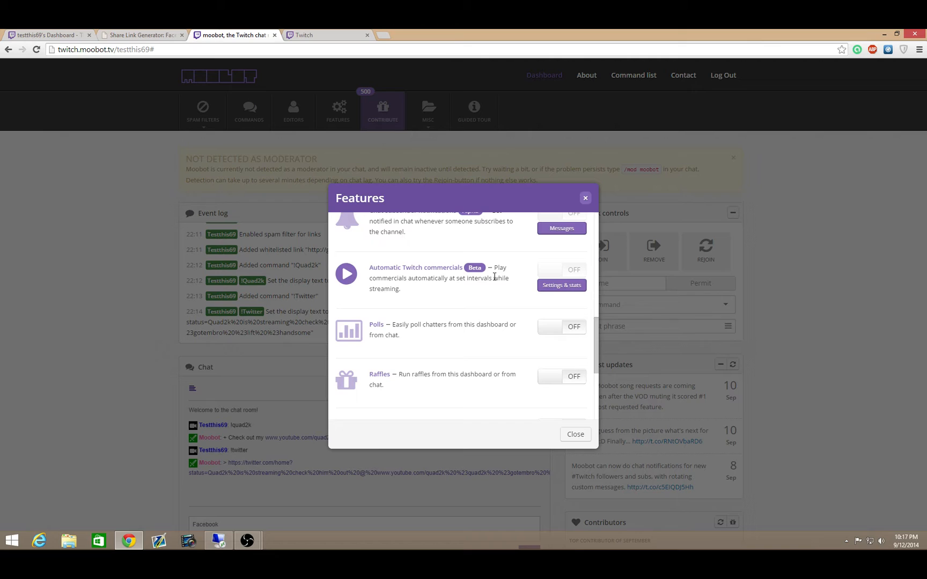
scroll("down", 3)
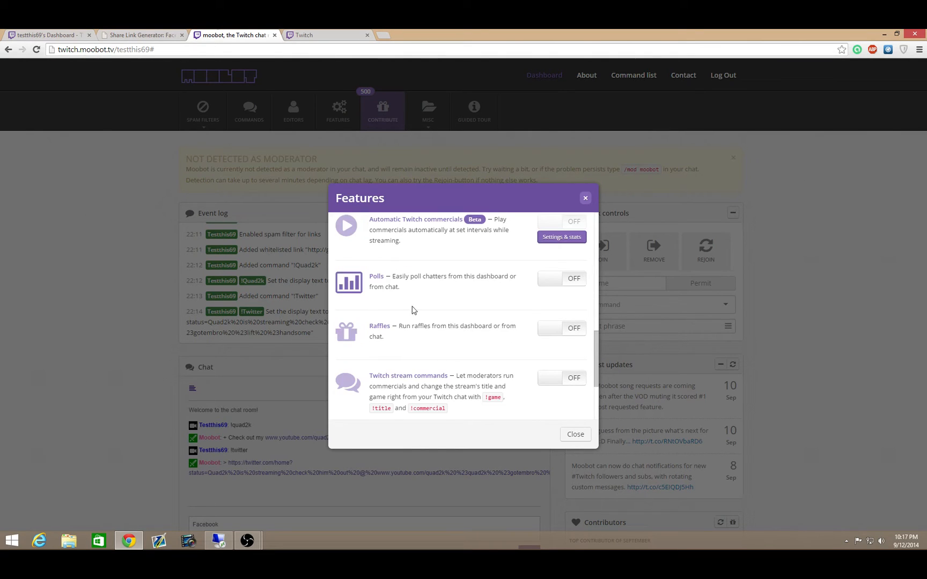
left_click(560, 329)
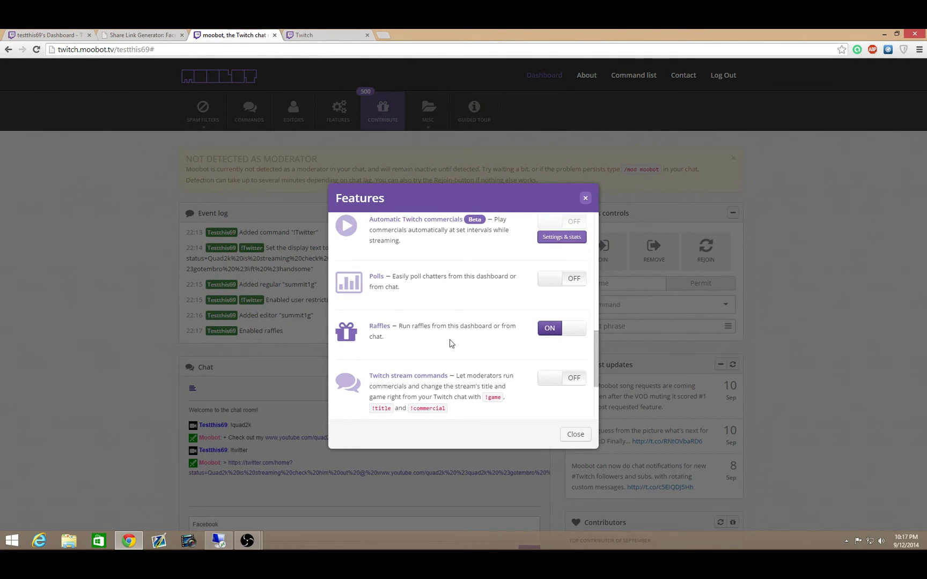
mouse_move(522, 332)
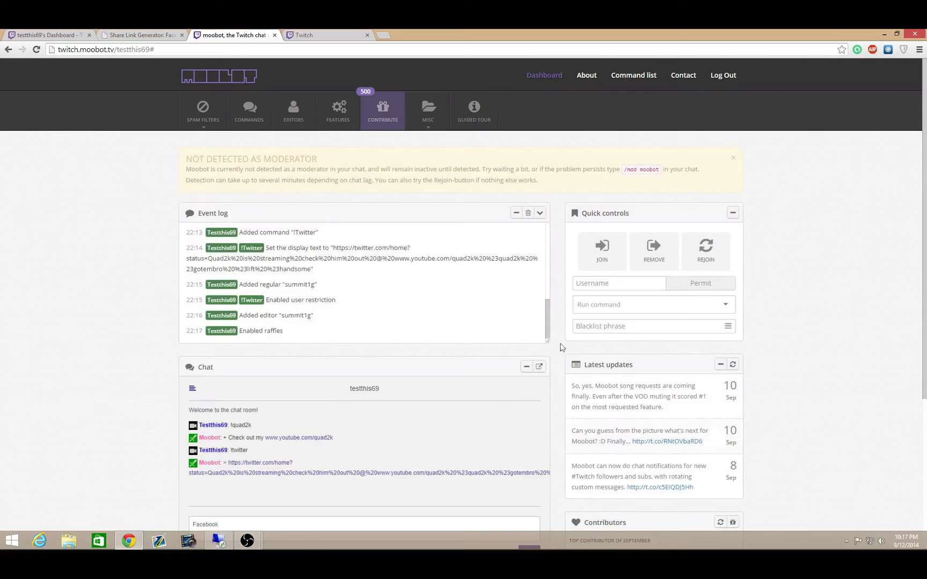
Step: Bring up the Contributing window with Moobot donation options
left_click(428, 111)
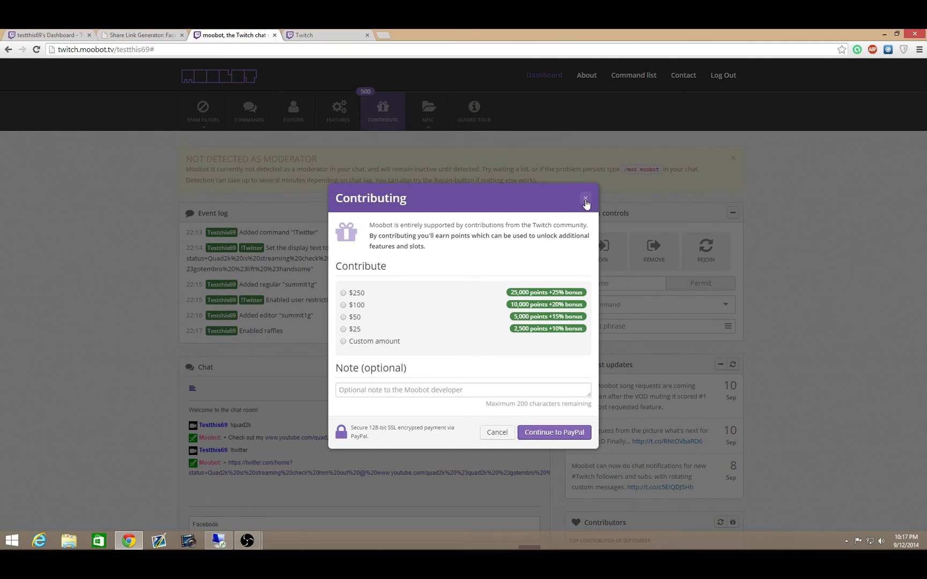
Step: Dismiss the Contributing window and start a new Chat raffle in the Raffle panel
left_click(584, 198)
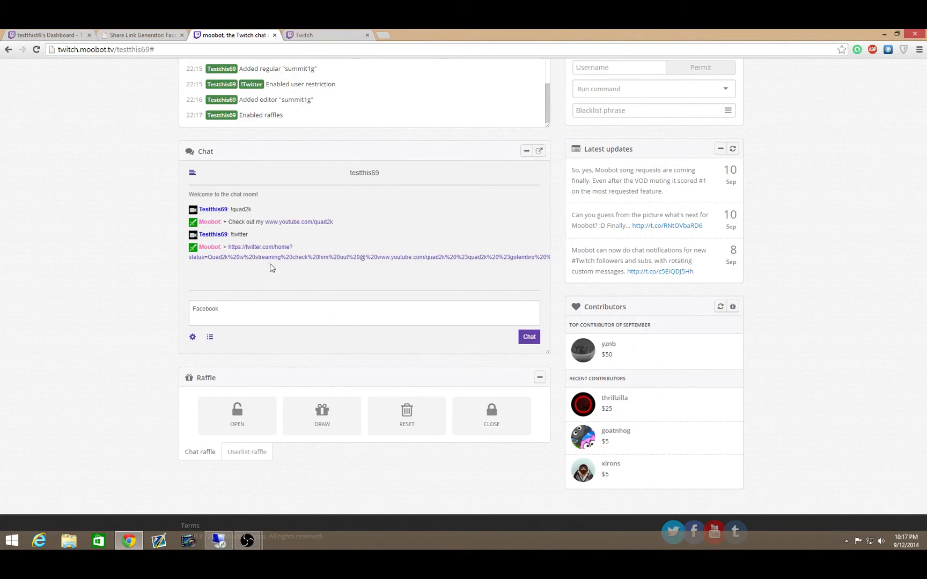
left_click(236, 415)
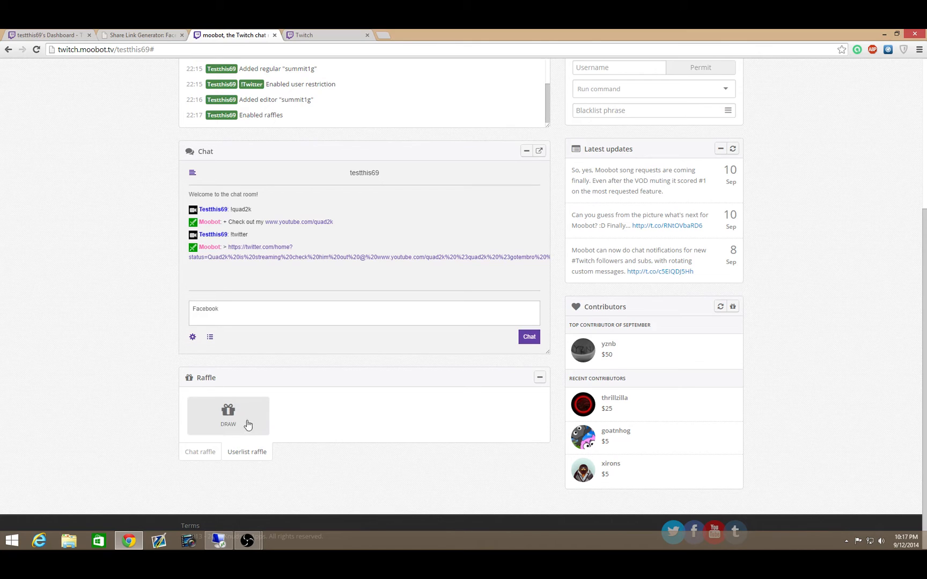
left_click(227, 415)
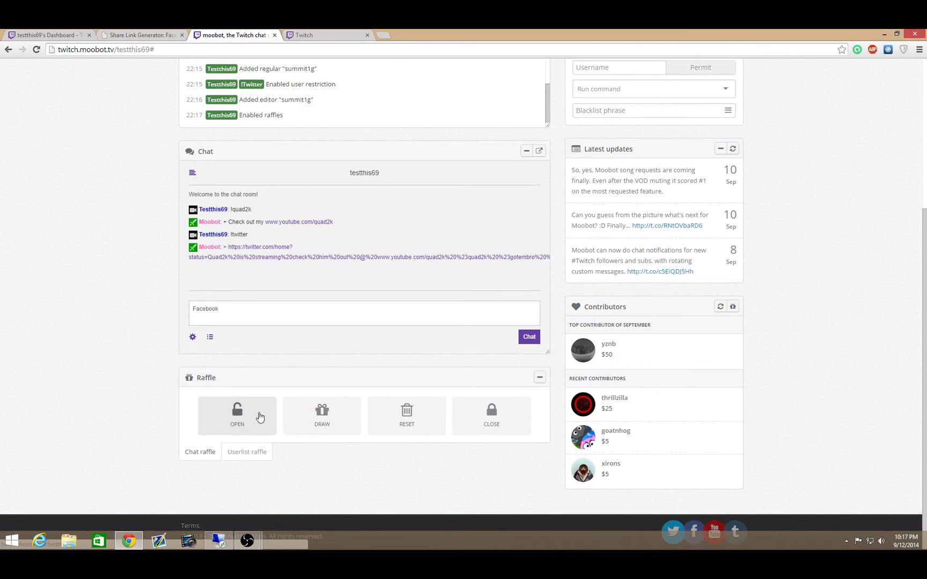
left_click(235, 415)
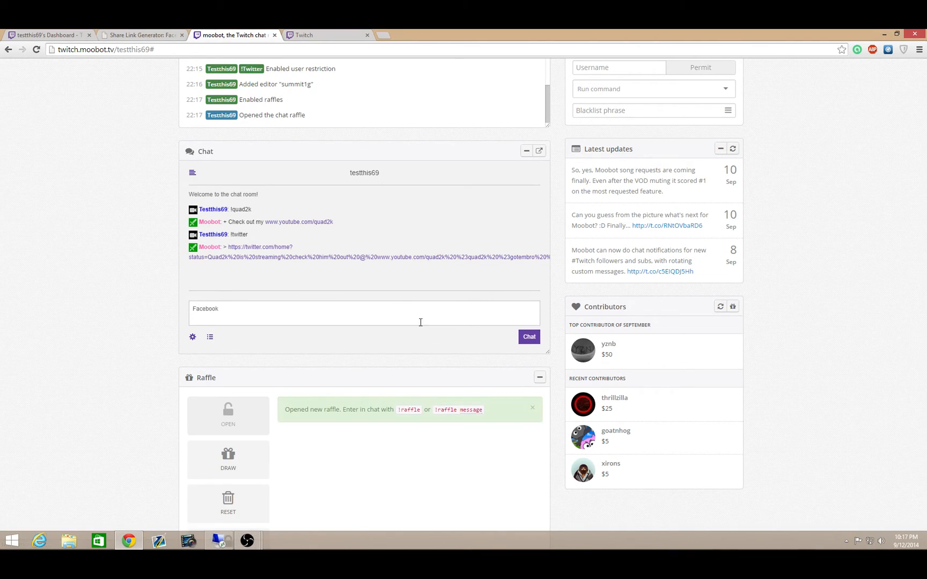
Step: Send the !raffle command in chat so the bot adds the user to the raffle
double_click(408, 410)
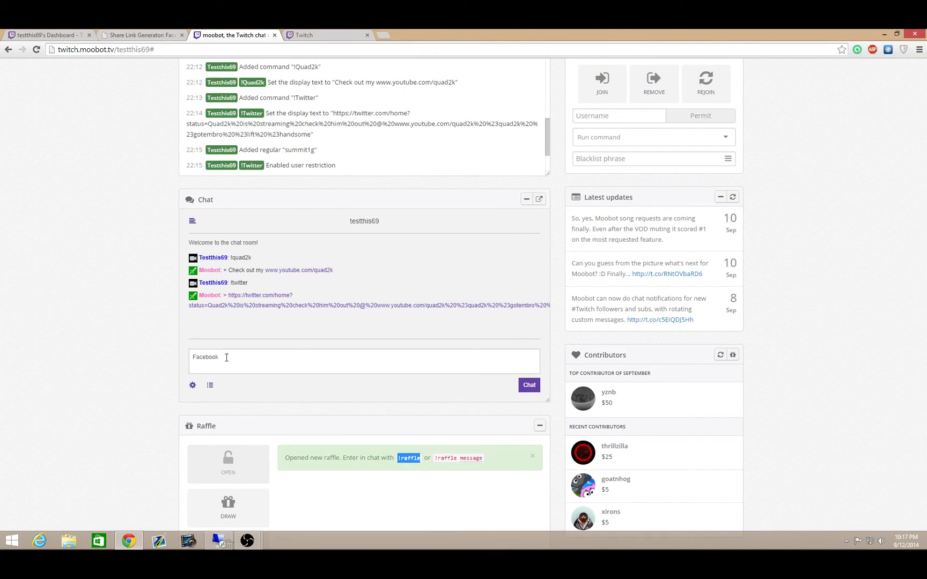
left_click(527, 385)
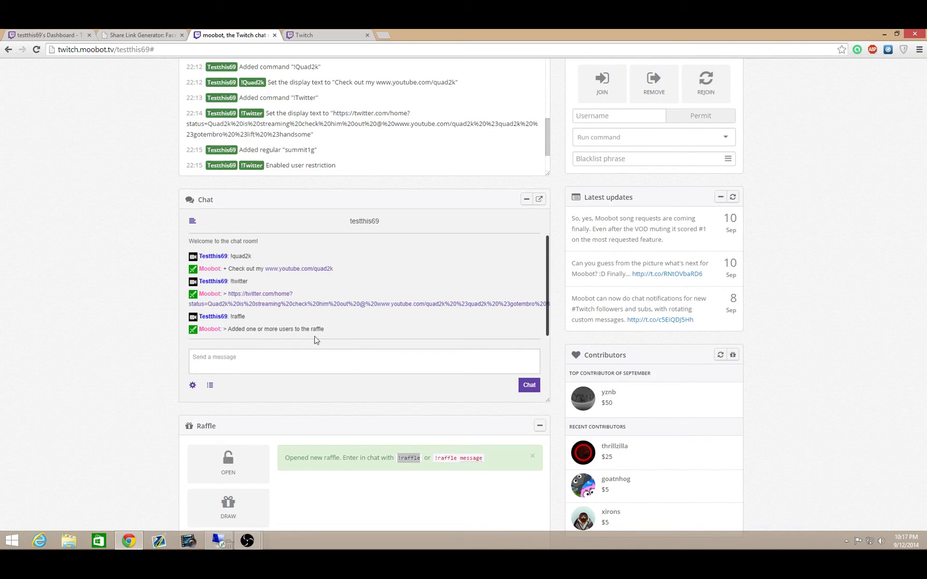
mouse_move(348, 347)
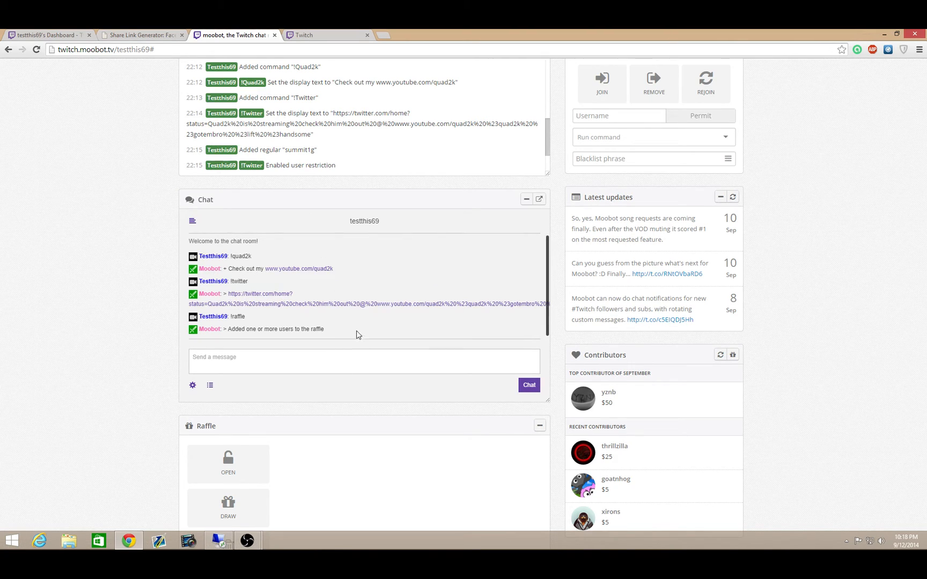
mouse_move(377, 335)
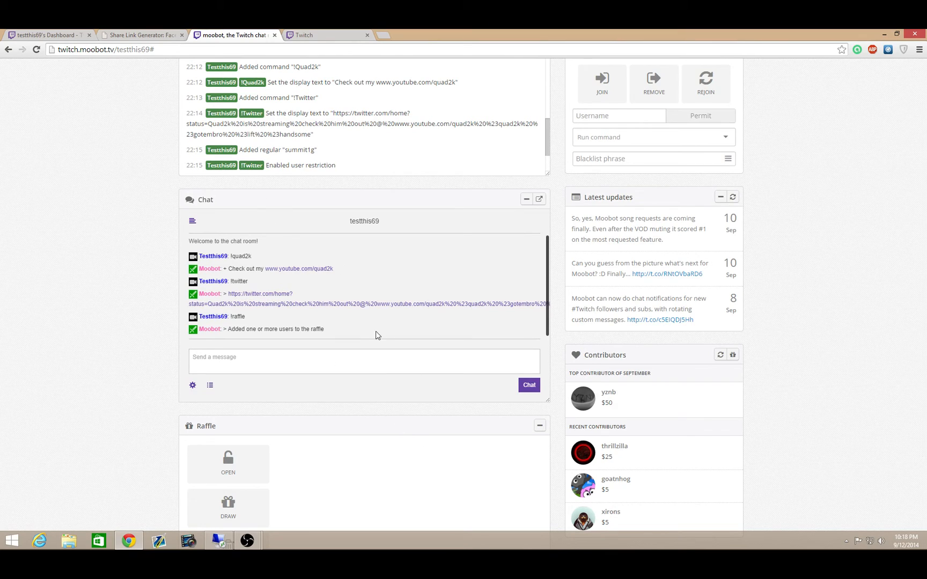
mouse_move(252, 241)
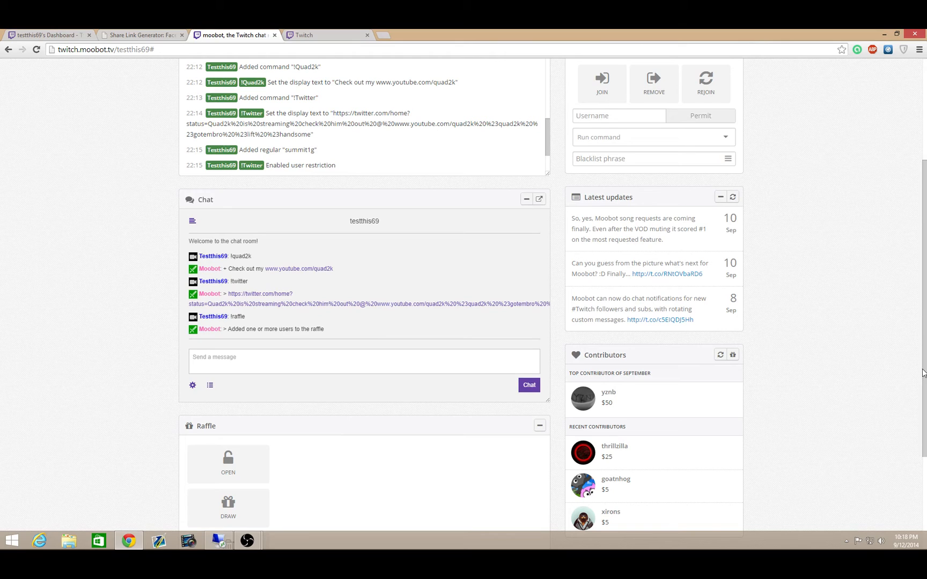
Step: Draw a winner from the open chat raffle, picking Testthis69
scroll("down", 3)
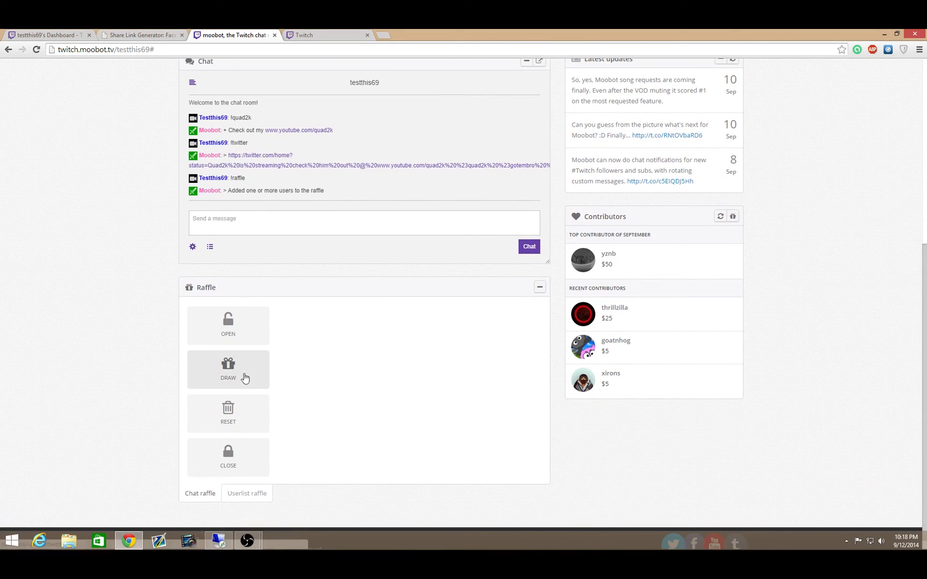
left_click(227, 369)
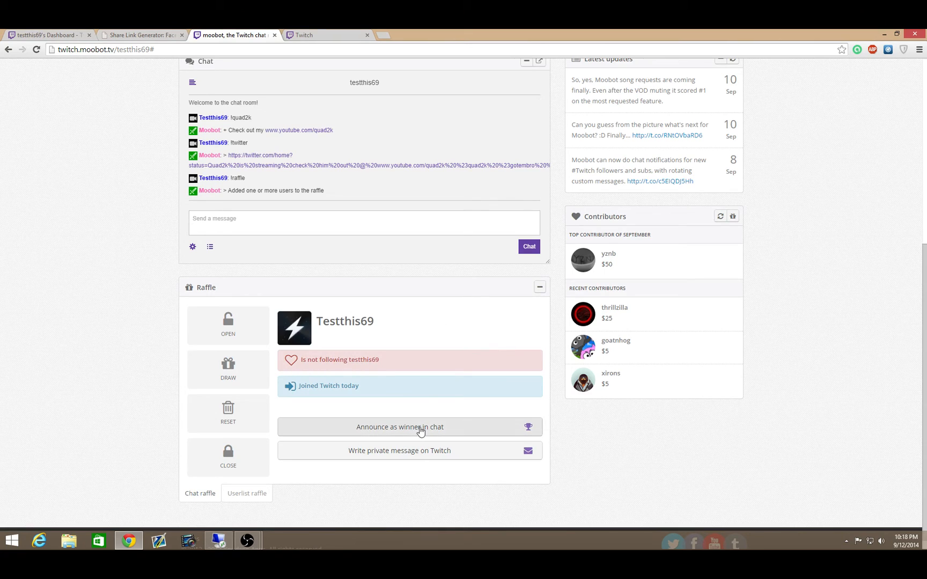
mouse_move(439, 455)
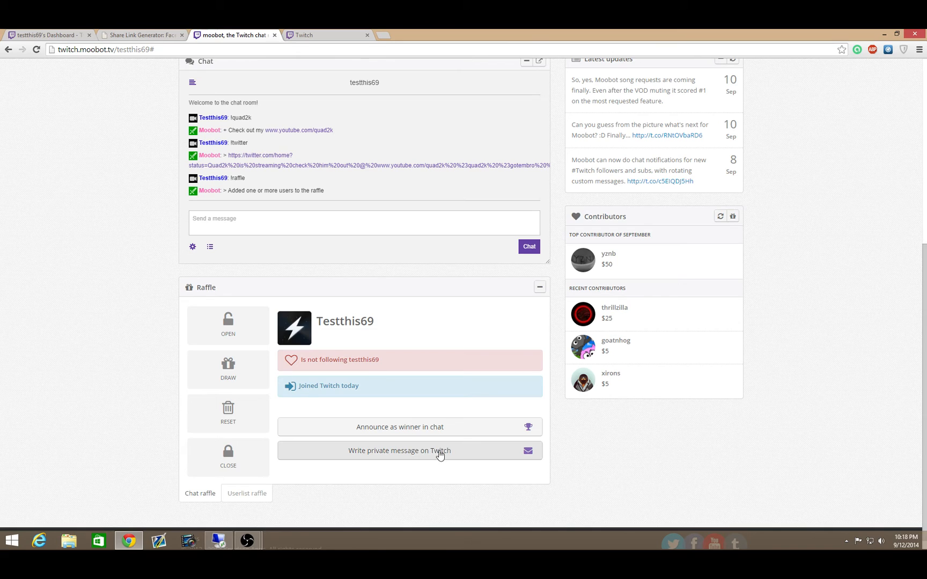
mouse_move(472, 264)
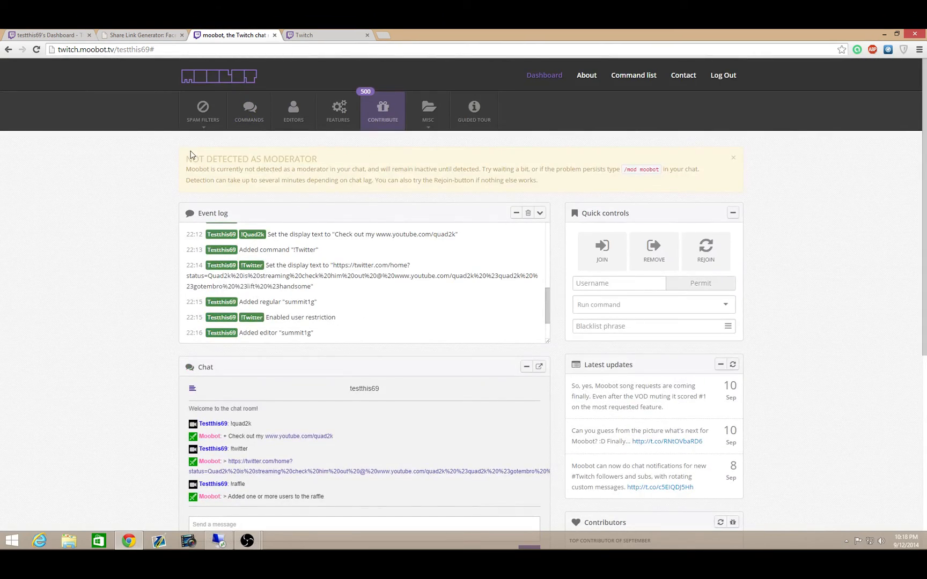
scroll("down", 3)
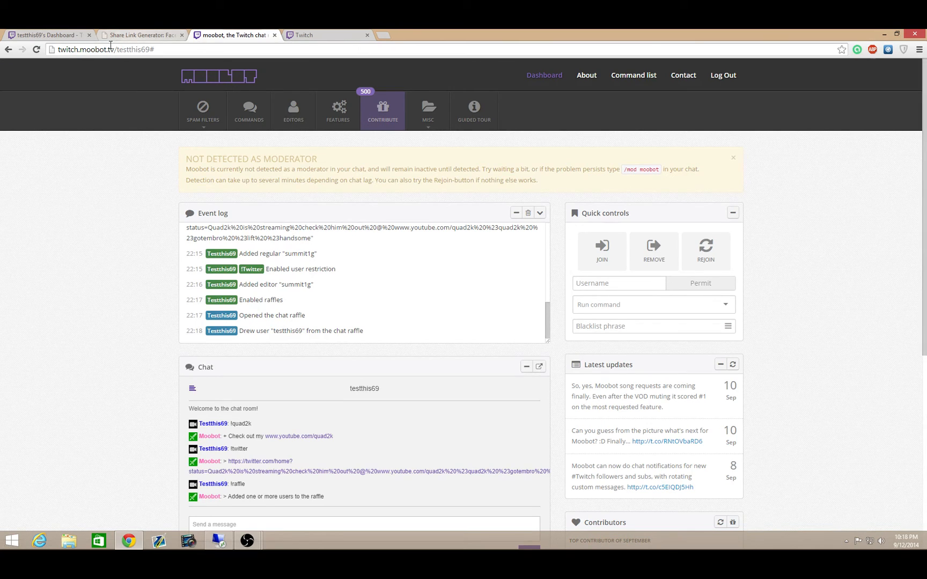
mouse_move(179, 98)
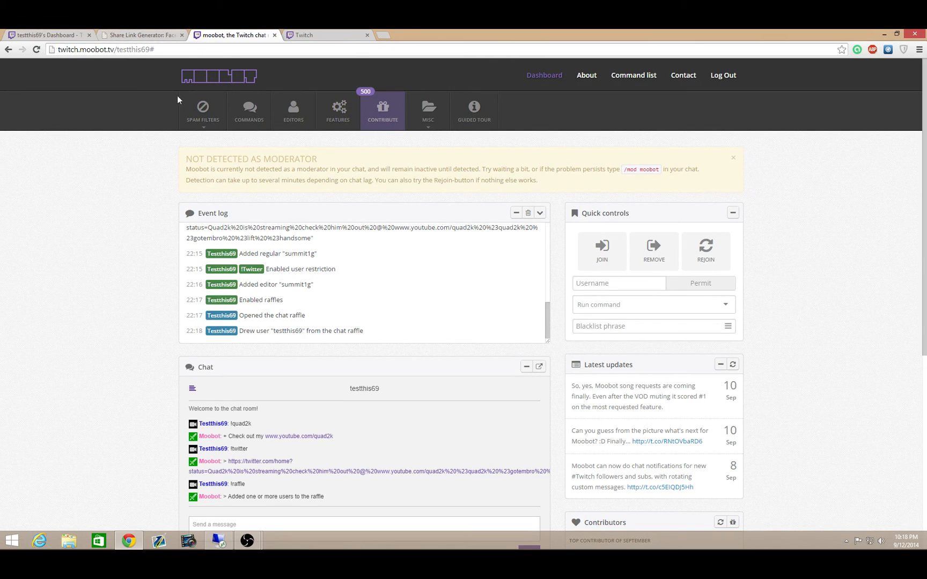
scroll("down", 3)
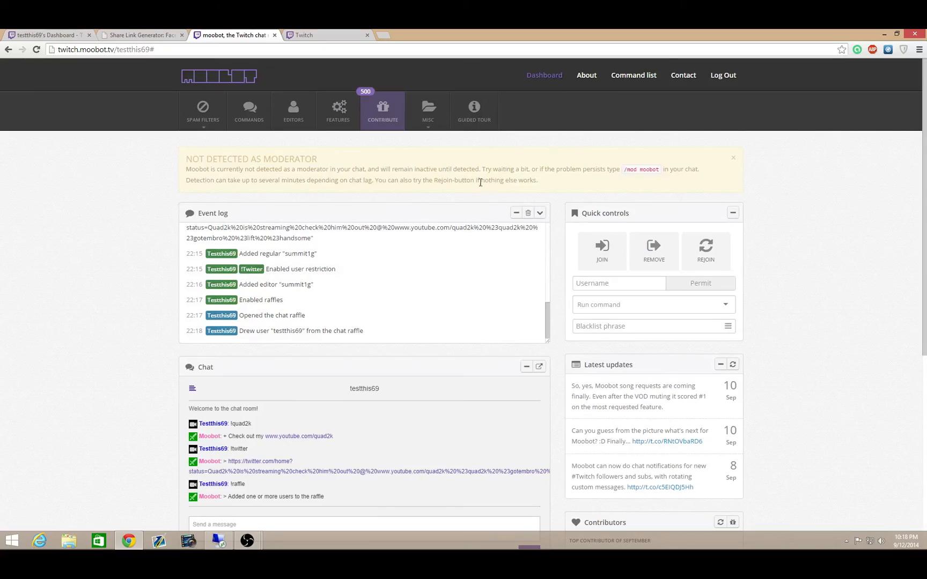
mouse_move(382, 110)
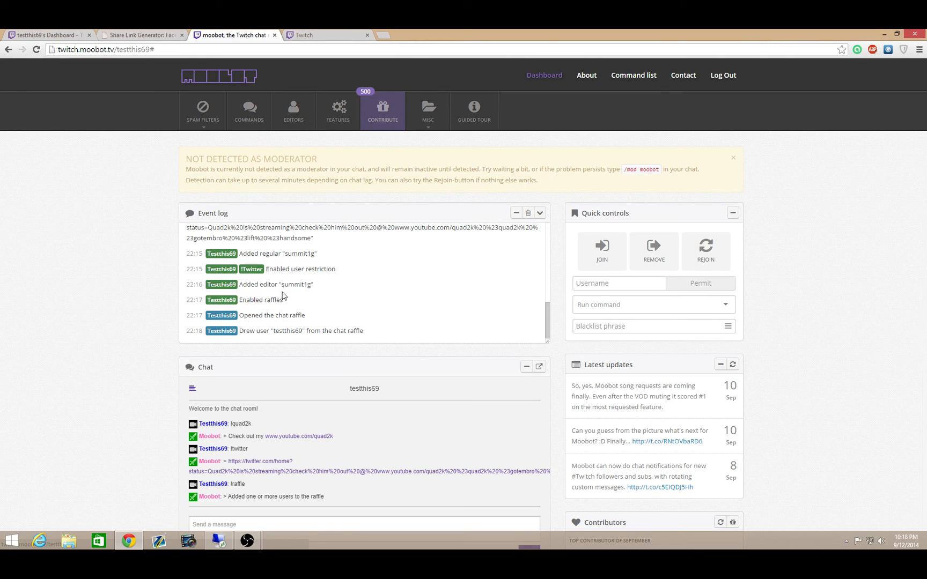
mouse_move(131, 327)
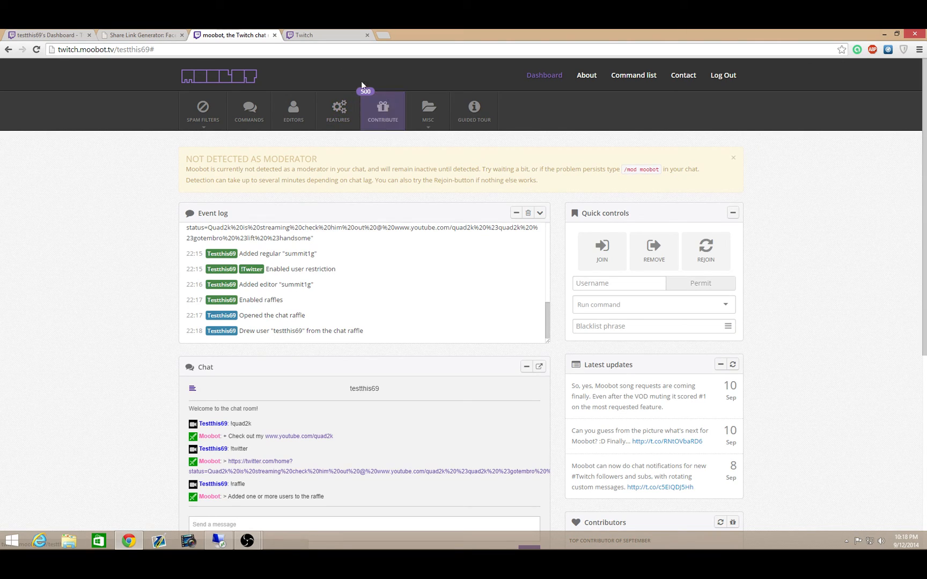
mouse_move(126, 242)
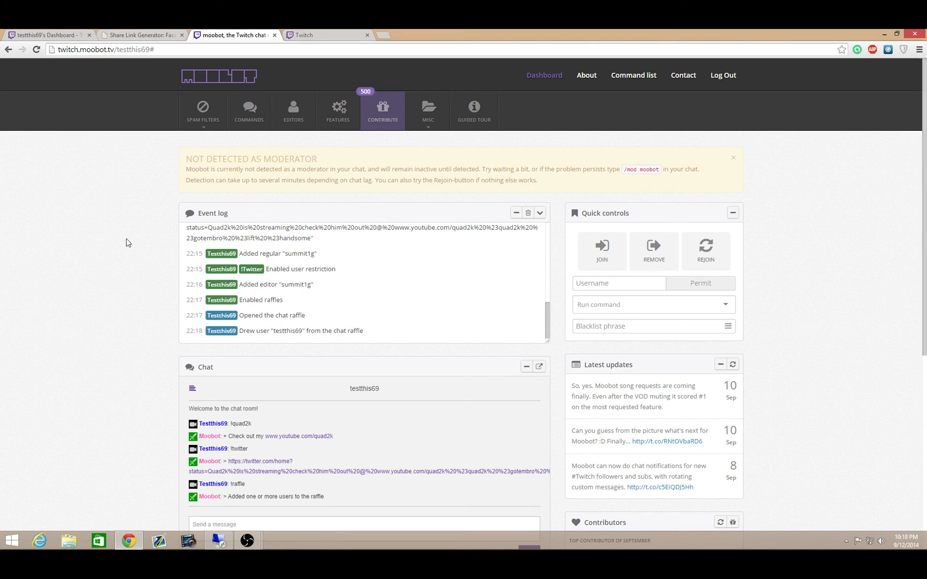
mouse_move(366, 94)
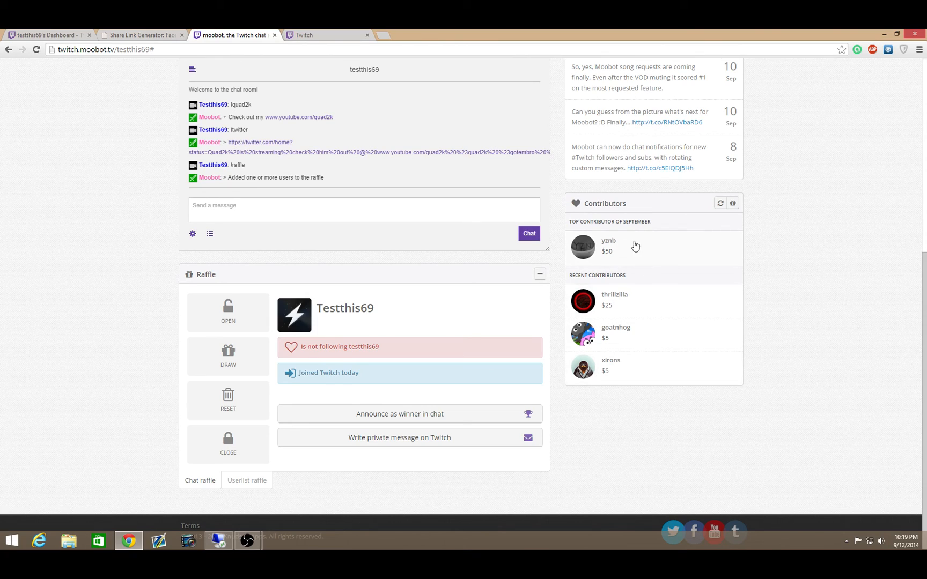
mouse_move(552, 241)
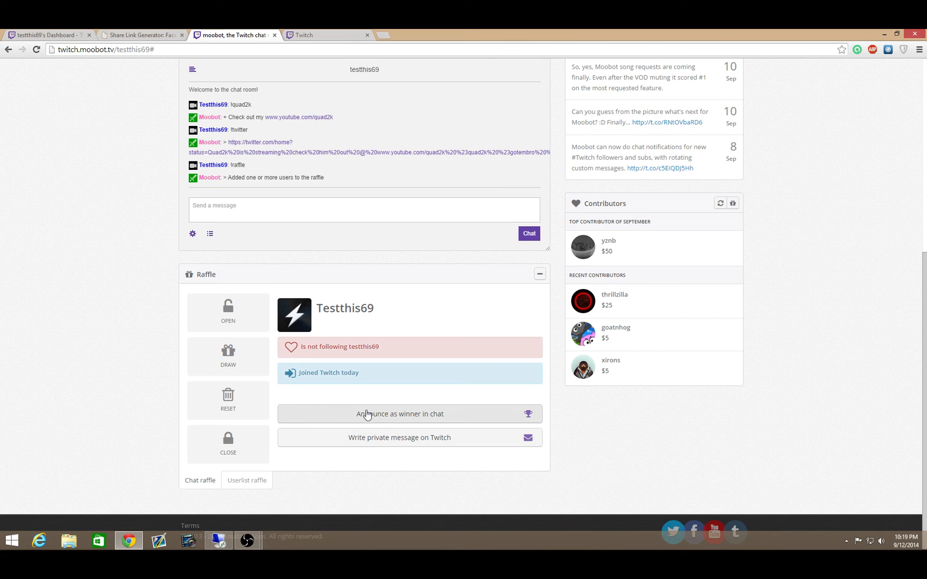
Step: Close the chat raffle, keeping Testthis69 shown as the drawn winner
left_click(227, 443)
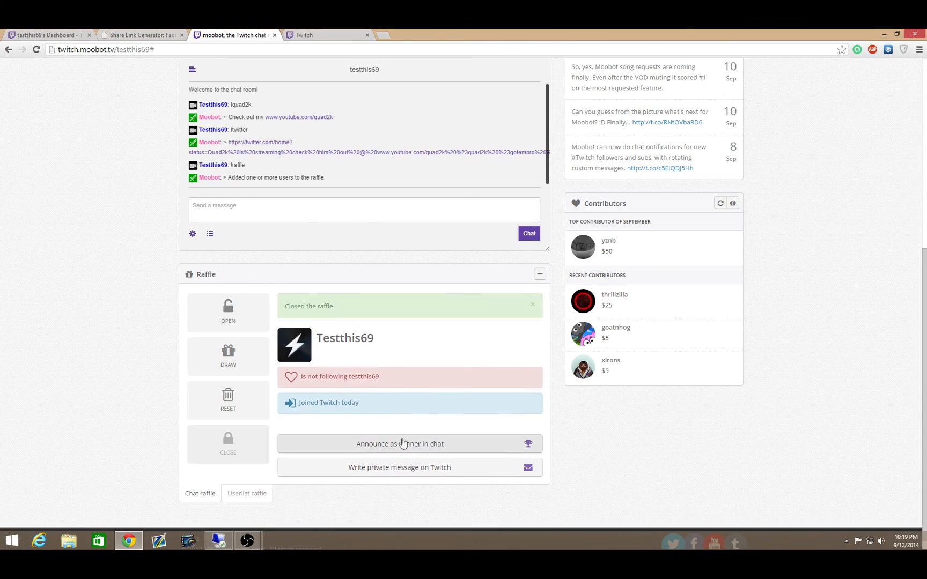
mouse_move(273, 466)
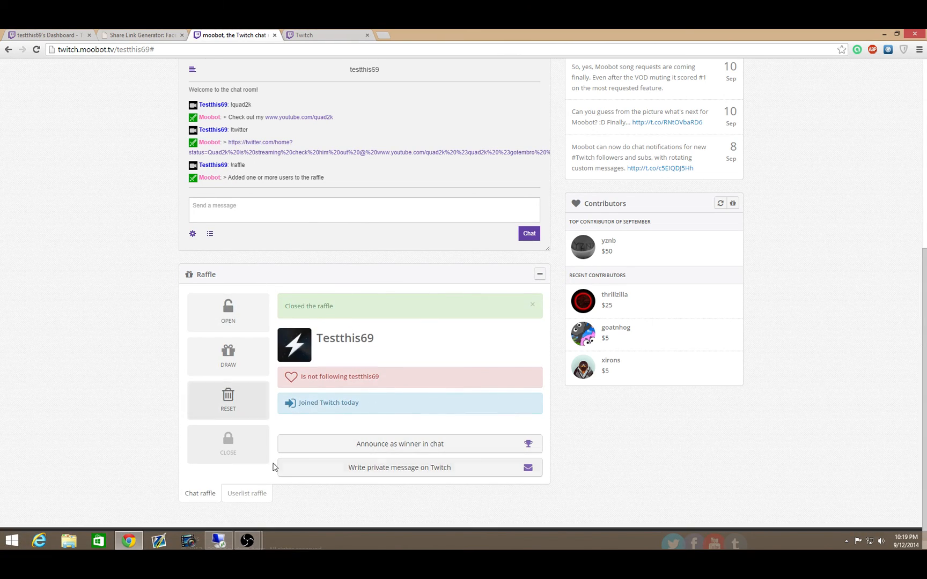